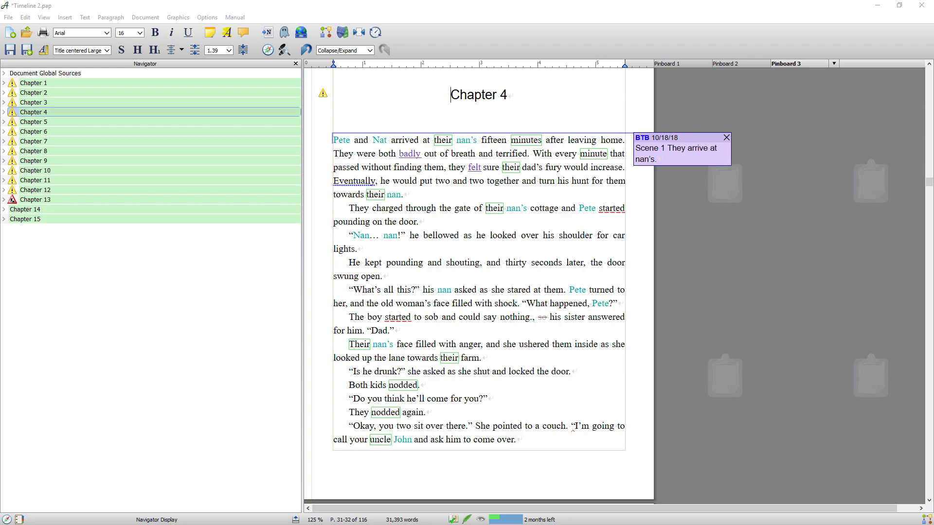
{"action": "mouse_move", "coordinate": [376, 32]}
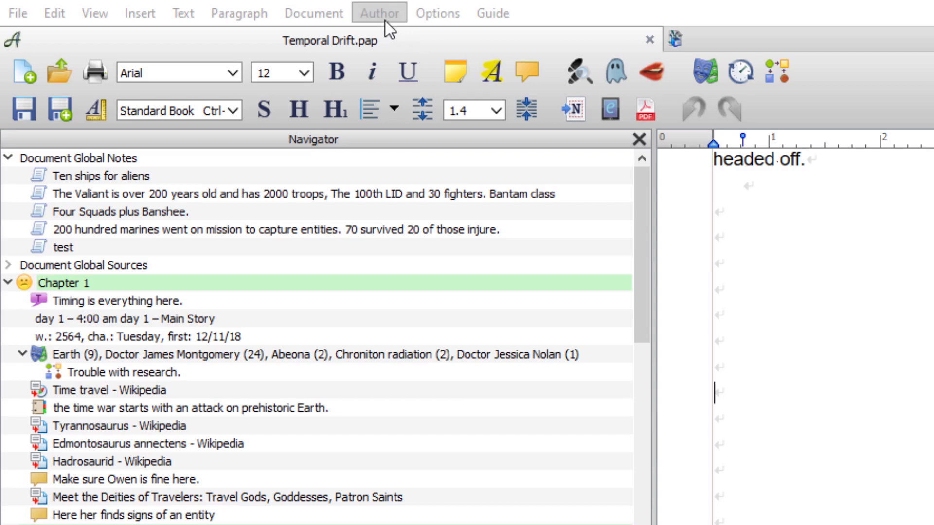
- Open the story Timeline from the Author menu
{"action": "left_click", "coordinate": [379, 12]}
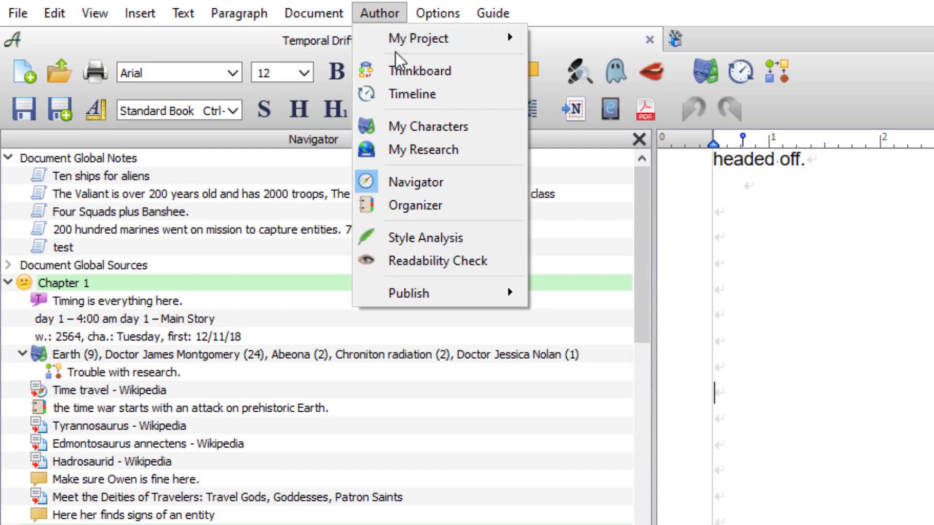
{"action": "mouse_move", "coordinate": [413, 130]}
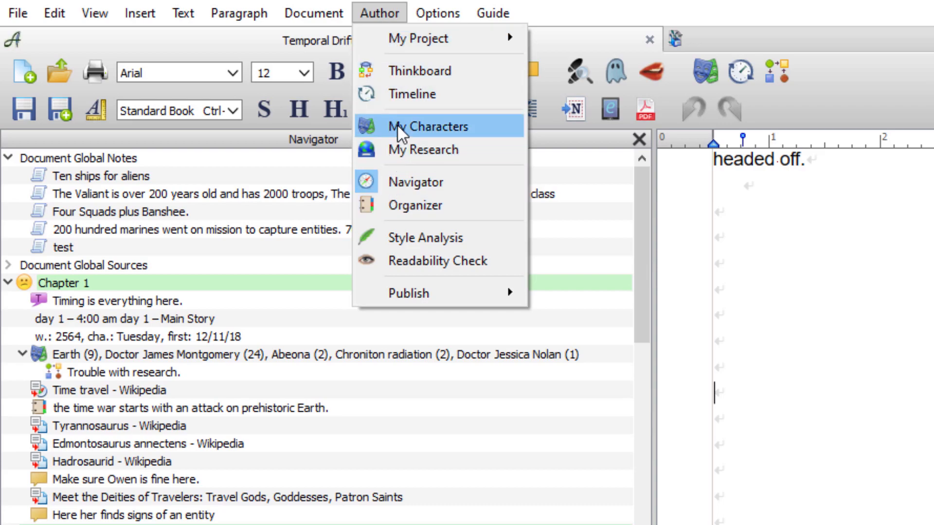
{"action": "mouse_move", "coordinate": [408, 102]}
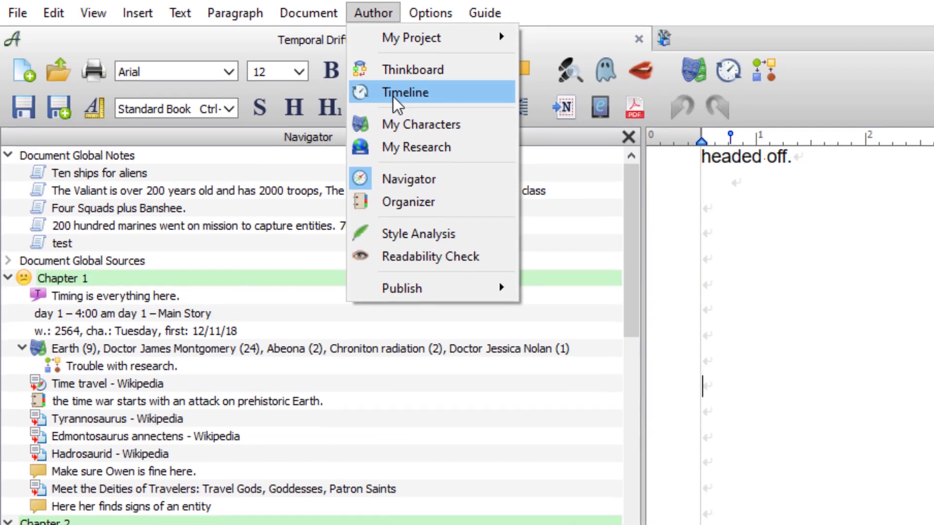
{"action": "left_click", "coordinate": [405, 93]}
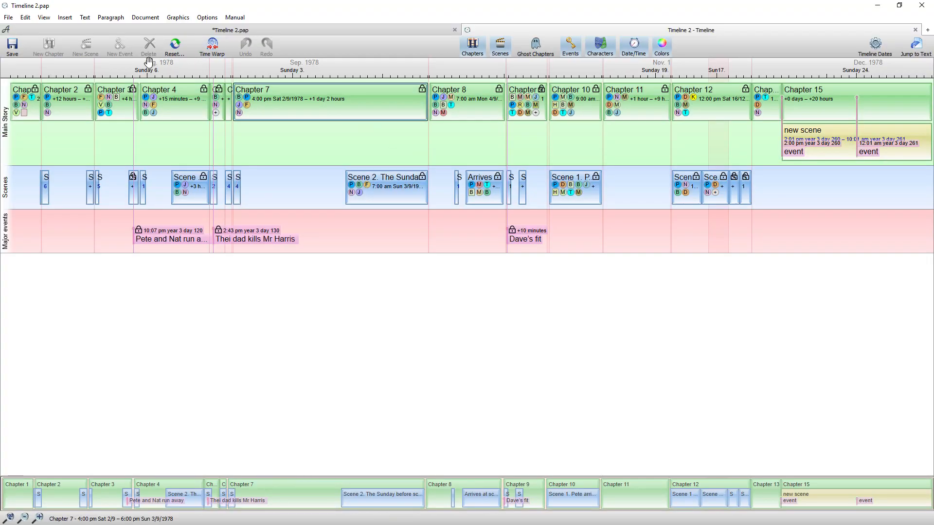
{"action": "mouse_move", "coordinate": [265, 72]}
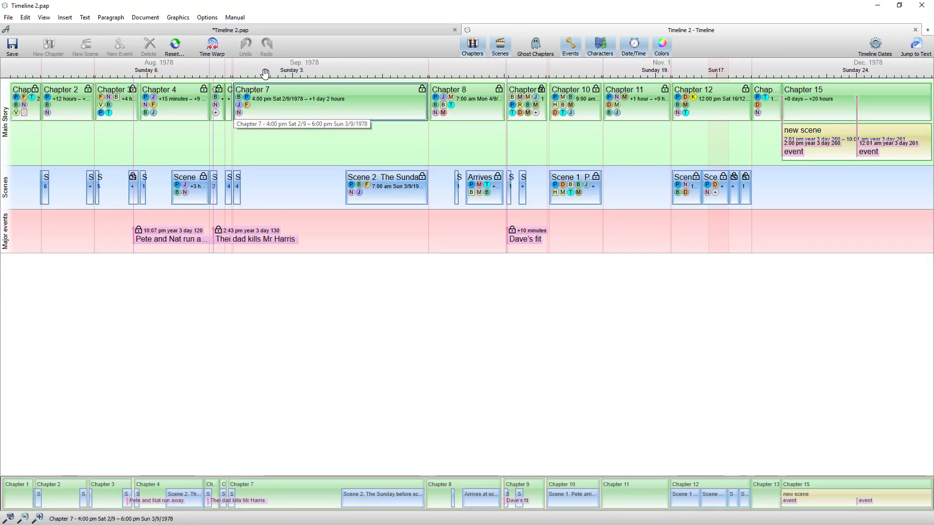
{"action": "mouse_move", "coordinate": [477, 71]}
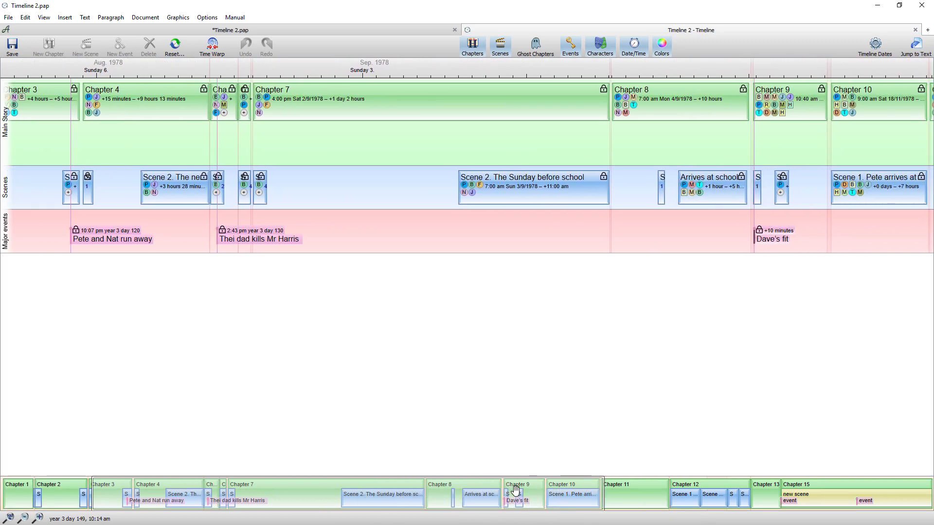
{"action": "scroll", "scroll_direction": "right", "scroll_amount": 3}
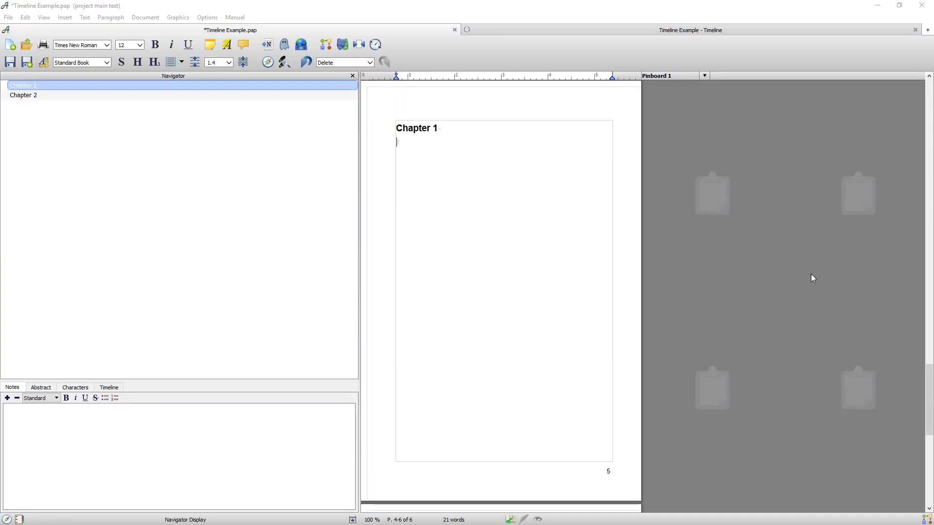
{"action": "mouse_move", "coordinate": [418, 44]}
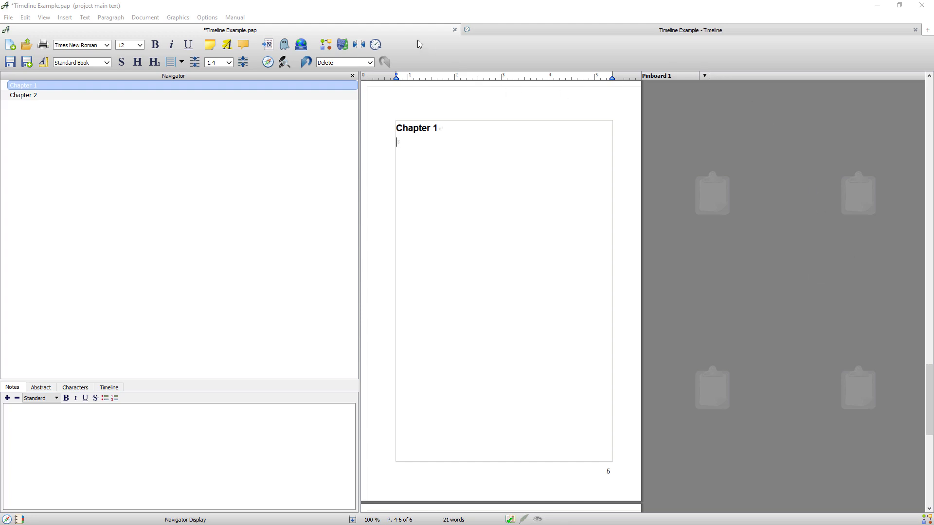
{"action": "mouse_move", "coordinate": [123, 87]}
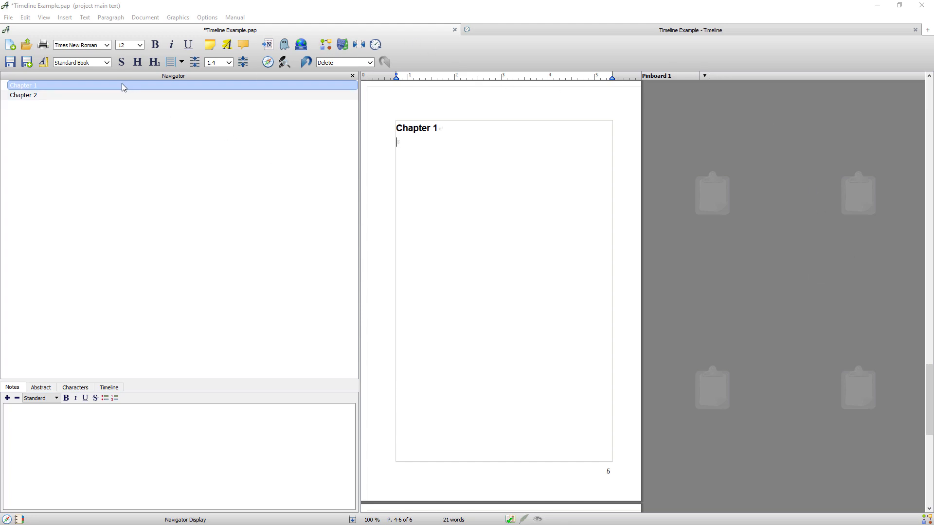
- Visit Chapter 2 and Chapter 1 in the Navigator, then show the Timeline Example timeline
{"action": "left_click", "coordinate": [23, 95]}
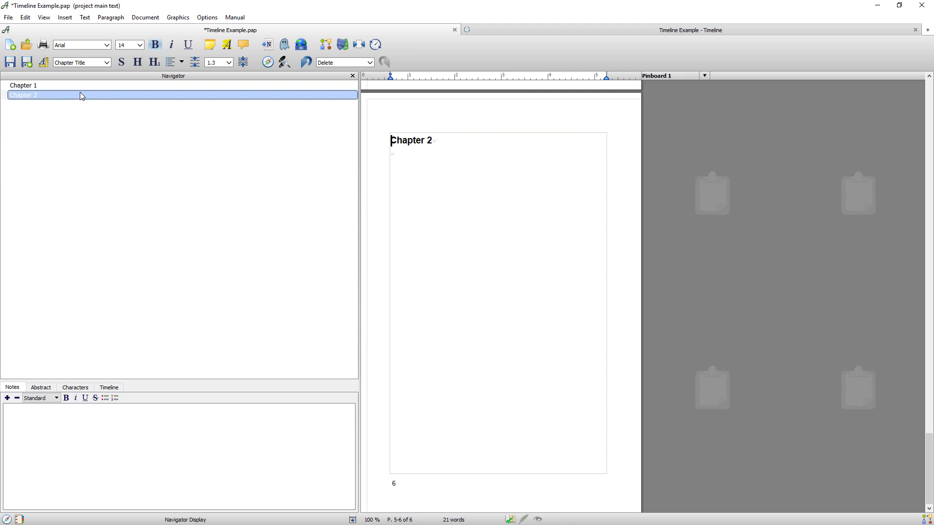
{"action": "left_click", "coordinate": [20, 85]}
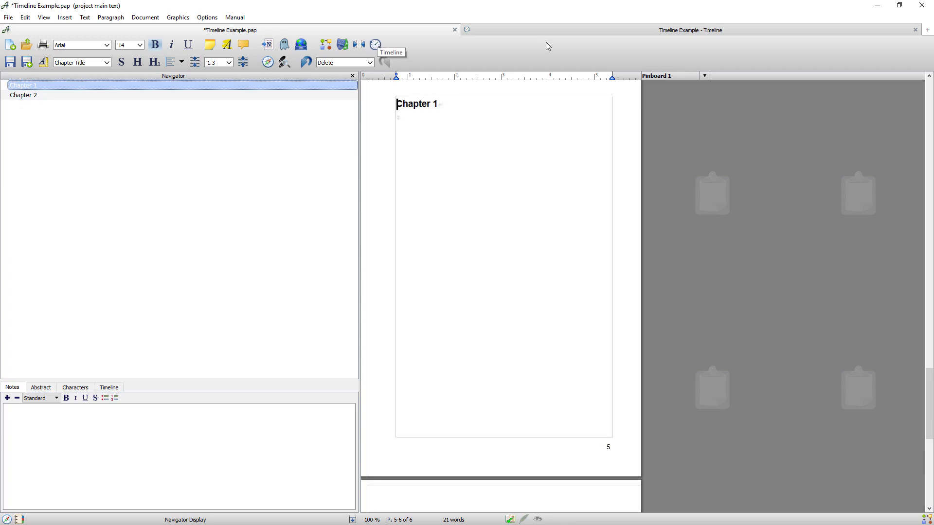
{"action": "left_click", "coordinate": [368, 44]}
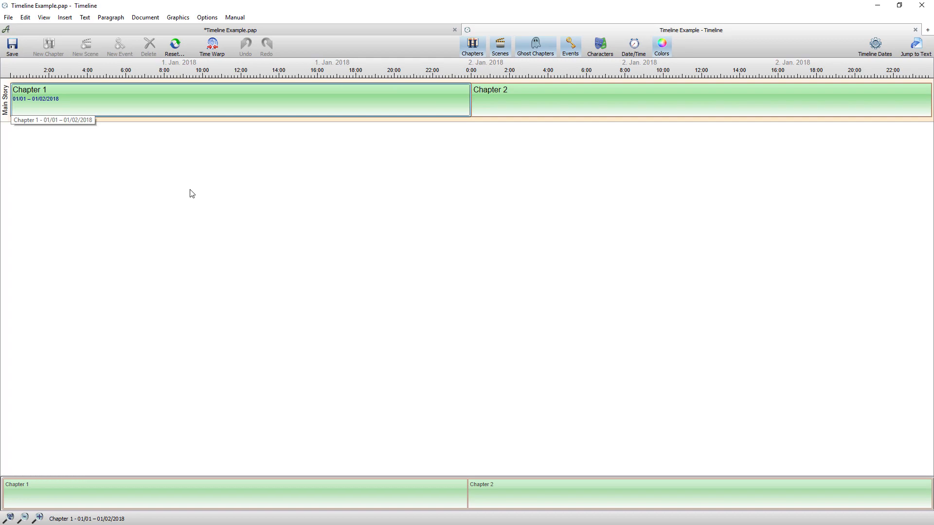
- Open Document Properties at Timeline Threads via Show Threads > Threads
{"action": "right_click", "coordinate": [191, 193]}
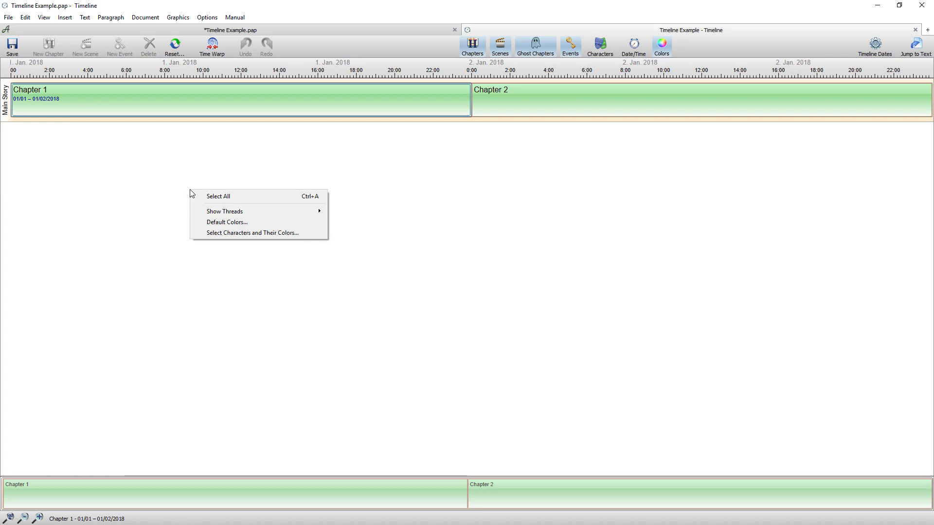
{"action": "mouse_move", "coordinate": [388, 200]}
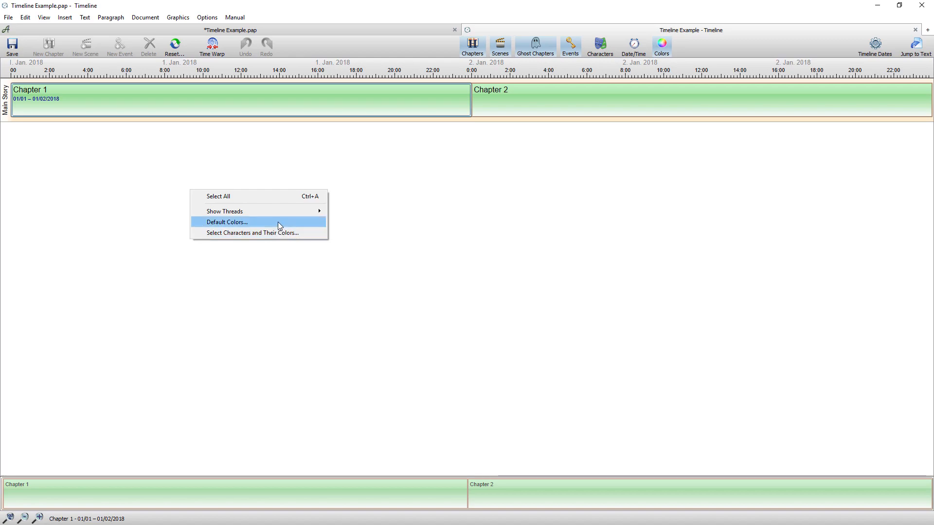
{"action": "mouse_move", "coordinate": [225, 211]}
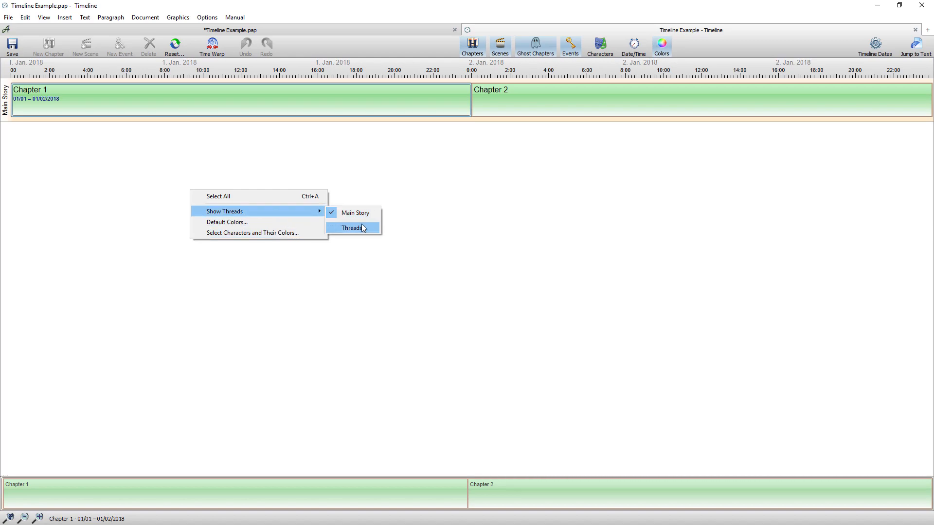
{"action": "left_click", "coordinate": [351, 227]}
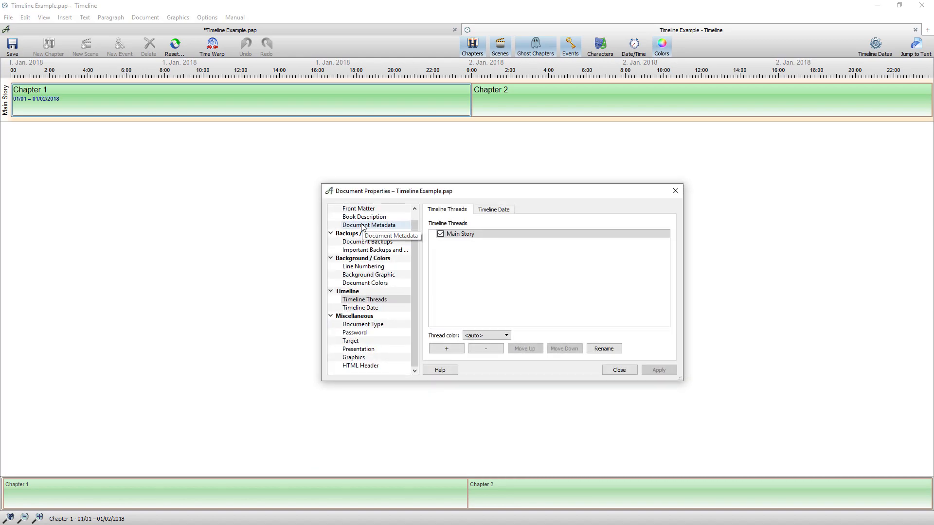
- Set the story start date to 6/8/1978 on the Timeline Date tab
{"action": "left_click", "coordinate": [494, 209]}
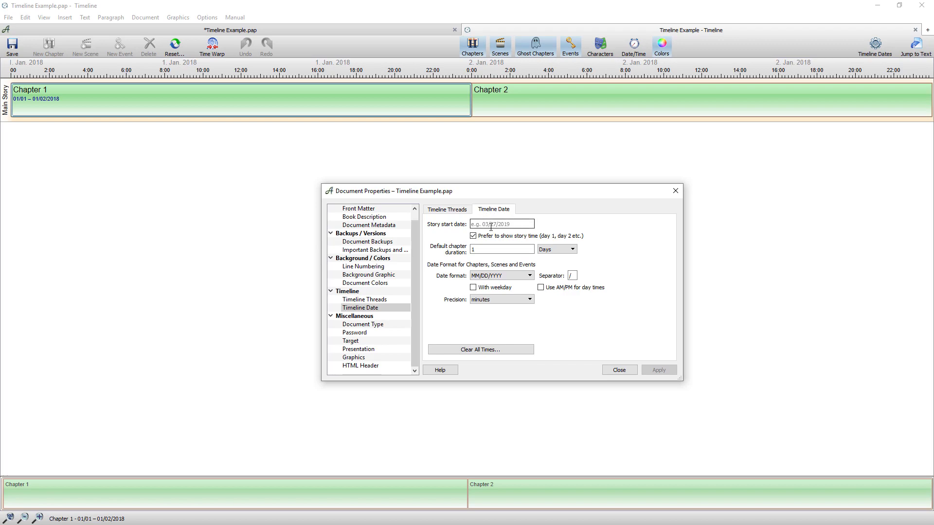
{"action": "type", "text": "6/8/"}
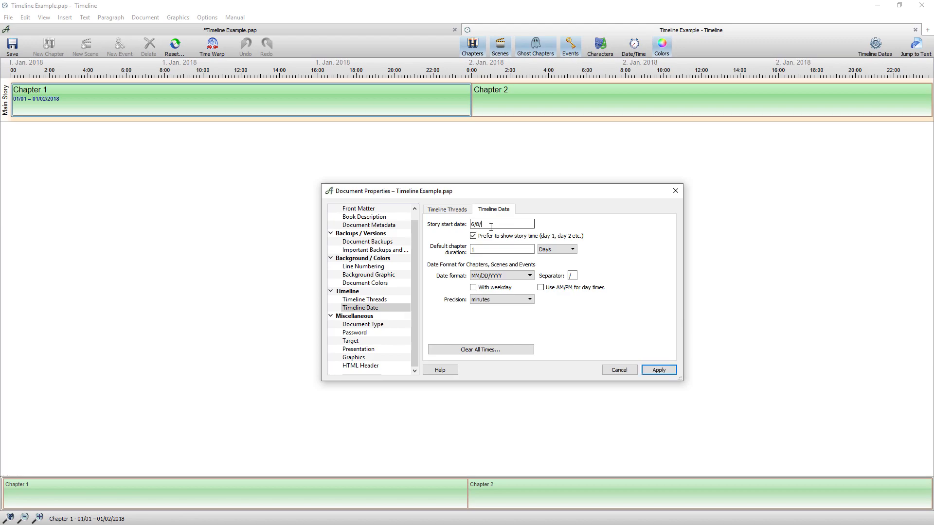
{"action": "type", "text": "1"}
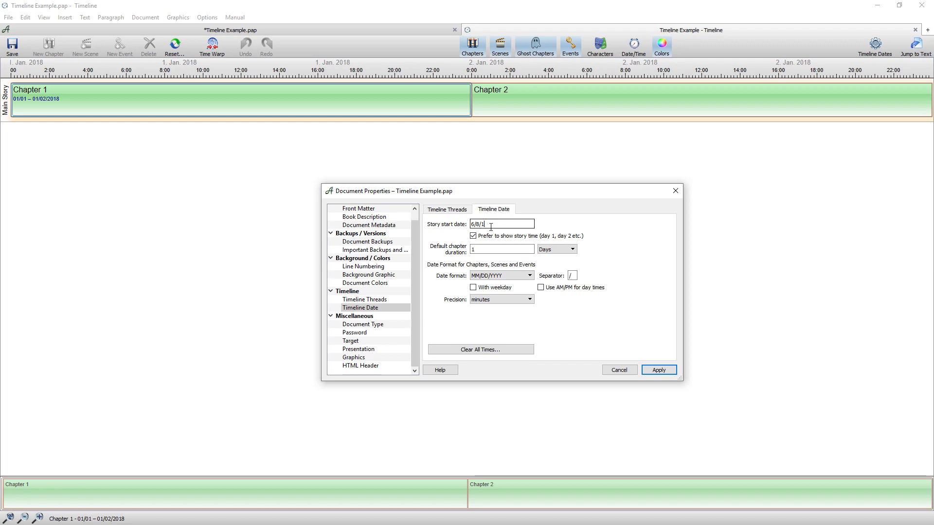
{"action": "type", "text": "978"}
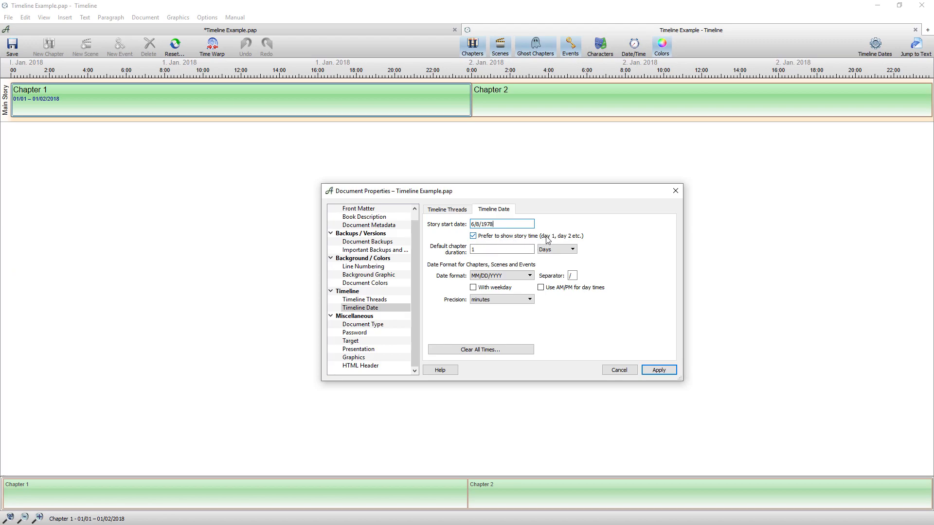
{"action": "left_click", "coordinate": [511, 250]}
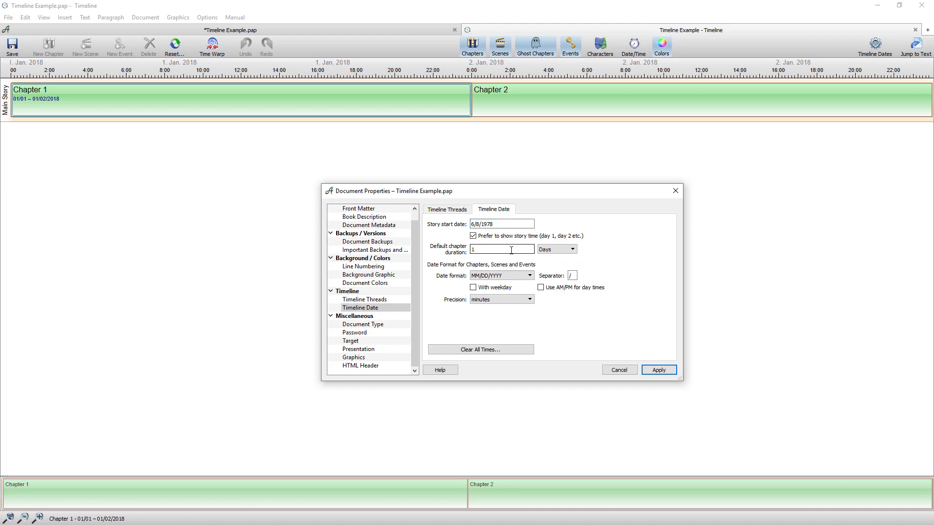
- Change the default chapter duration unit from Days to Hours
{"action": "left_click", "coordinate": [501, 223]}
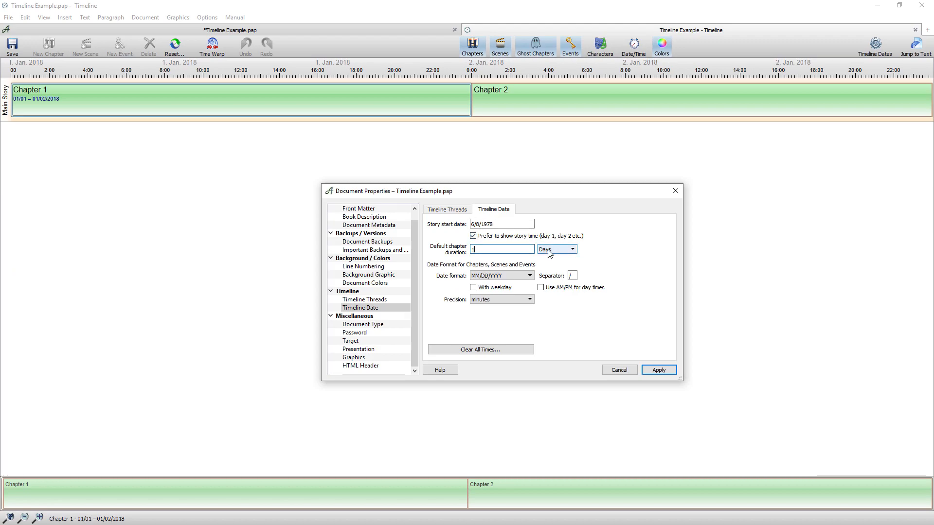
{"action": "left_click", "coordinate": [571, 249]}
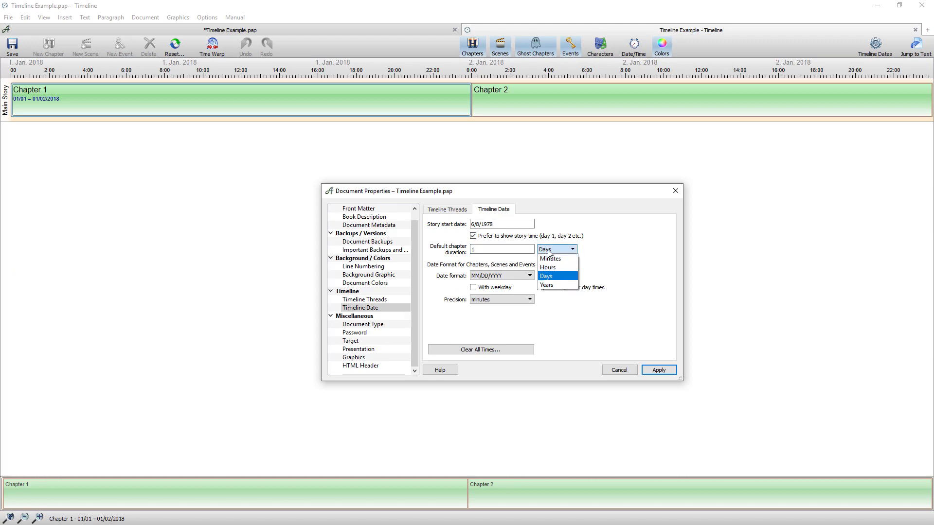
{"action": "left_click", "coordinate": [548, 267]}
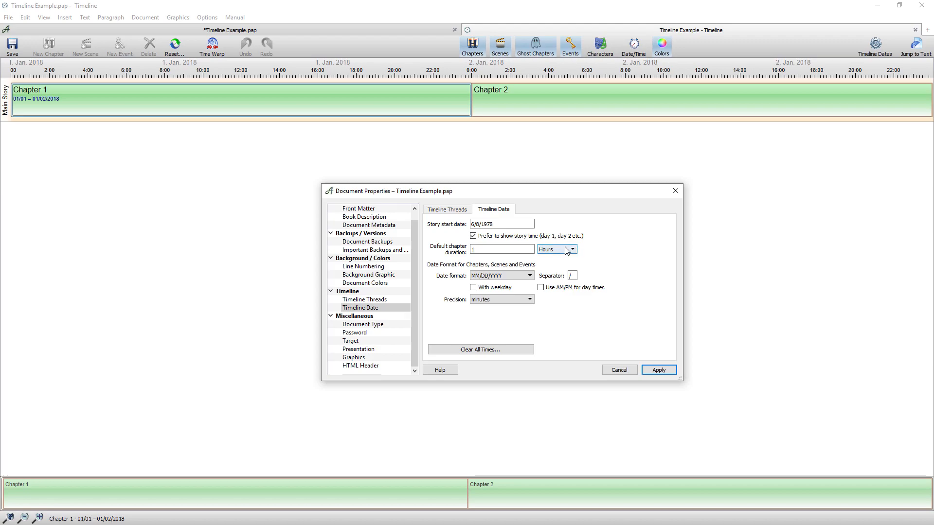
{"action": "left_click", "coordinate": [502, 249]}
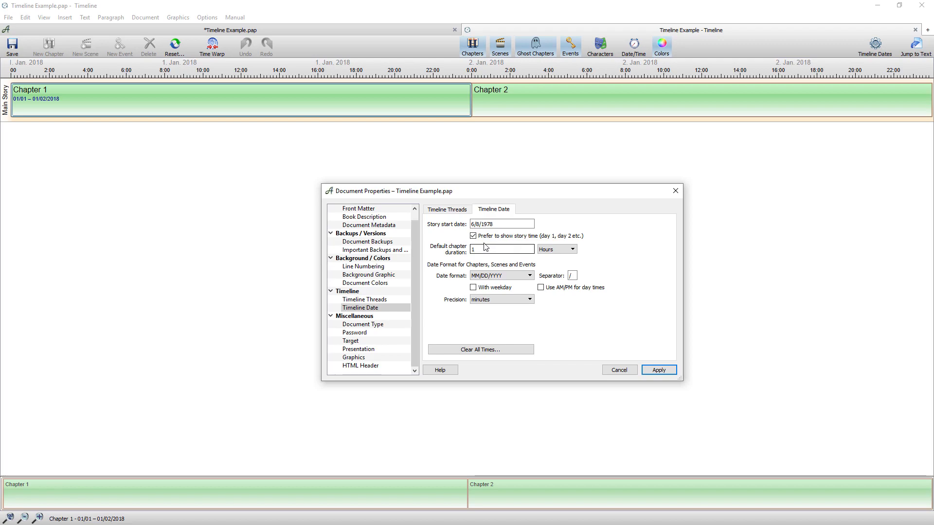
- Show calendar dates instead of story days, using the D/M/YY format
{"action": "left_click", "coordinate": [472, 236]}
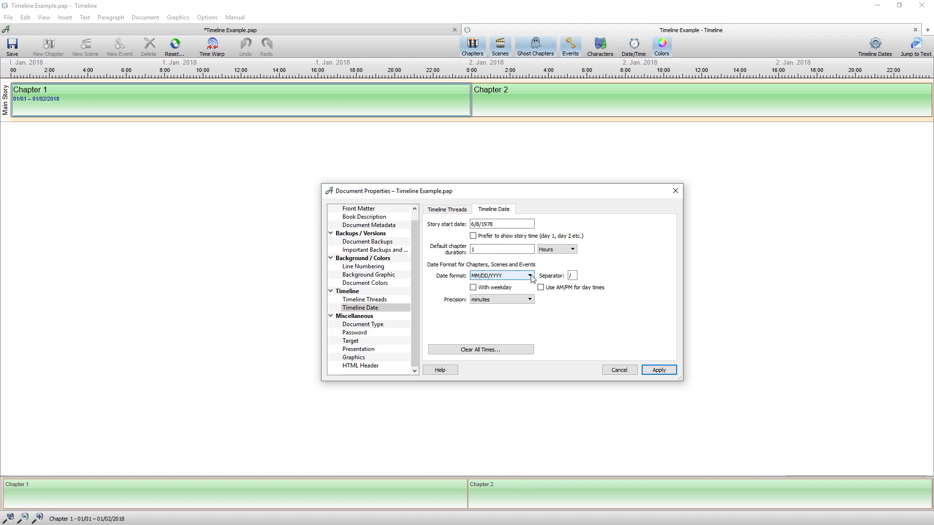
{"action": "left_click", "coordinate": [530, 276]}
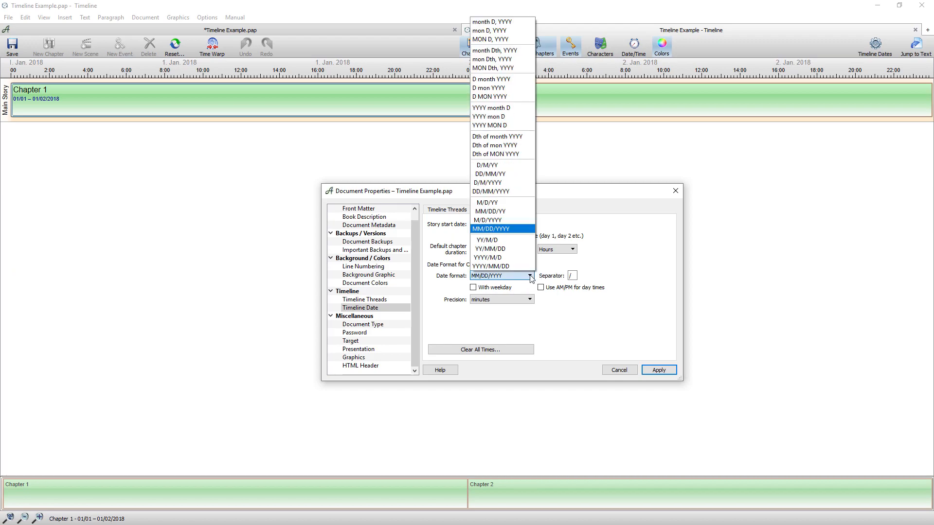
{"action": "mouse_move", "coordinate": [486, 165]}
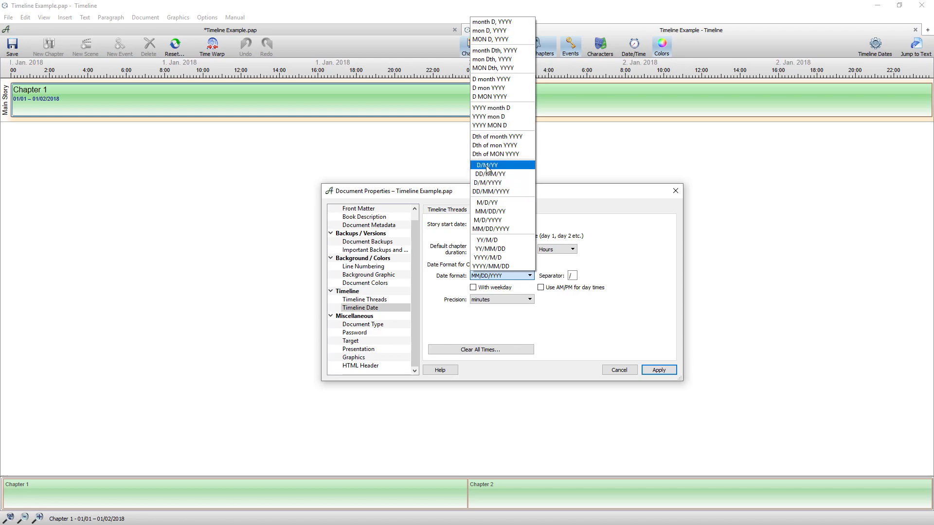
{"action": "left_click", "coordinate": [487, 165]}
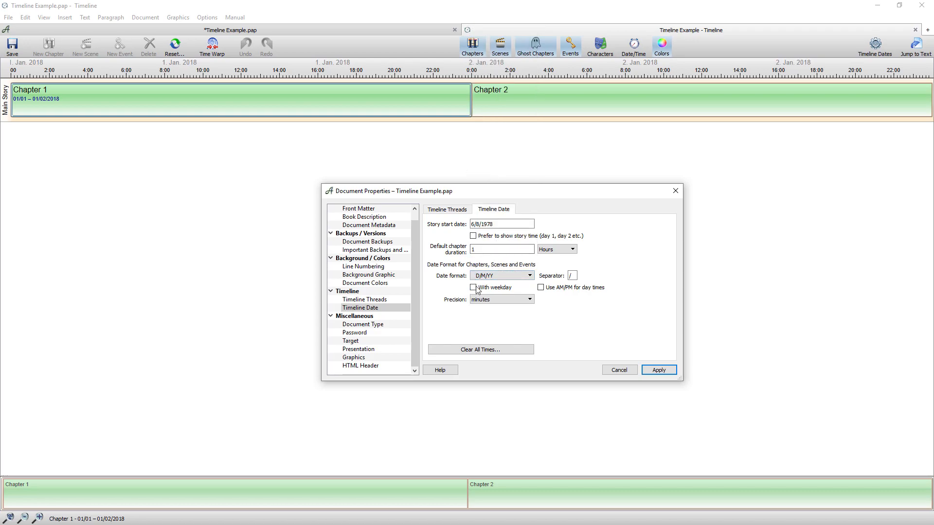
{"action": "left_click", "coordinate": [474, 287]}
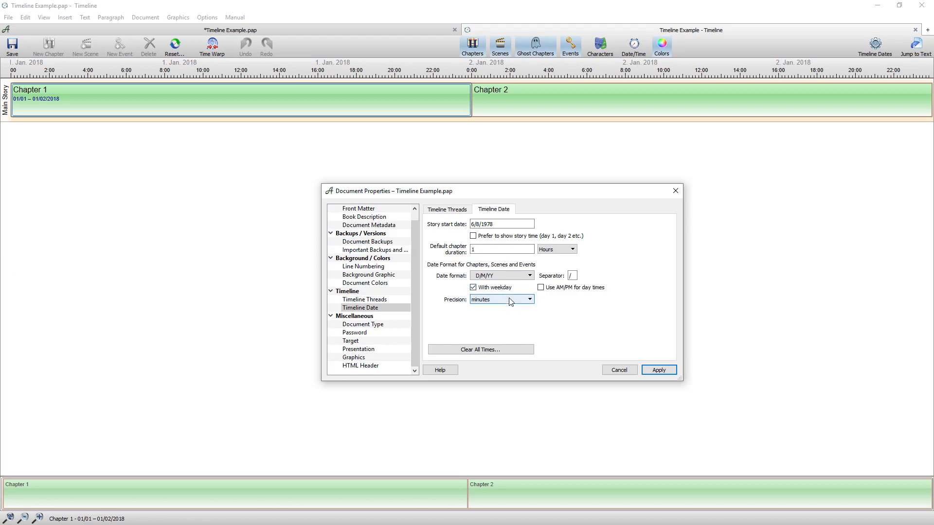
- Set minute time precision with AM/PM day times, apply, and close the properties
{"action": "left_click", "coordinate": [529, 299]}
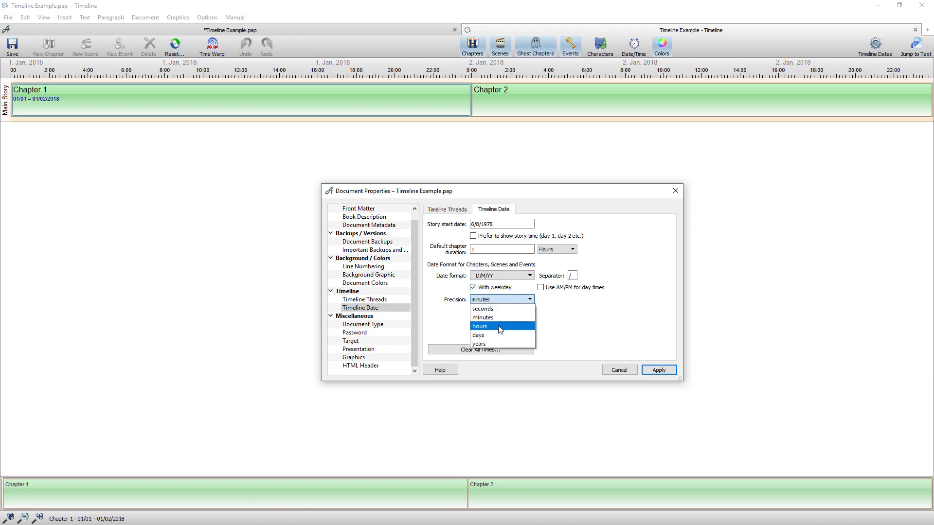
{"action": "left_click", "coordinate": [480, 325]}
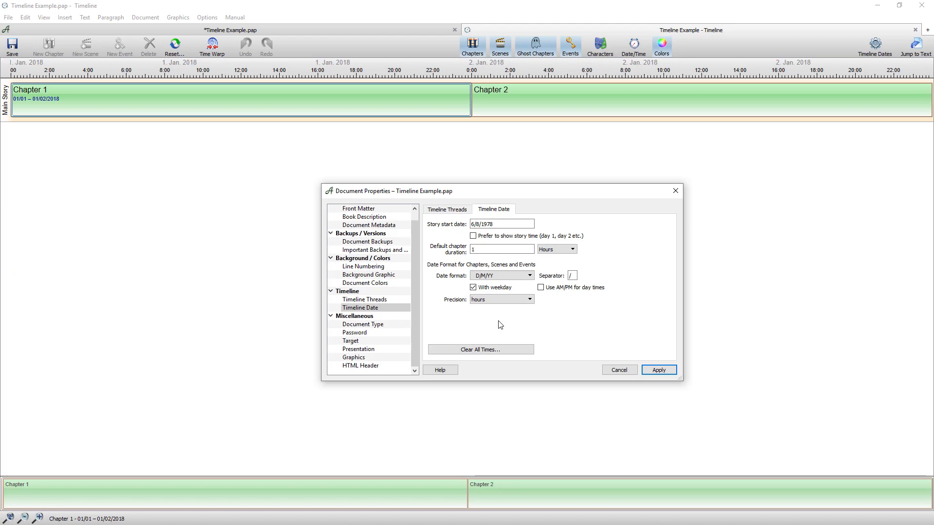
{"action": "left_click", "coordinate": [529, 299]}
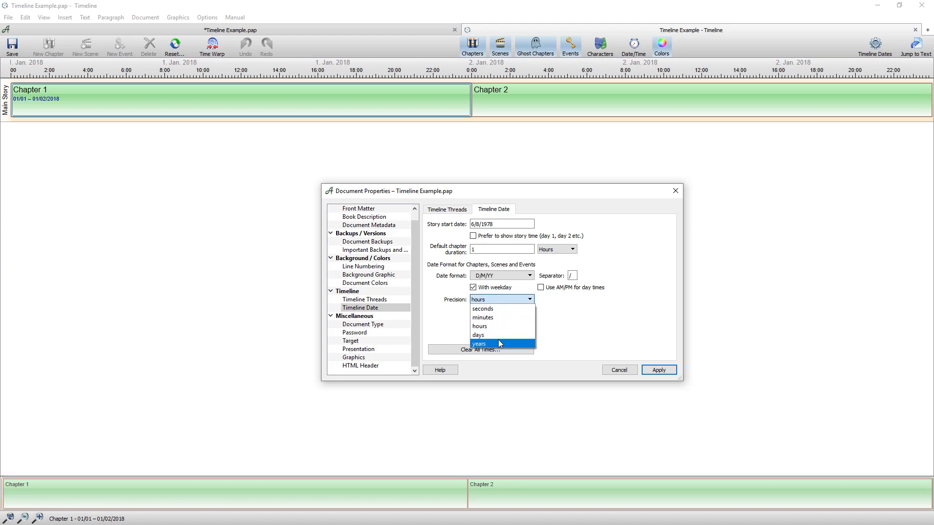
{"action": "left_click", "coordinate": [483, 317]}
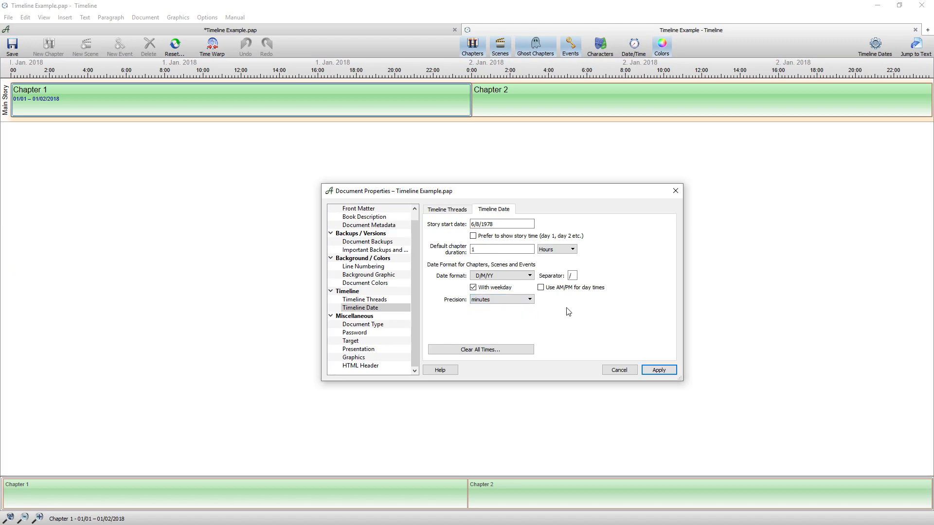
{"action": "left_click", "coordinate": [540, 287]}
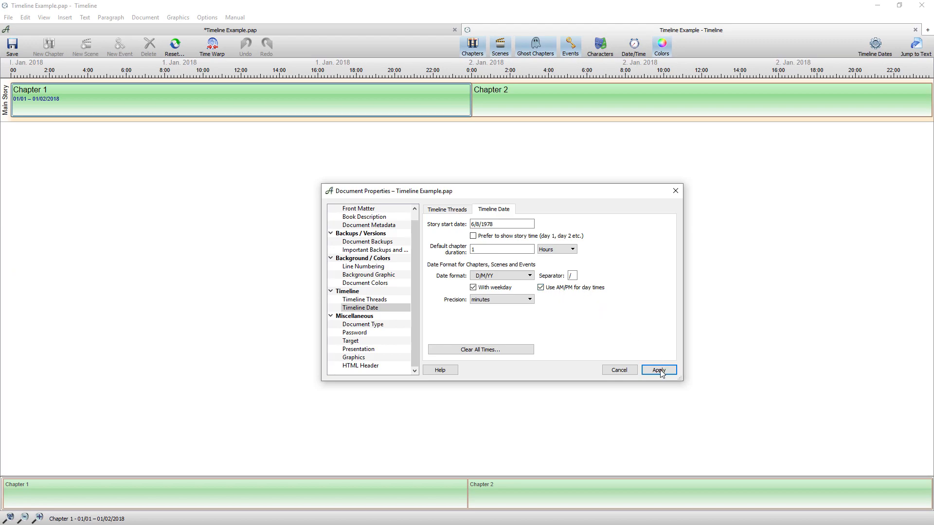
{"action": "left_click", "coordinate": [659, 370]}
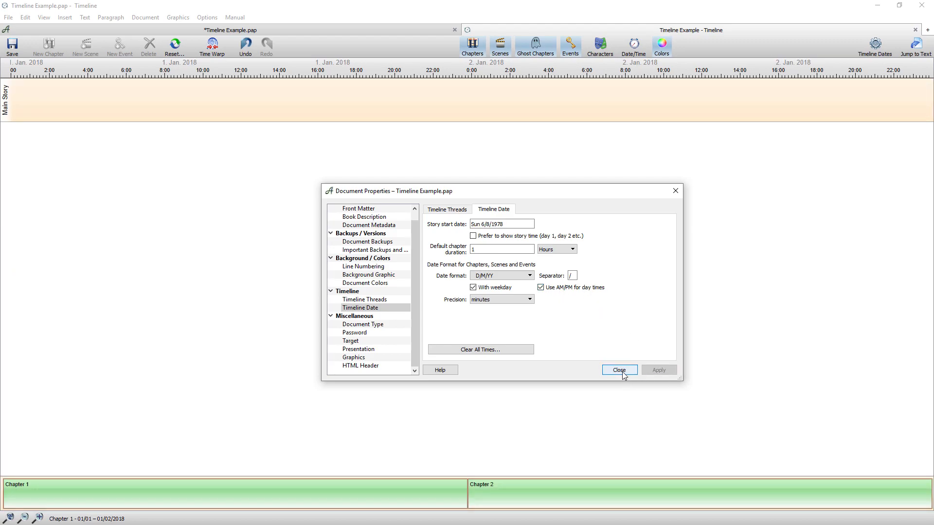
{"action": "left_click", "coordinate": [620, 369]}
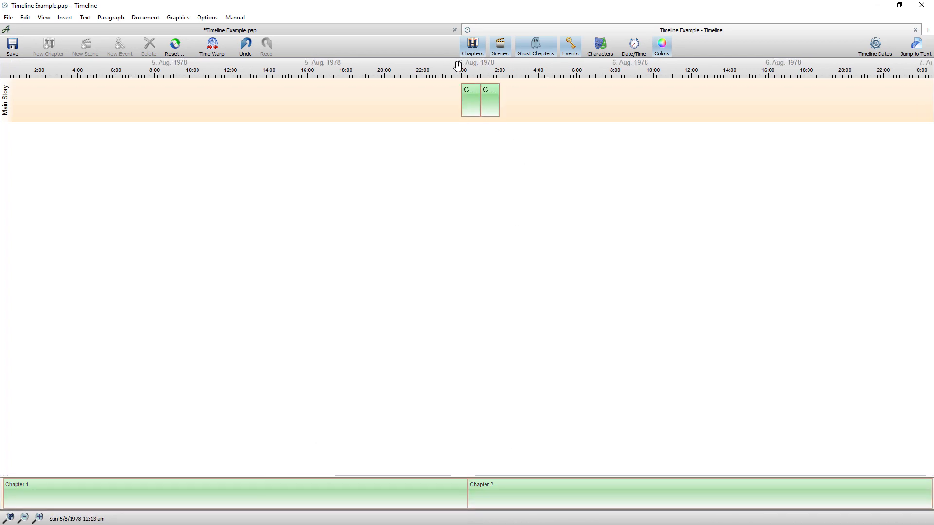
- Zoom in, placing Chapter 1 around midnight and Chapter 2 just after 1:00 am
{"action": "left_click", "coordinate": [469, 97]}
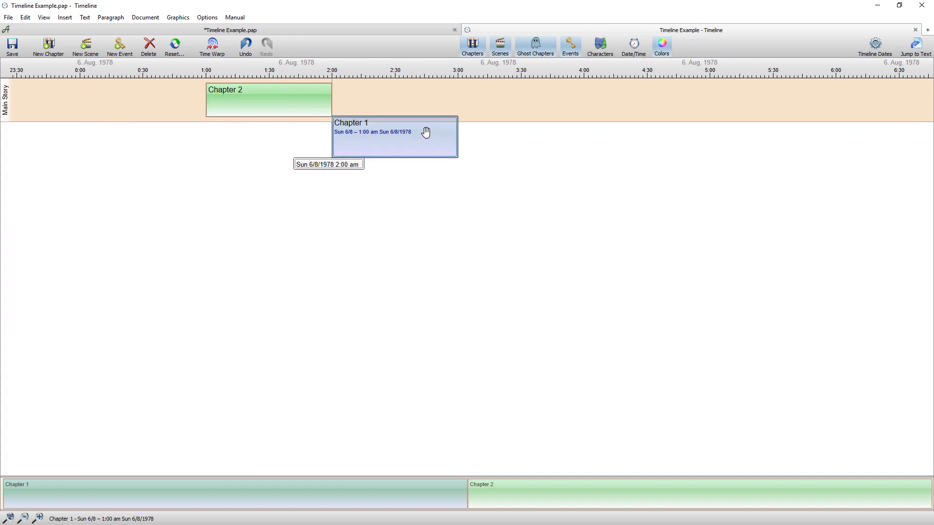
{"action": "left_click_drag", "start_coordinate": [393, 136], "coordinate": [117, 93]}
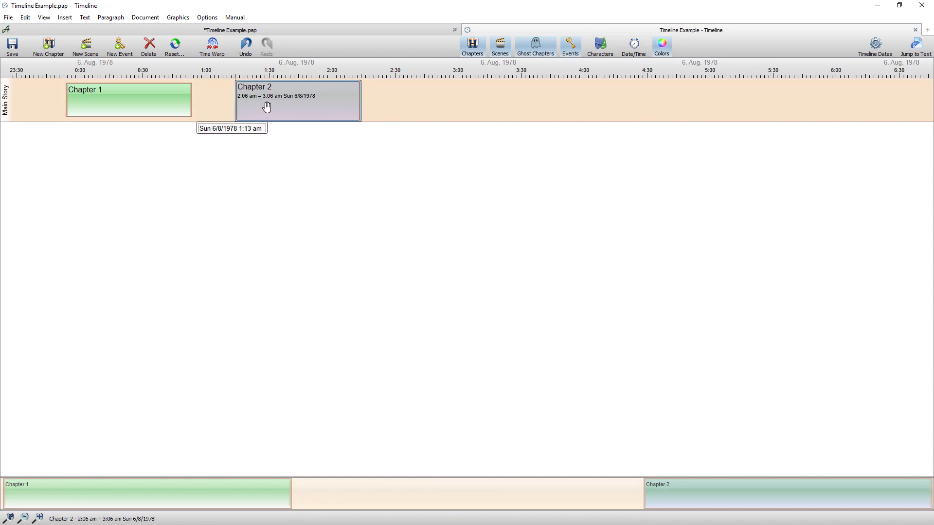
{"action": "left_click_drag", "start_coordinate": [298, 101], "coordinate": [280, 101]}
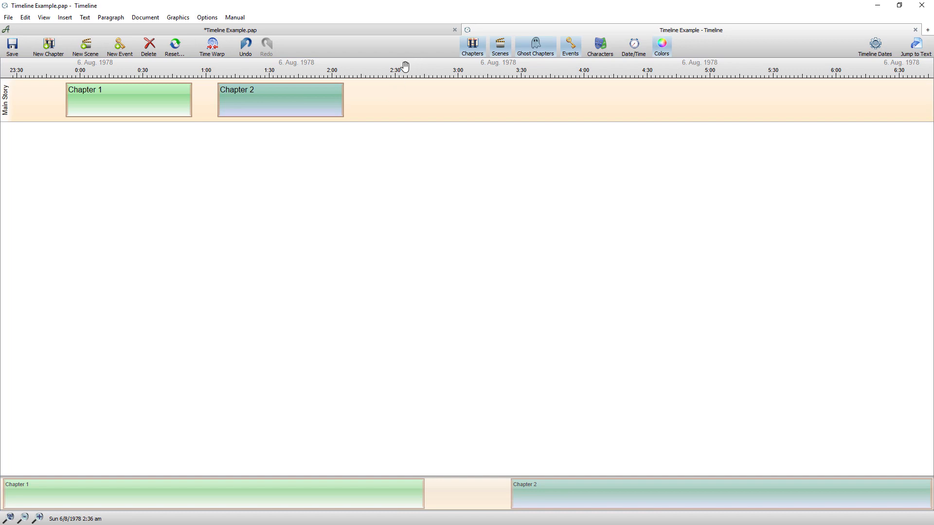
{"action": "mouse_move", "coordinate": [381, 32]}
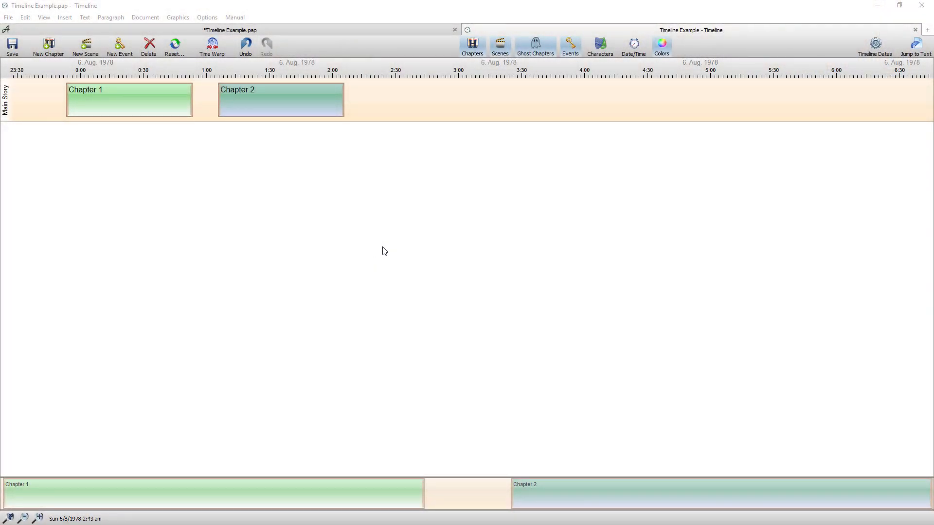
- Open the timeline thread settings and add a thread named Scenes
{"action": "right_click", "coordinate": [384, 250]}
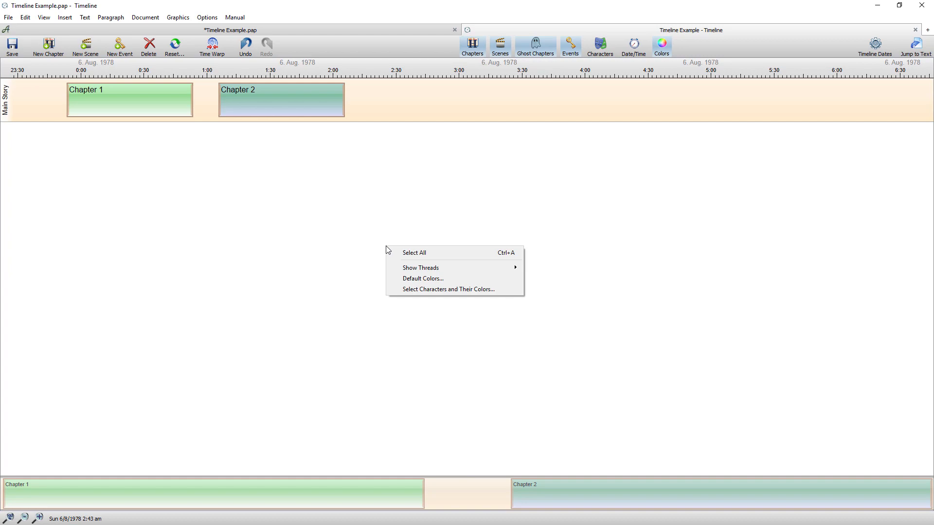
{"action": "mouse_move", "coordinate": [421, 267]}
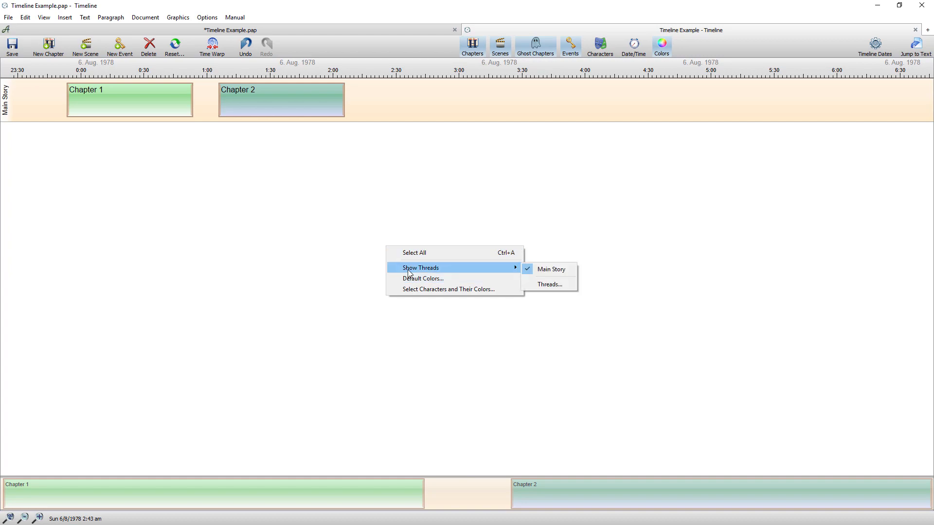
{"action": "left_click", "coordinate": [549, 284]}
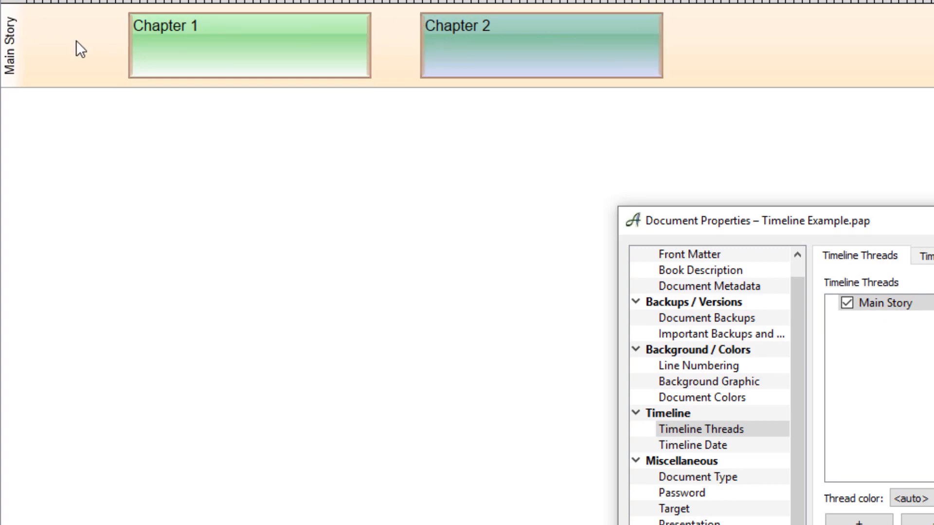
{"action": "mouse_move", "coordinate": [76, 77]}
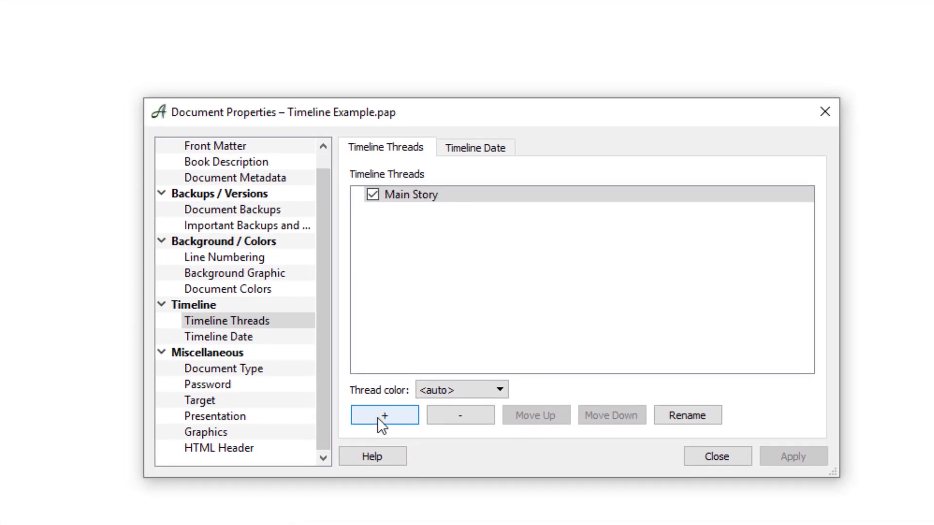
{"action": "left_click", "coordinate": [384, 415]}
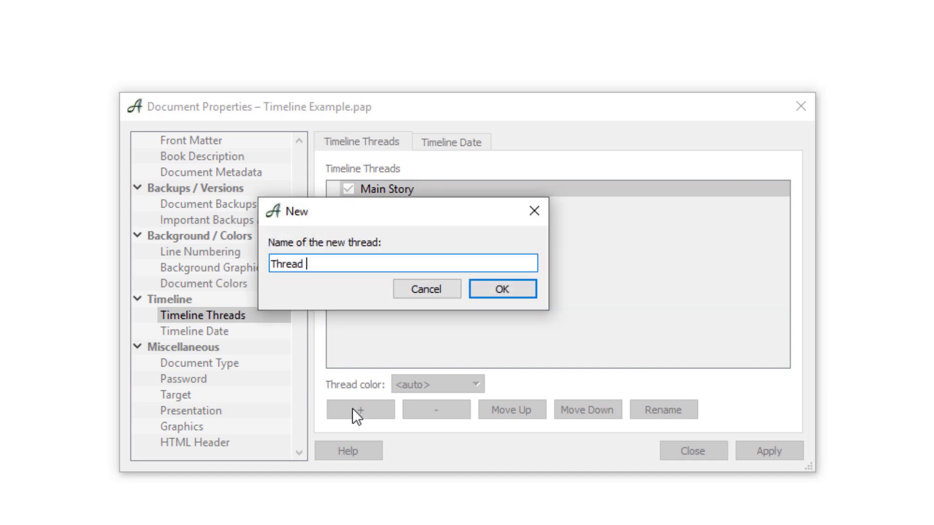
{"action": "type", "text": "Sce"}
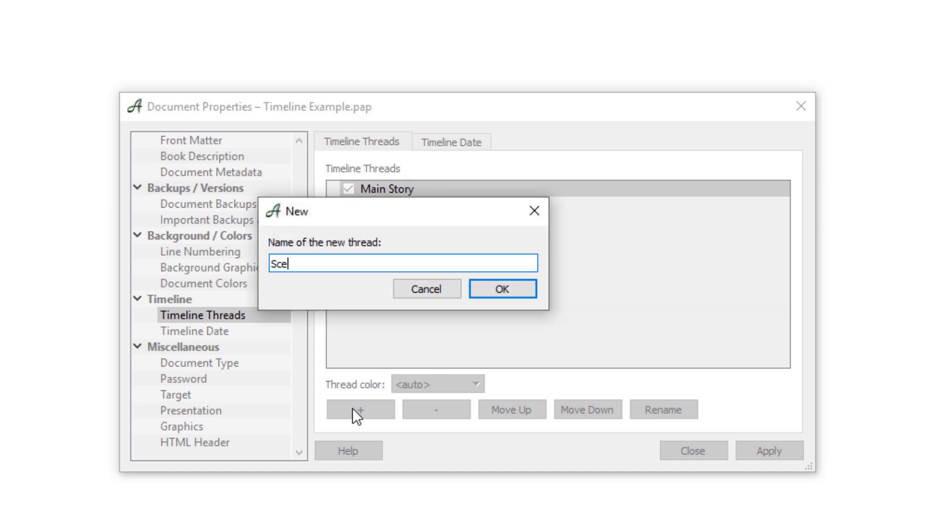
{"action": "type", "text": "nes"}
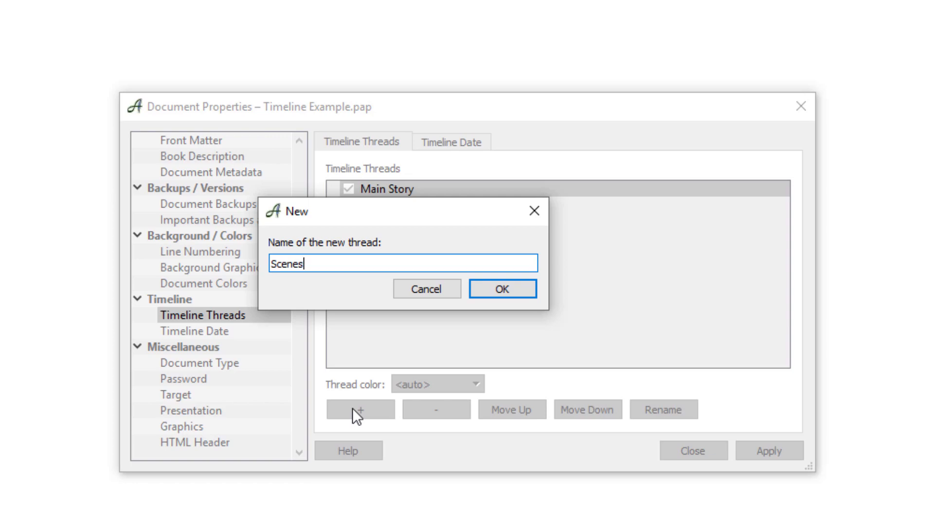
{"action": "left_click", "coordinate": [503, 289]}
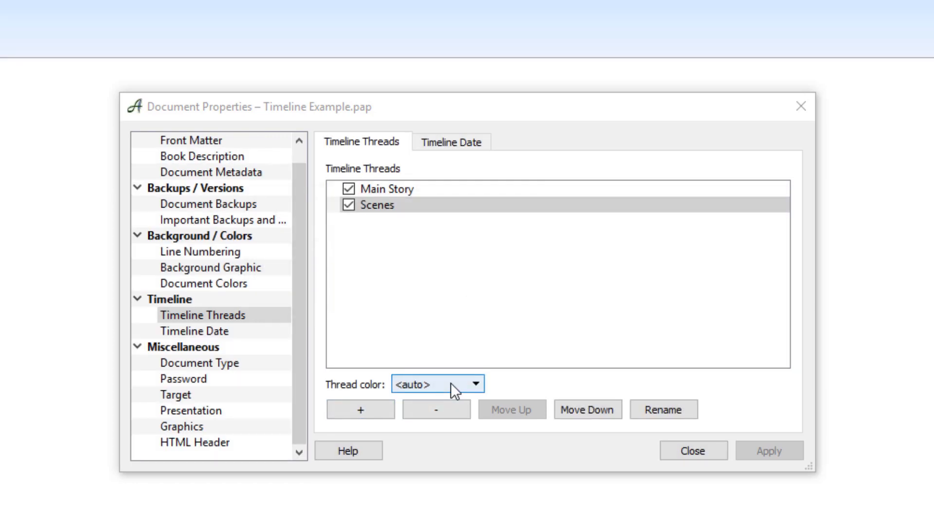
- Add a second thread named Main Events
{"action": "left_click", "coordinate": [360, 410]}
{"action": "type", "text": "M"}
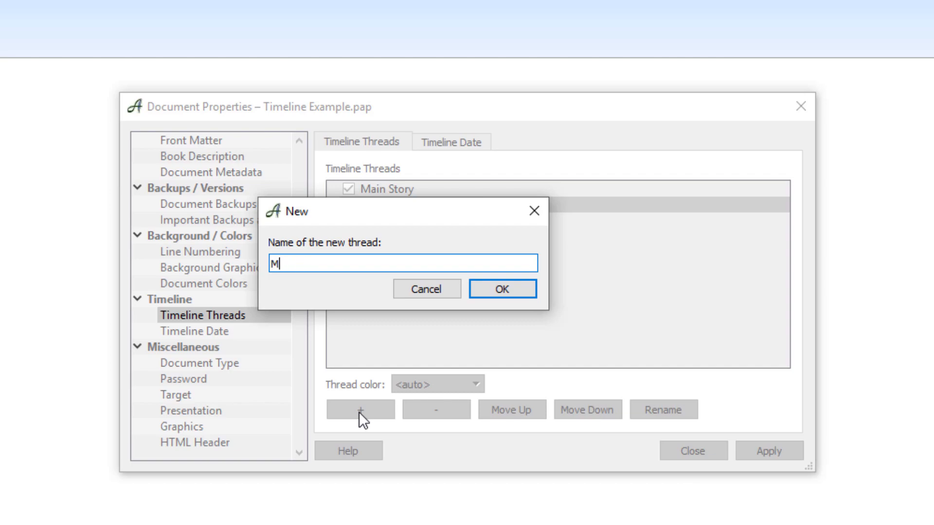
{"action": "type", "text": "ain"}
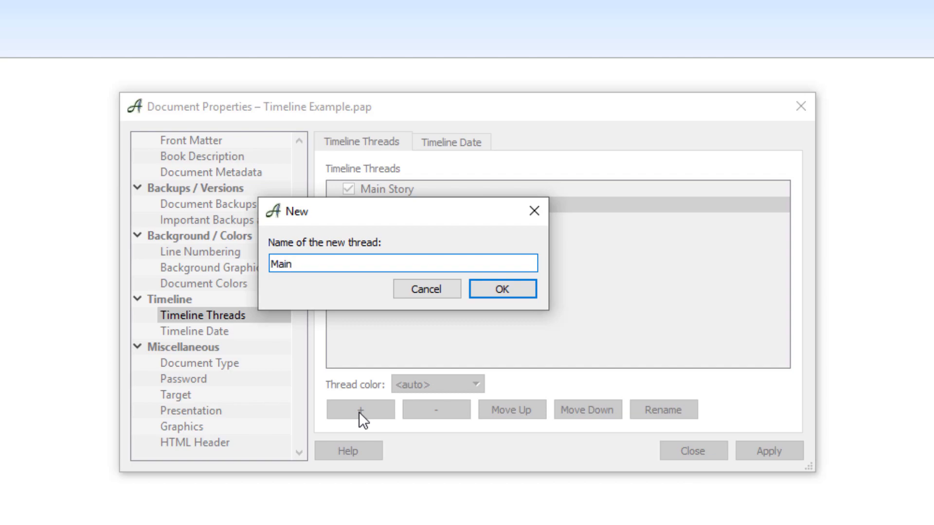
{"action": "type", "text": "Events"}
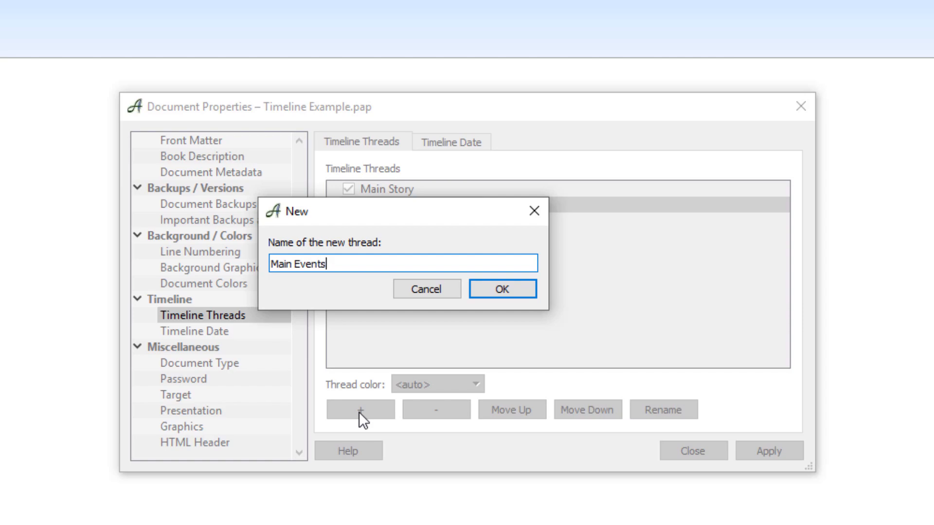
{"action": "left_click", "coordinate": [502, 289]}
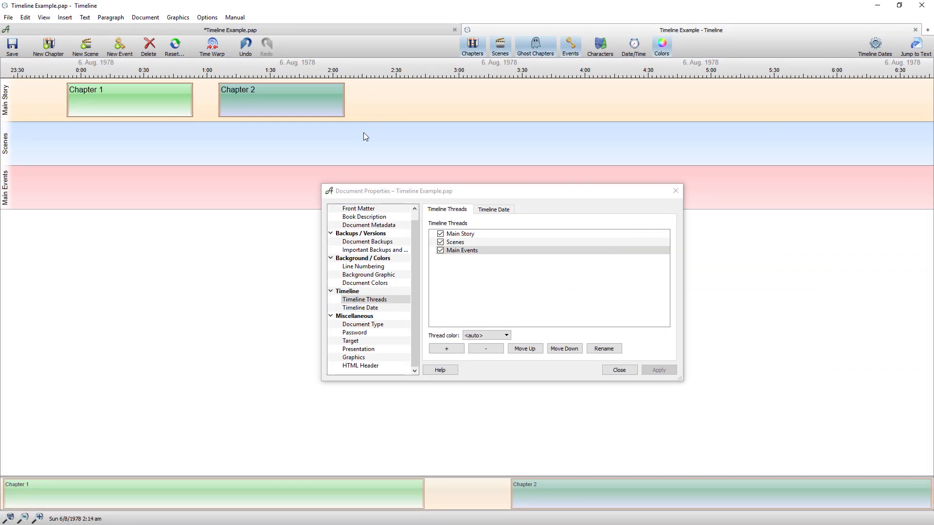
{"action": "mouse_move", "coordinate": [282, 186]}
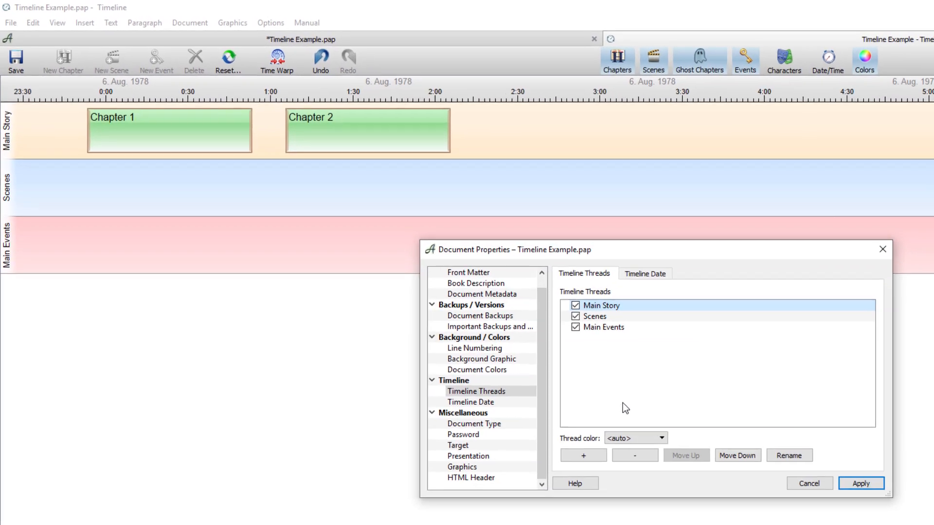
- Make the Main Story thread green and the Scenes thread blue
{"action": "left_click", "coordinate": [665, 439]}
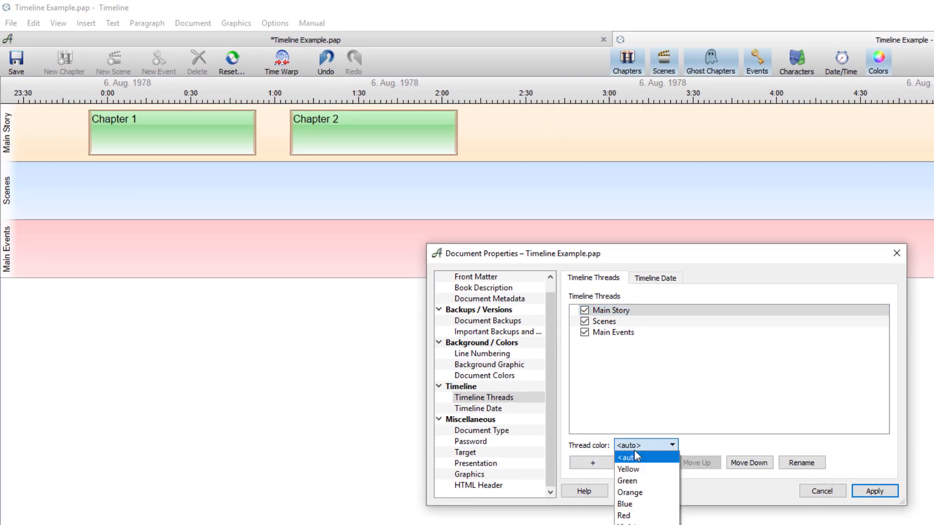
{"action": "left_click", "coordinate": [628, 481]}
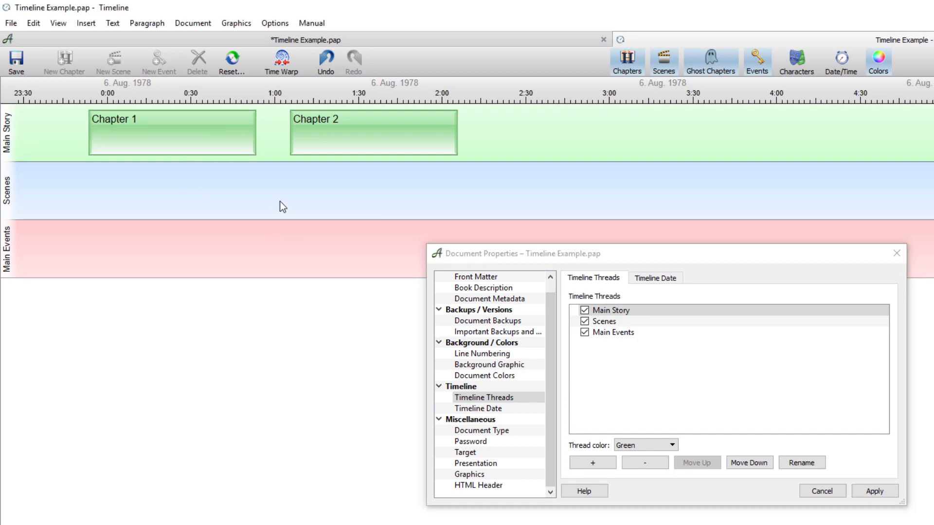
{"action": "left_click", "coordinate": [605, 321]}
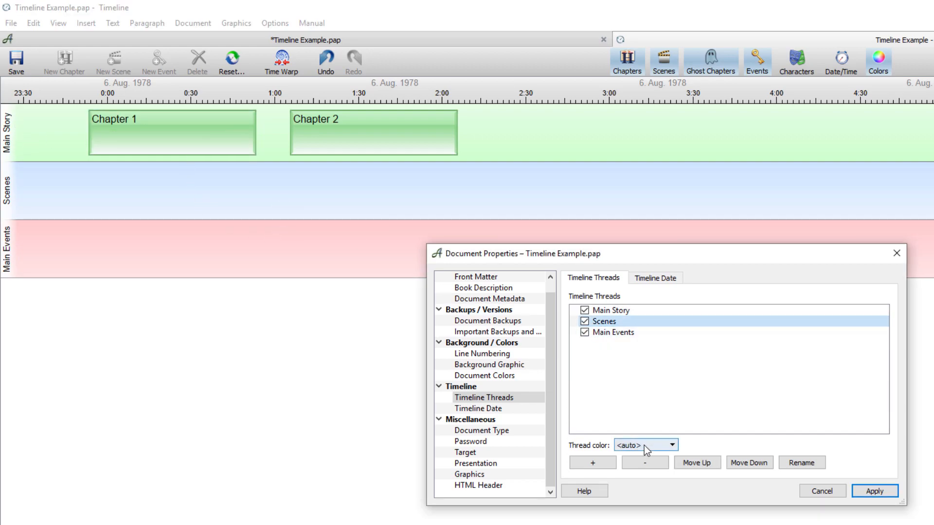
{"action": "left_click", "coordinate": [672, 445]}
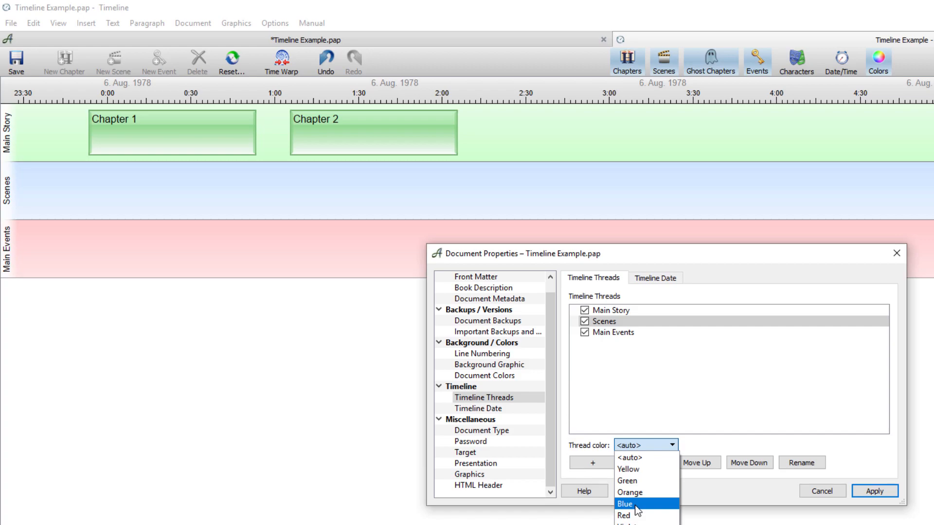
{"action": "left_click", "coordinate": [624, 504]}
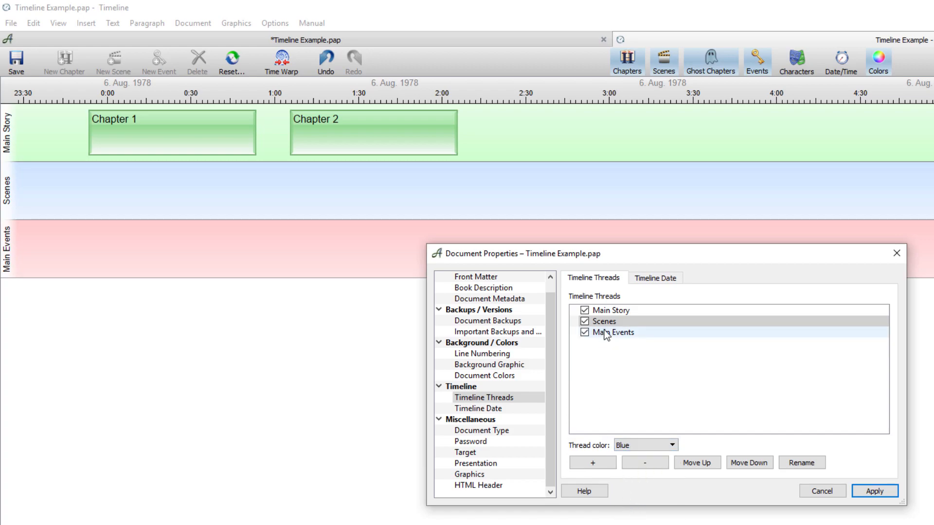
- Apply red to the Main Events thread and close Document Properties
{"action": "left_click", "coordinate": [670, 445]}
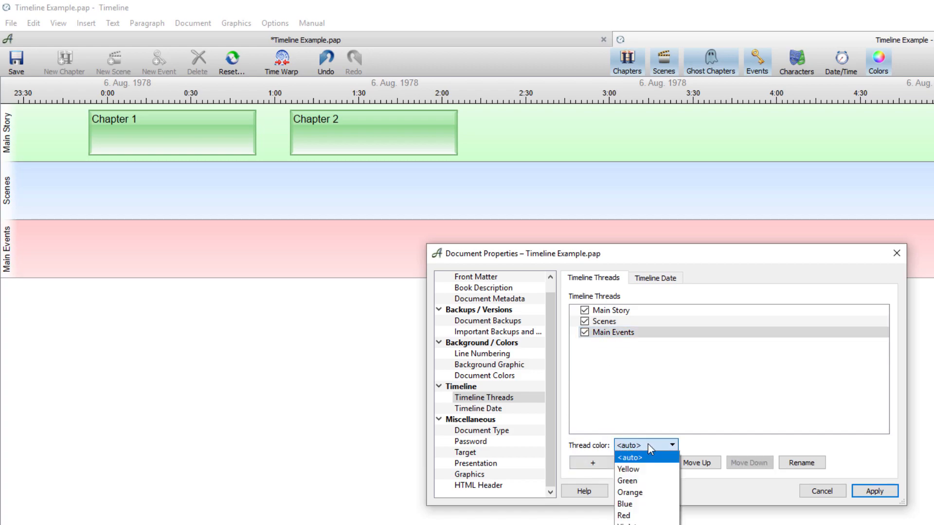
{"action": "left_click", "coordinate": [623, 518]}
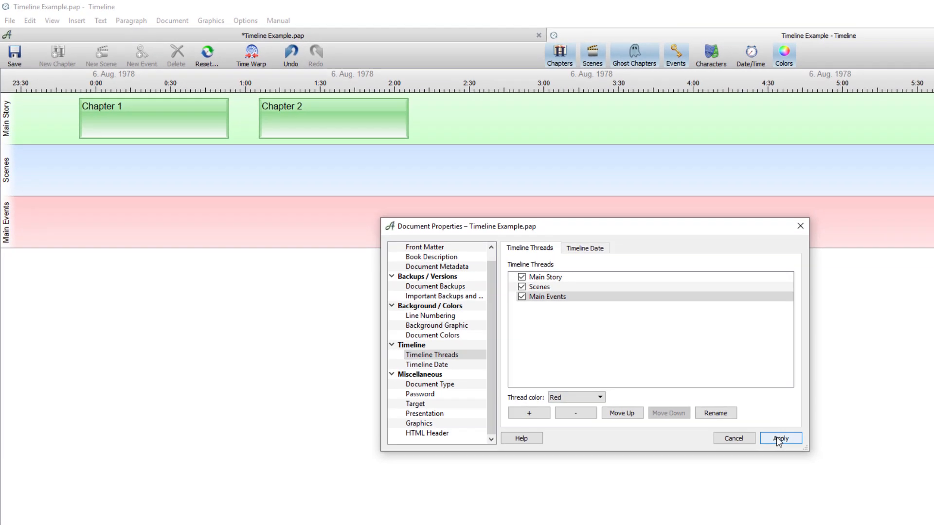
{"action": "left_click", "coordinate": [780, 438]}
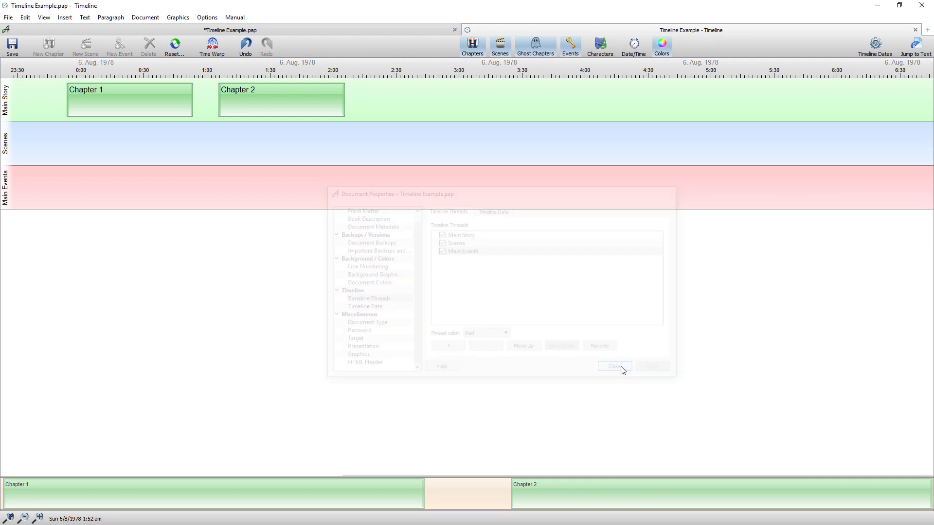
{"action": "left_click", "coordinate": [614, 366]}
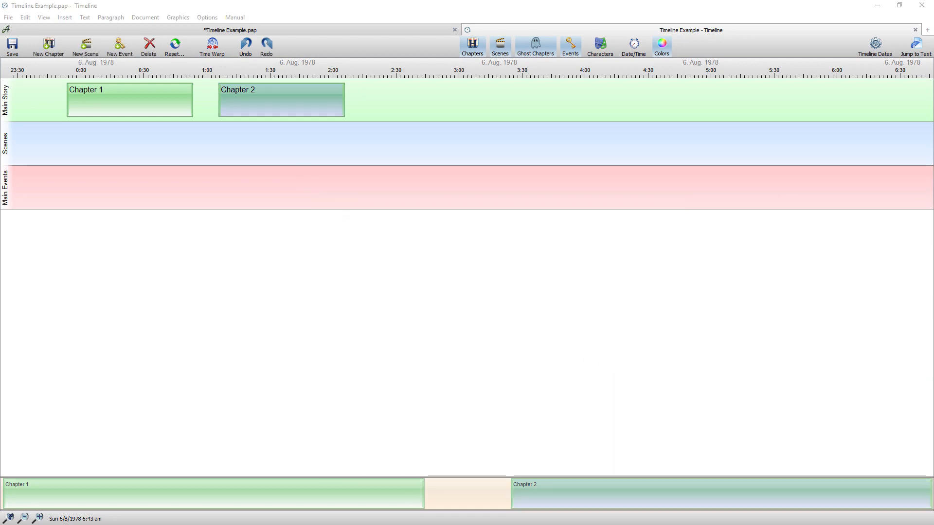
- Drag Chapter 2 from Main Story into a new Thread 4 lane below Main Events
{"action": "left_click", "coordinate": [262, 99]}
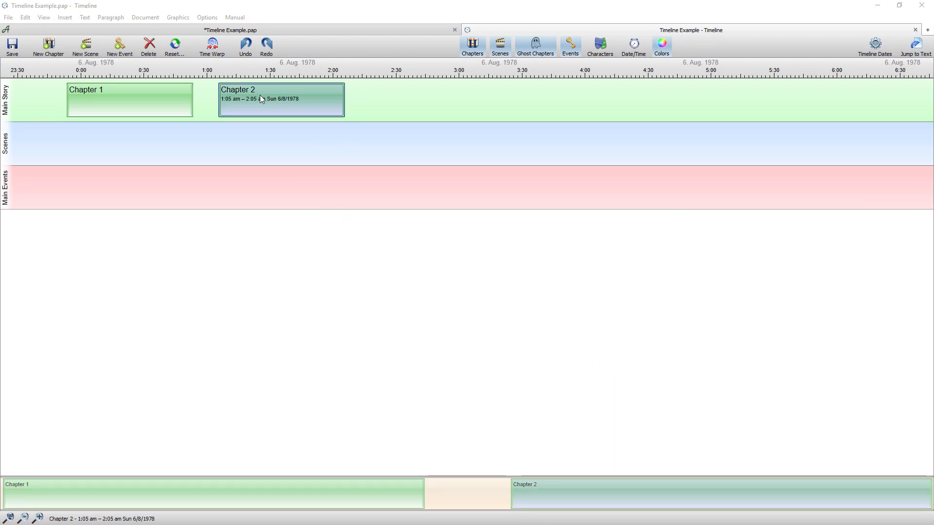
{"action": "mouse_move", "coordinate": [295, 98]}
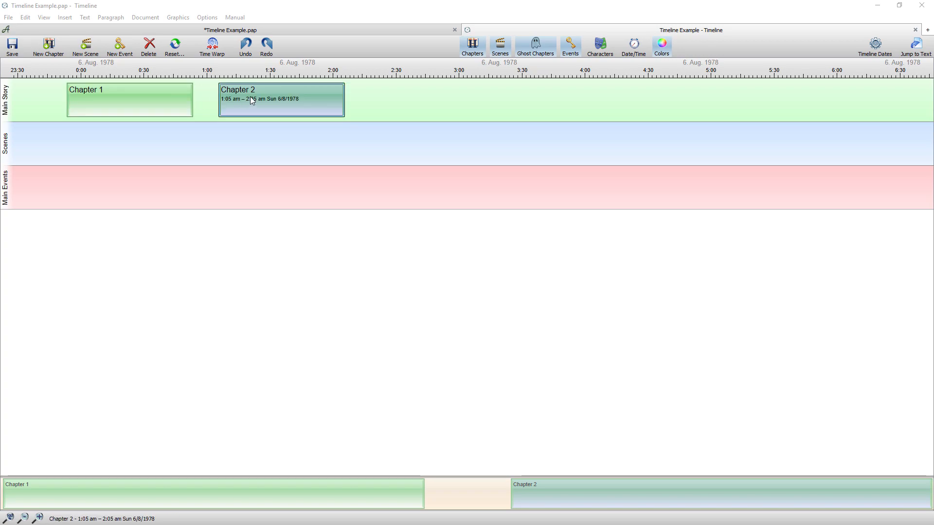
{"action": "mouse_move", "coordinate": [263, 96]}
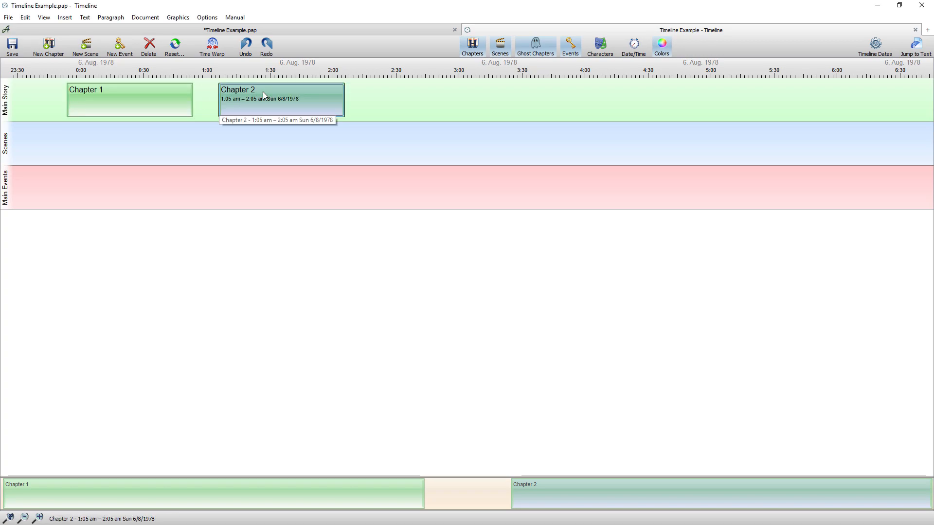
{"action": "left_click_drag", "start_coordinate": [280, 99], "coordinate": [281, 176]}
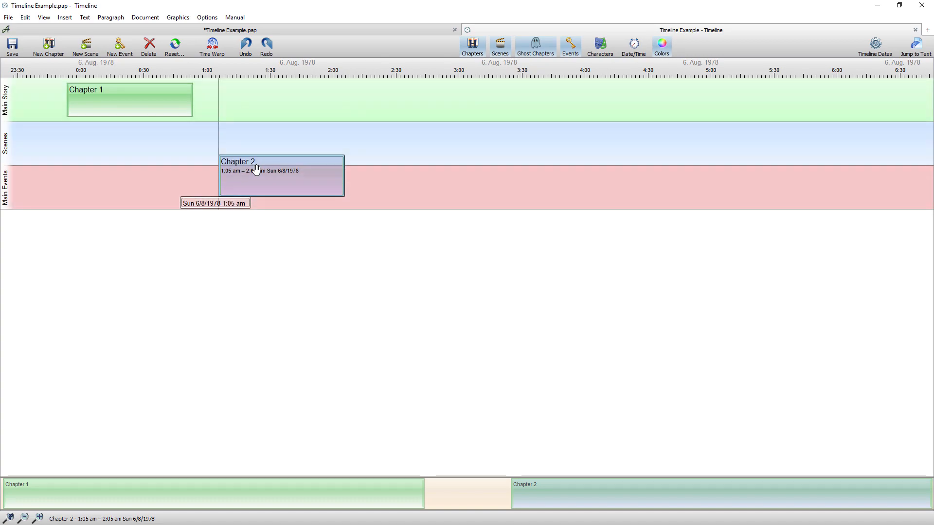
{"action": "left_click_drag", "start_coordinate": [281, 175], "coordinate": [255, 234]}
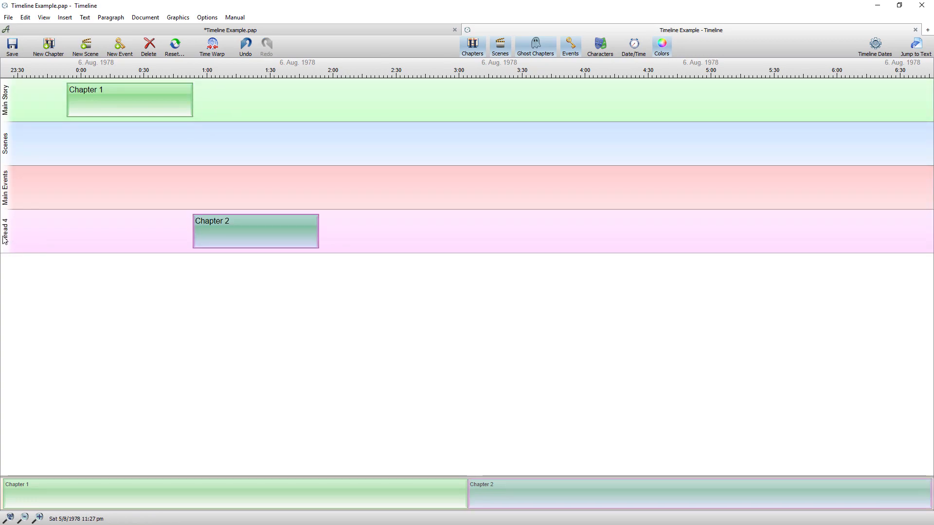
{"action": "right_click", "coordinate": [6, 237]}
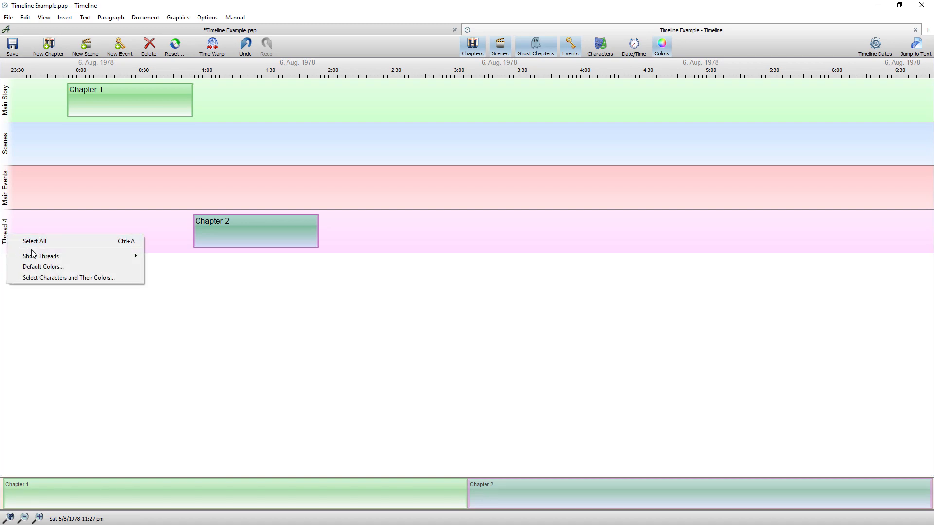
{"action": "mouse_move", "coordinate": [169, 276]}
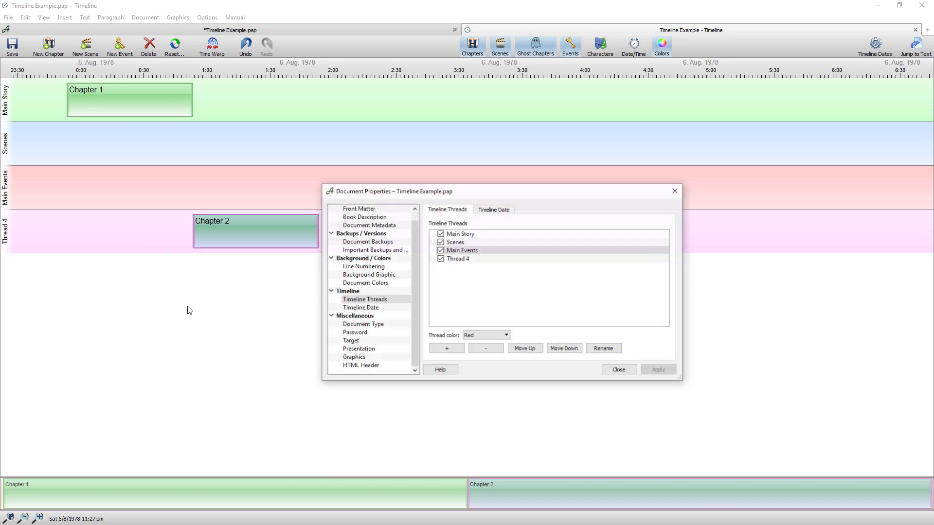
- Select Thread 4 and enter 'Master events' as its new name
{"action": "left_click", "coordinate": [458, 259]}
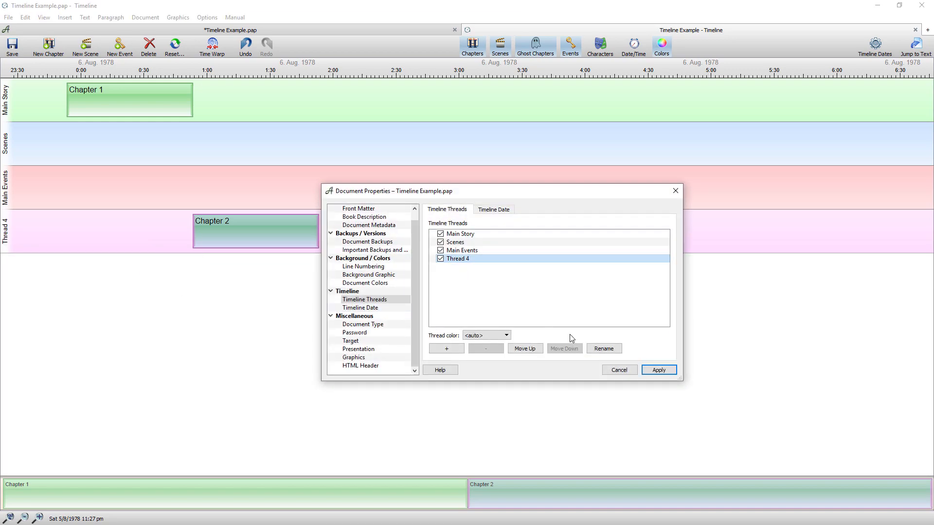
{"action": "left_click", "coordinate": [604, 348]}
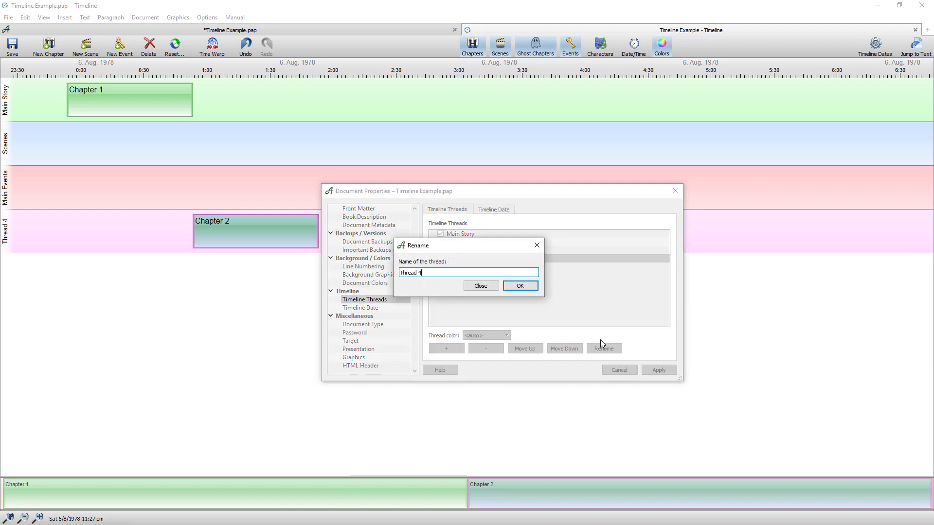
{"action": "type", "text": "Master e"}
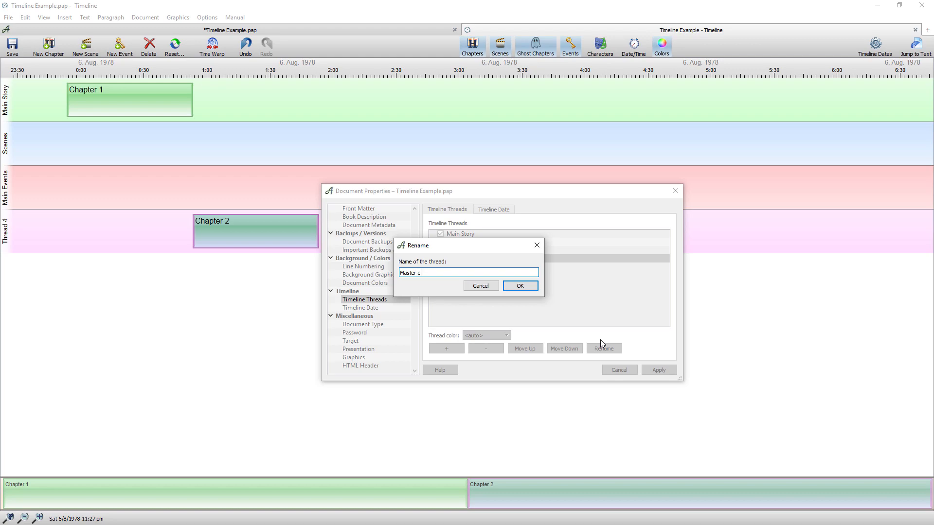
- Finish naming the fourth thread 'Master events', confirm it, and close Document Properties
{"action": "type", "text": "vents"}
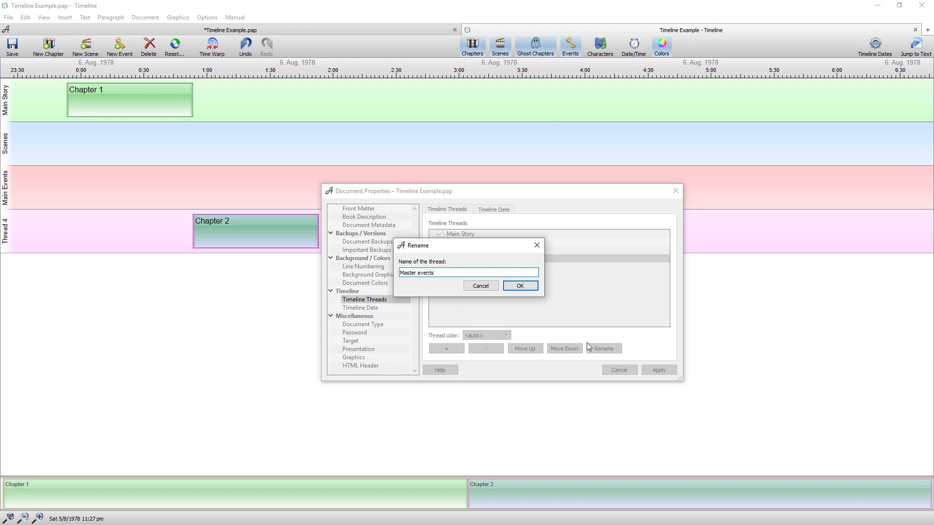
{"action": "left_click", "coordinate": [520, 286]}
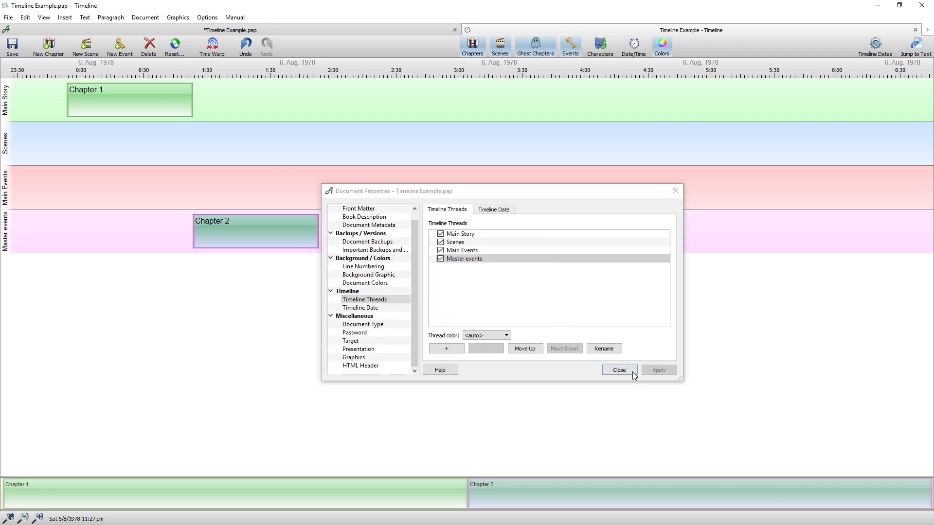
{"action": "left_click", "coordinate": [620, 370]}
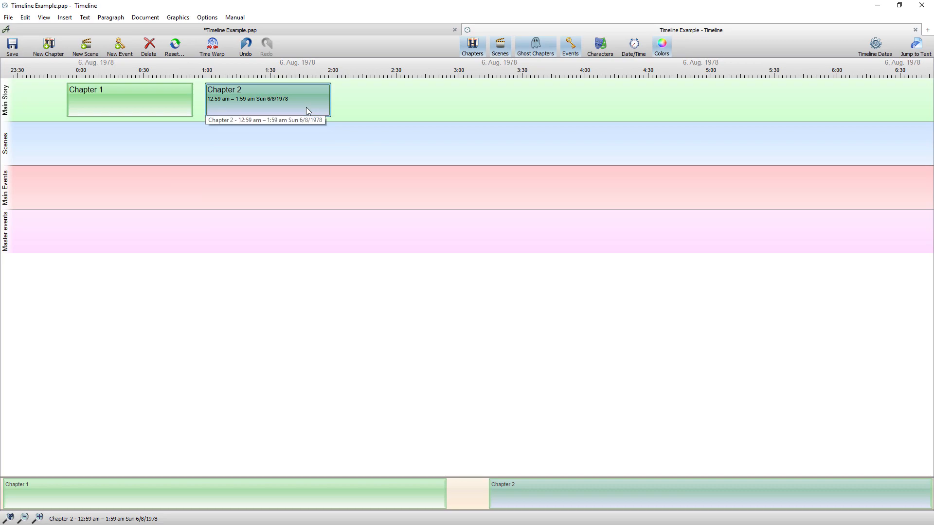
{"action": "mouse_move", "coordinate": [322, 32]}
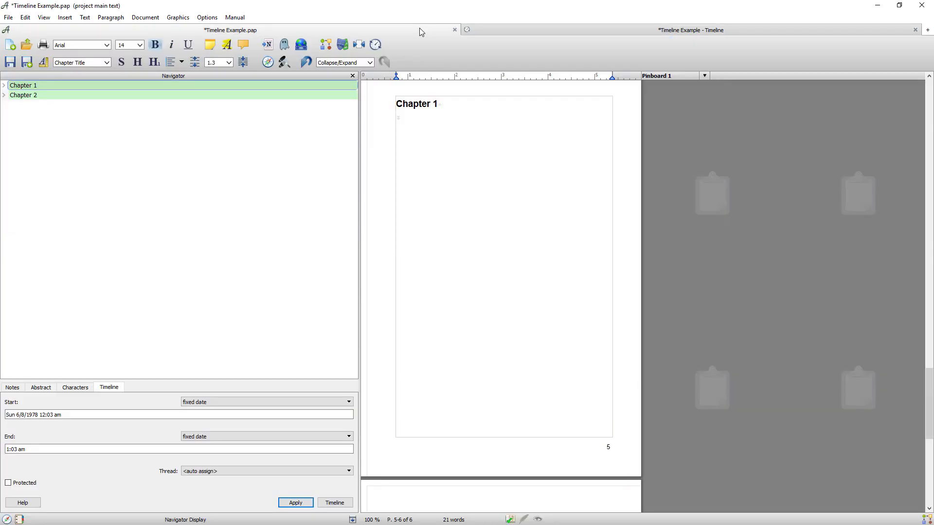
- Time Chapter 1 from 7:00 am on 6/8/1978 with a +8 hours duration, ending 3:00 pm
{"action": "left_click", "coordinate": [438, 103]}
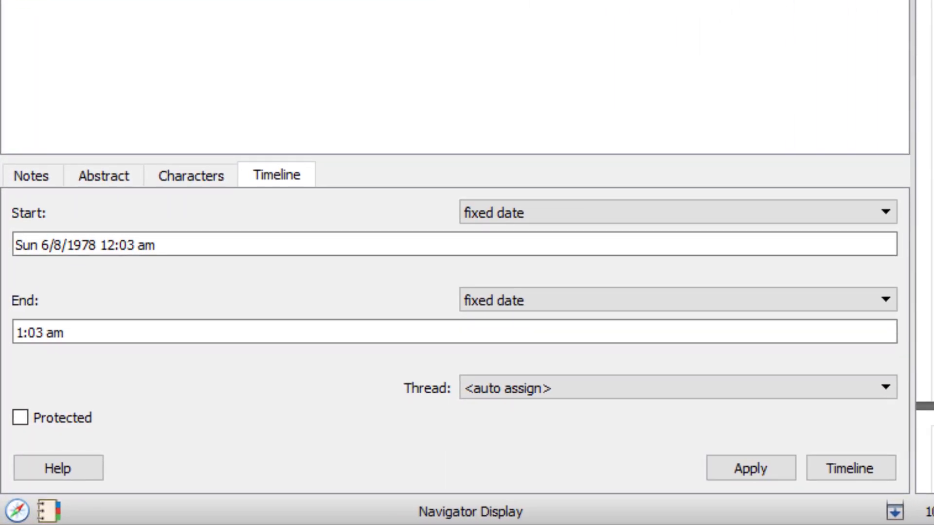
{"action": "left_click", "coordinate": [132, 245]}
{"action": "type", "text": "7"}
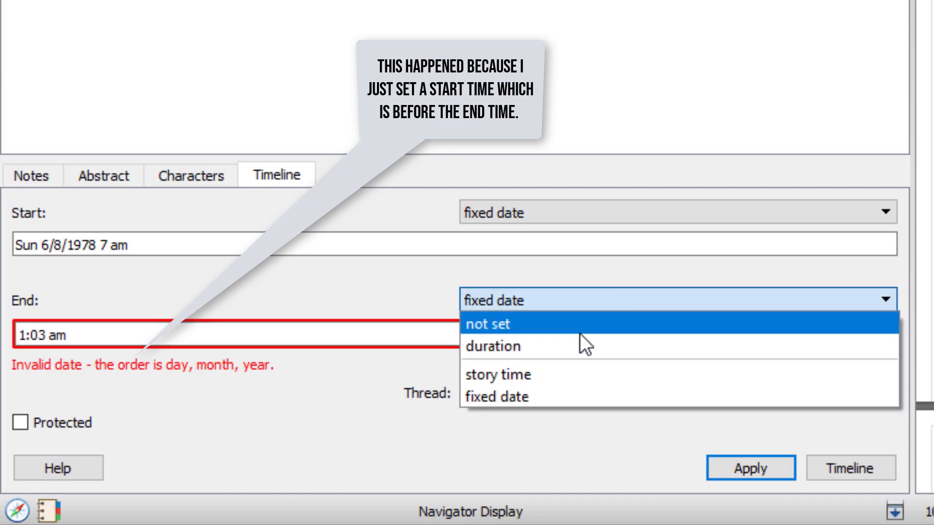
{"action": "left_click", "coordinate": [487, 324]}
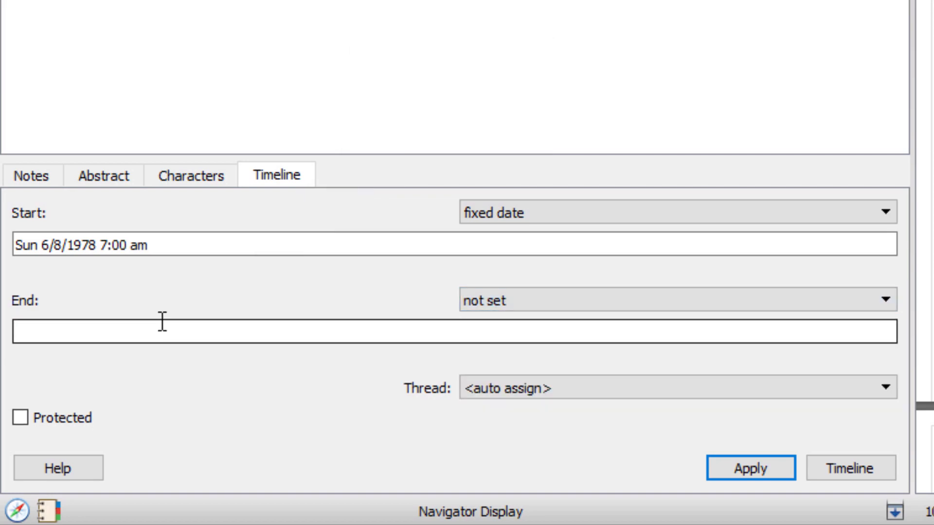
{"action": "type", "text": "+ 8 ho"}
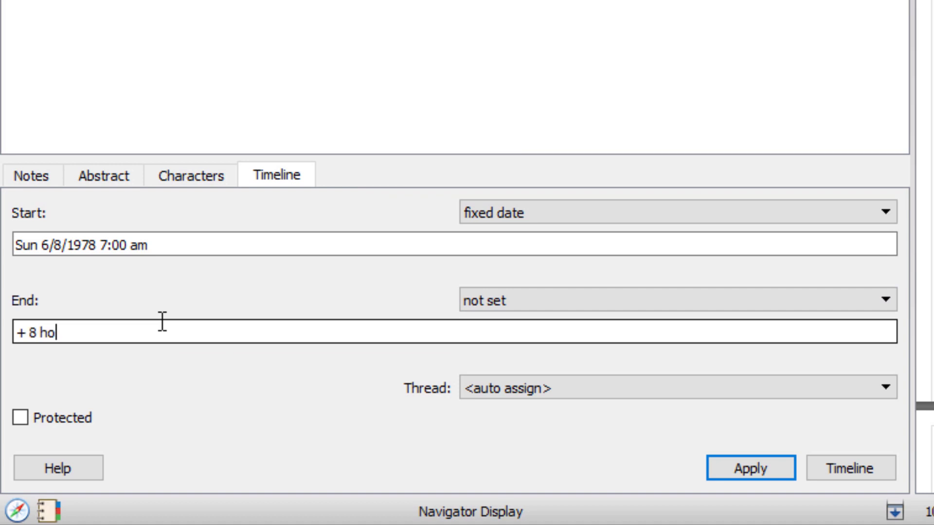
{"action": "type", "text": "urs"}
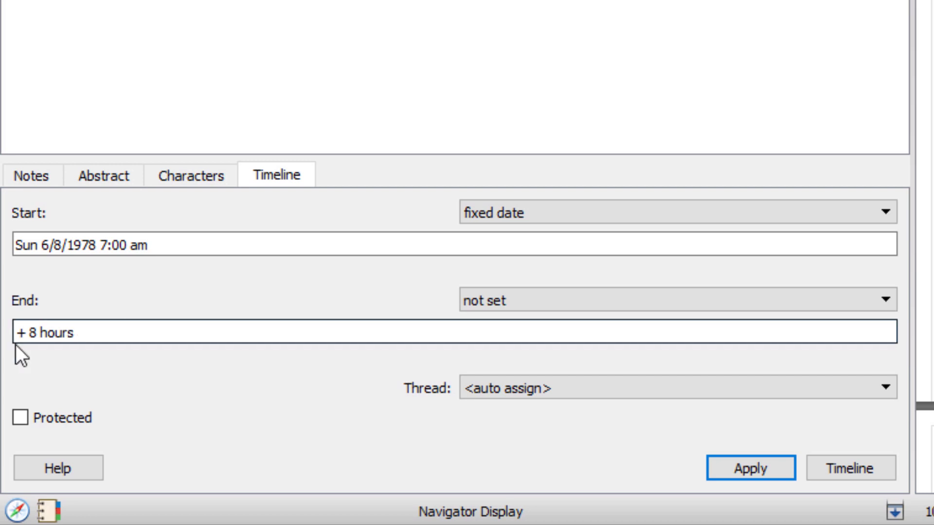
{"action": "left_click", "coordinate": [46, 333]}
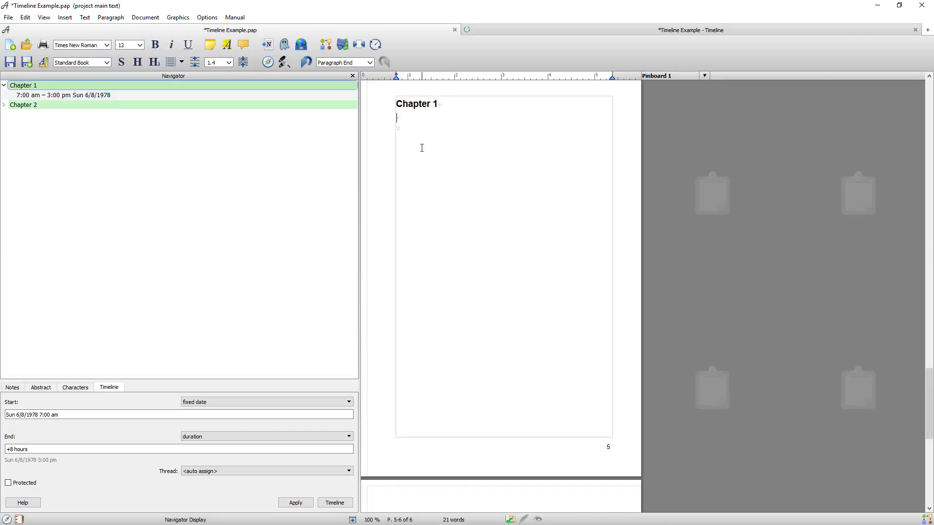
- Paste the story text into Chapter 1 and mark its first paragraph as scene 'it starts'
{"action": "right_click", "coordinate": [412, 131]}
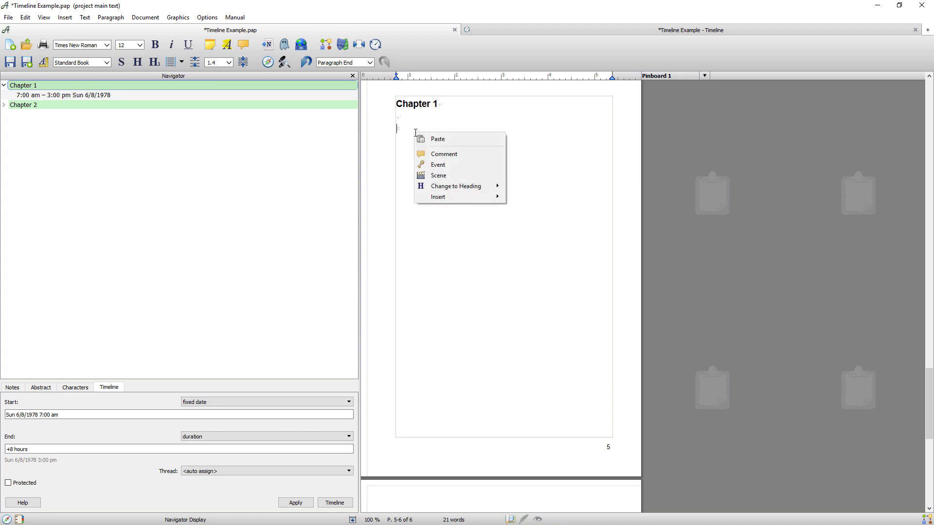
{"action": "left_click", "coordinate": [437, 139]}
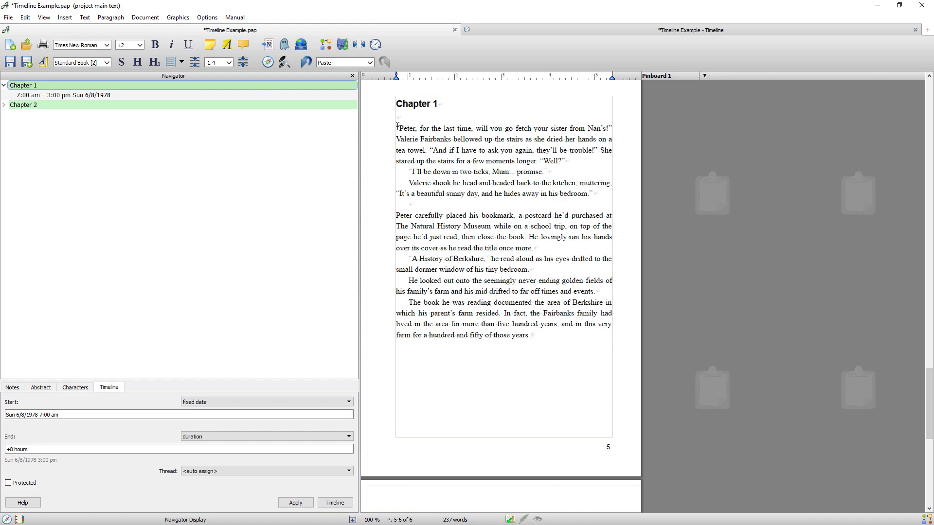
{"action": "right_click", "coordinate": [398, 128]}
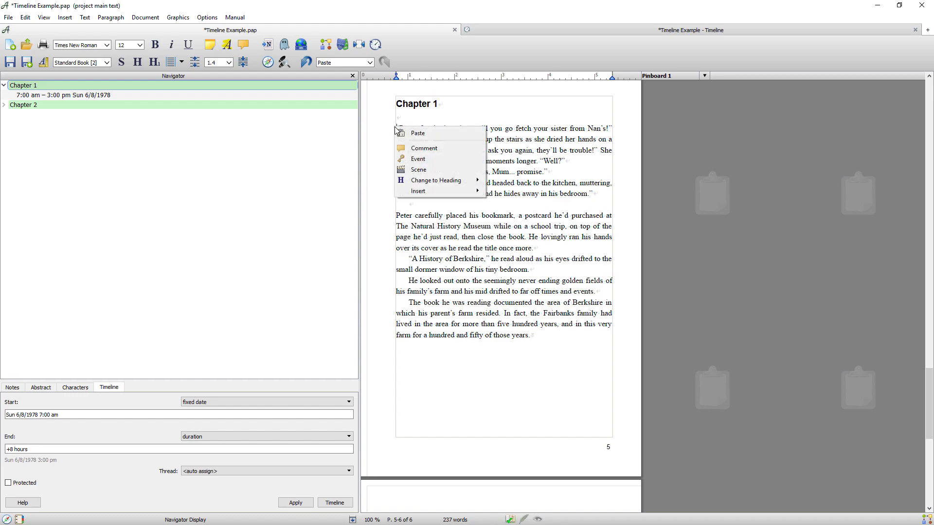
{"action": "mouse_move", "coordinate": [424, 169]}
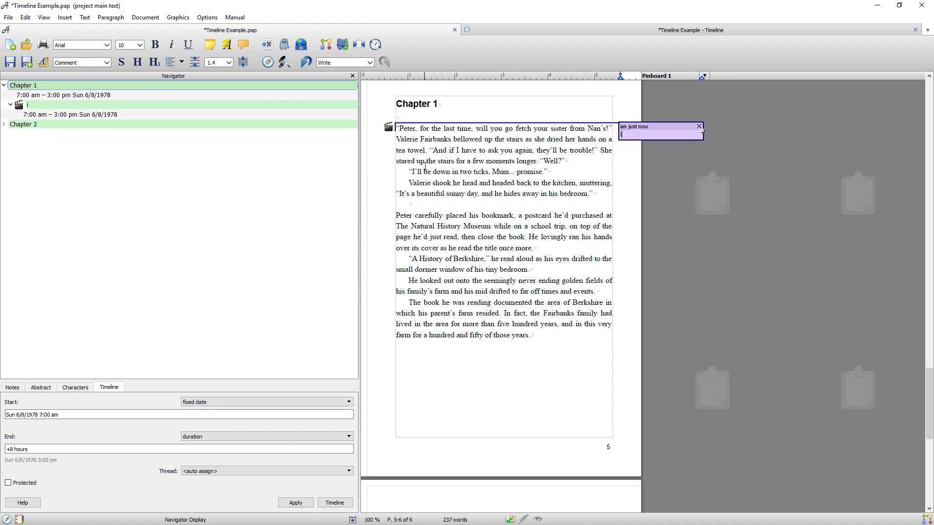
{"action": "type", "text": "t starts"}
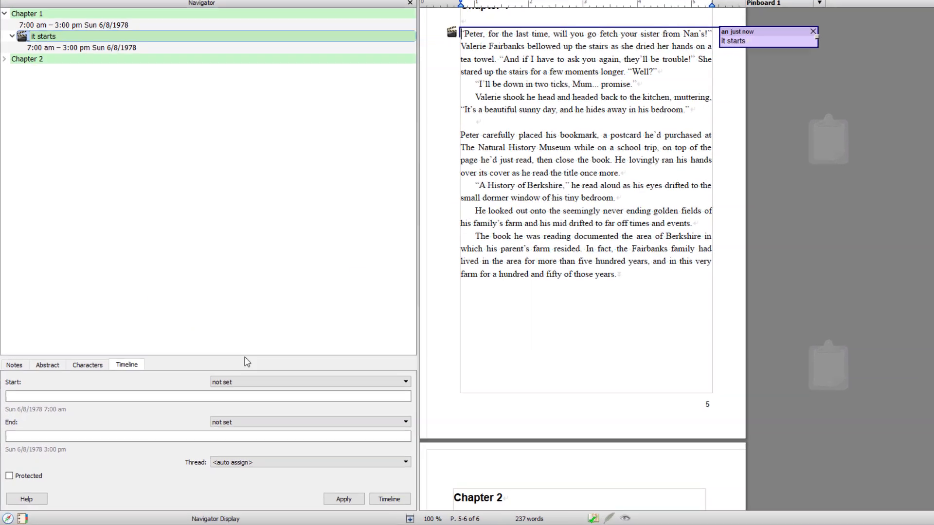
- Time 'it starts' from chapter start with a +1 hour duration, running 7:00–8:00 am
{"action": "left_click", "coordinate": [404, 381]}
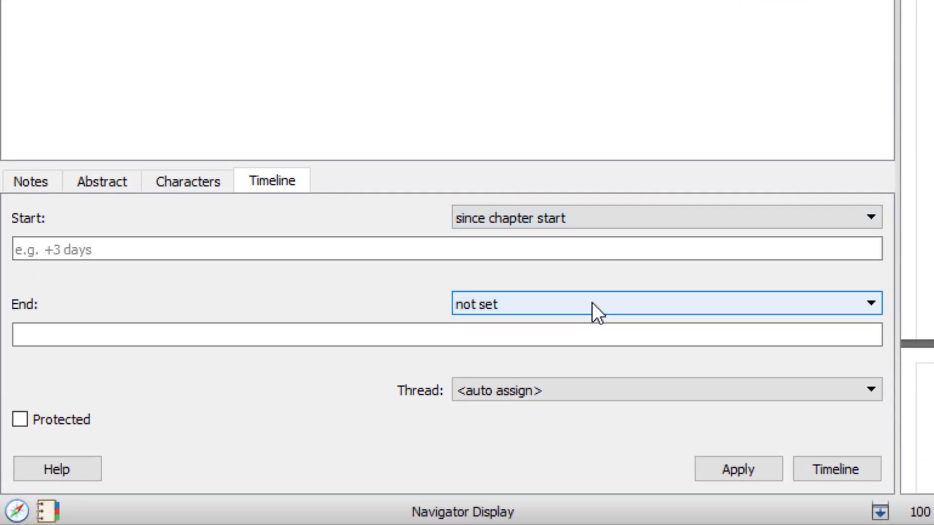
{"action": "left_click", "coordinate": [264, 345]}
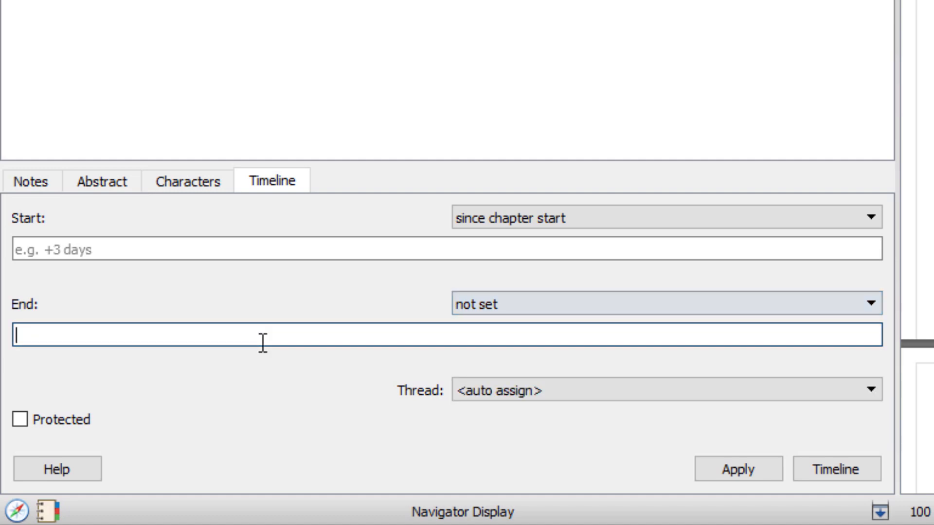
{"action": "type", "text": "+"}
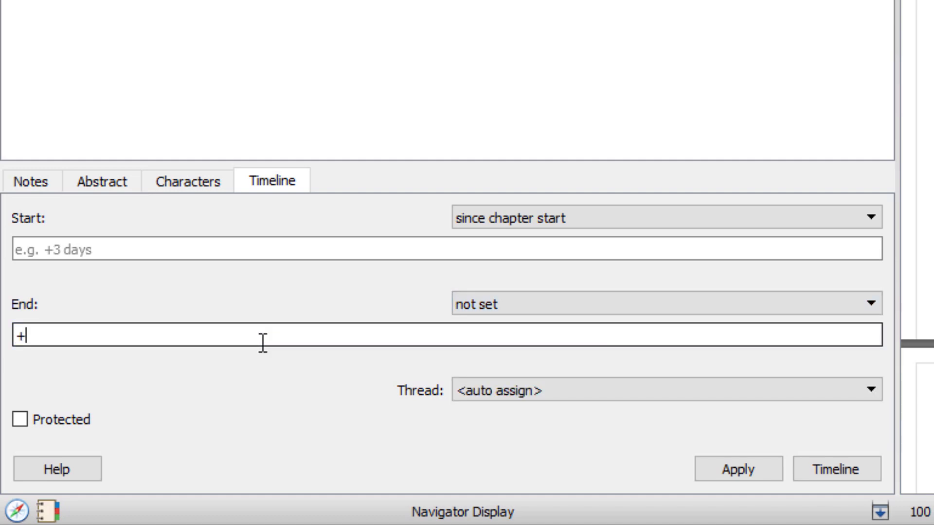
{"action": "type", "text": "1 hour"}
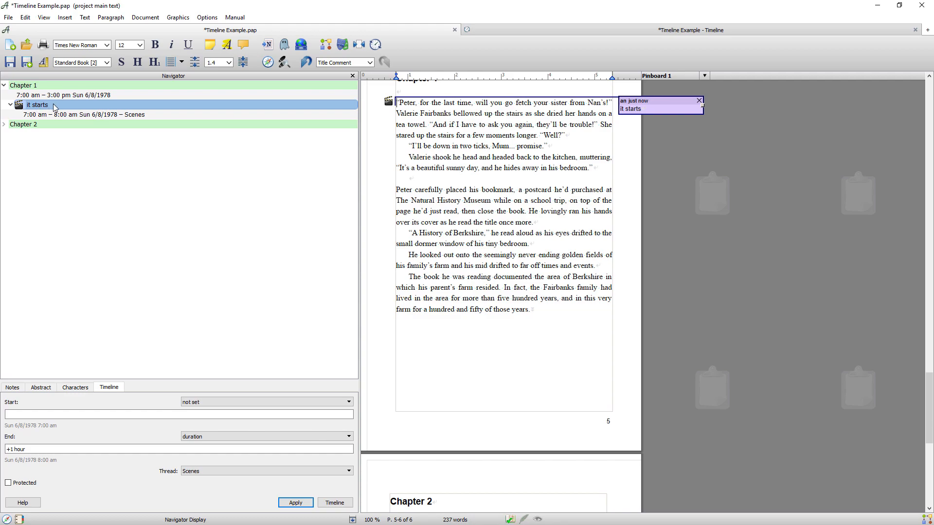
{"action": "mouse_move", "coordinate": [125, 108]}
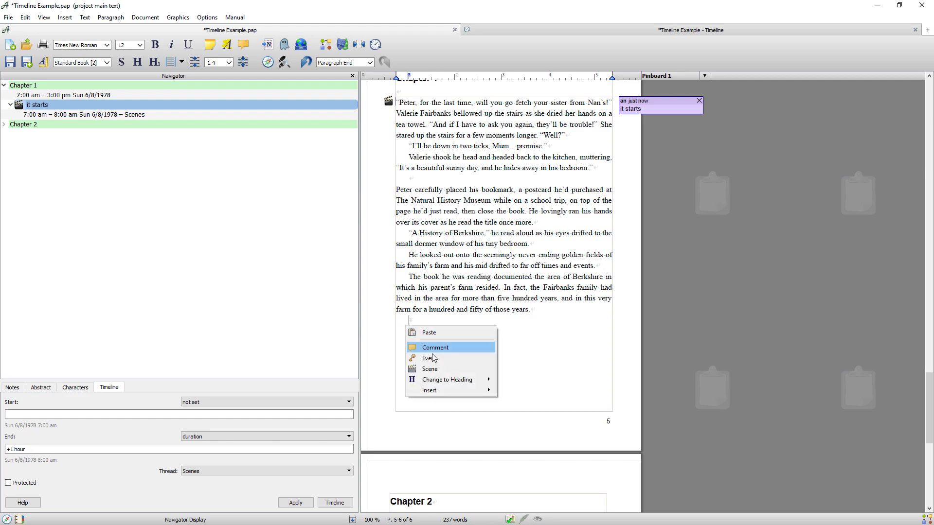
- Insert a new scene after the story text titled 'on it goes'
{"action": "left_click", "coordinate": [429, 368]}
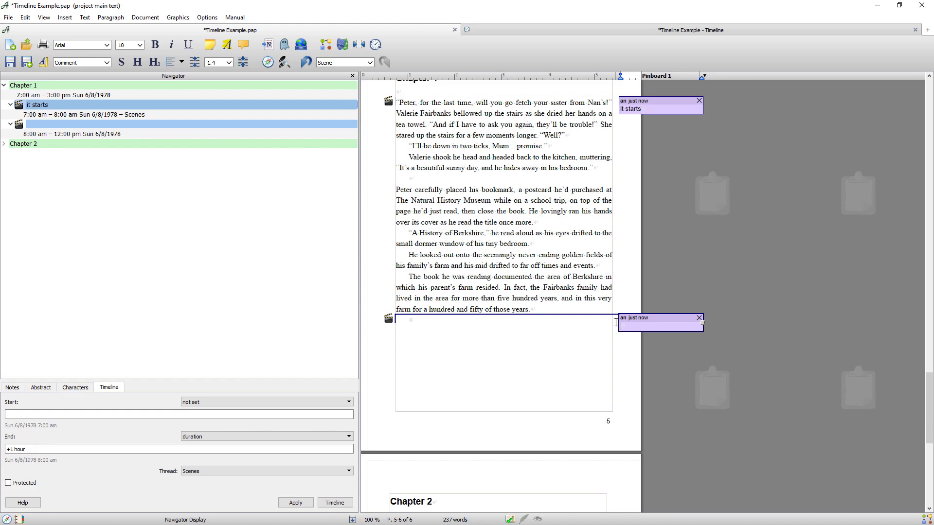
{"action": "mouse_move", "coordinate": [615, 324]}
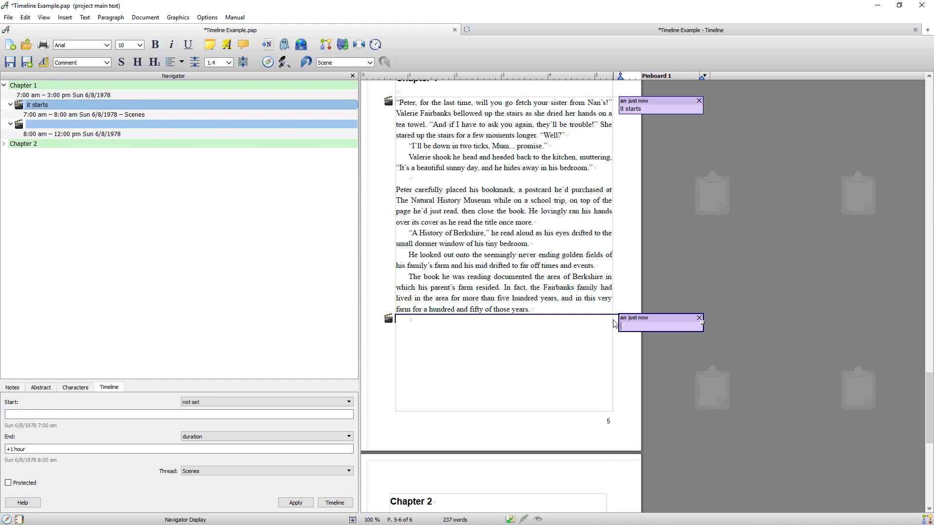
{"action": "type", "text": "on it"}
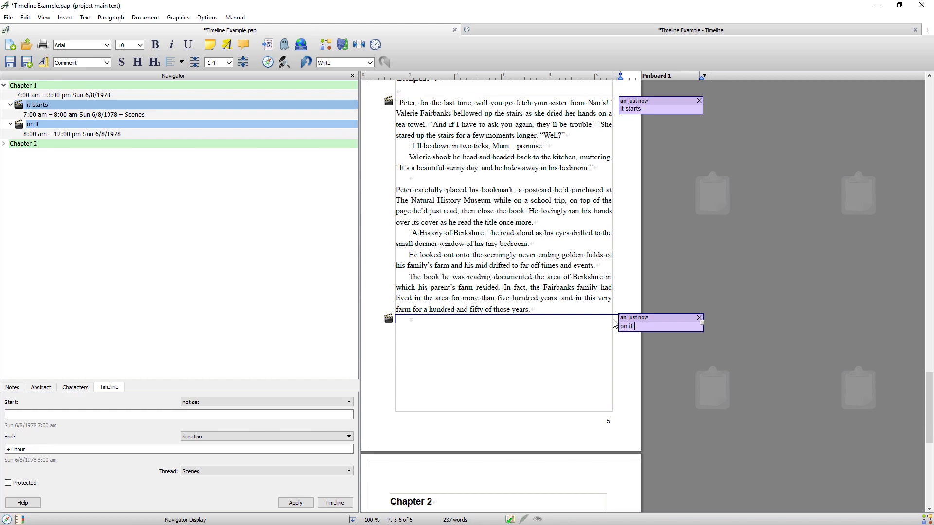
{"action": "type", "text": "goes"}
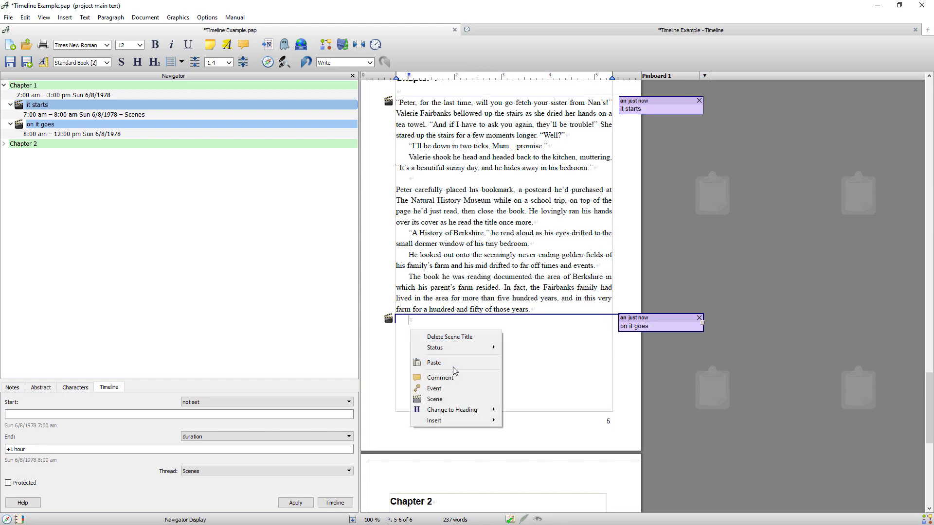
{"action": "left_click", "coordinate": [434, 363]}
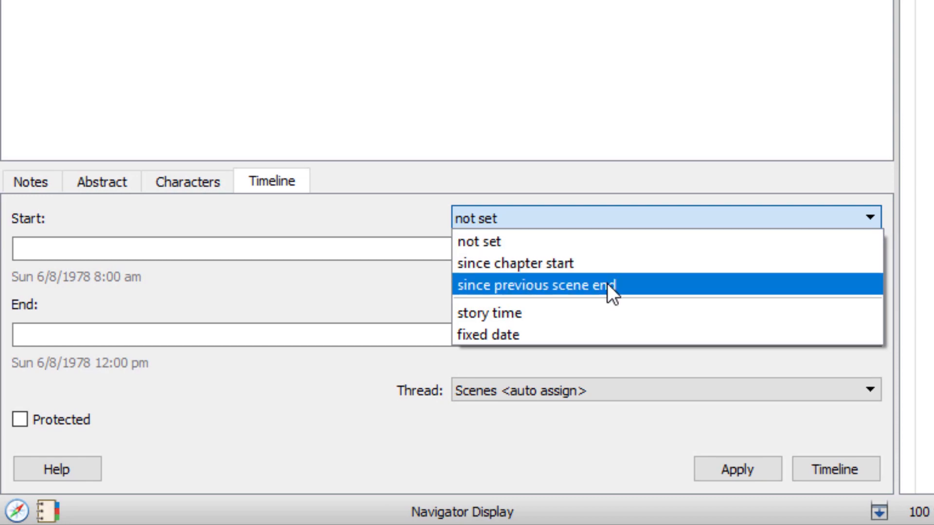
- Start 'on it goes' at the previous scene's end and place it on the Scenes thread
{"action": "left_click", "coordinate": [539, 285]}
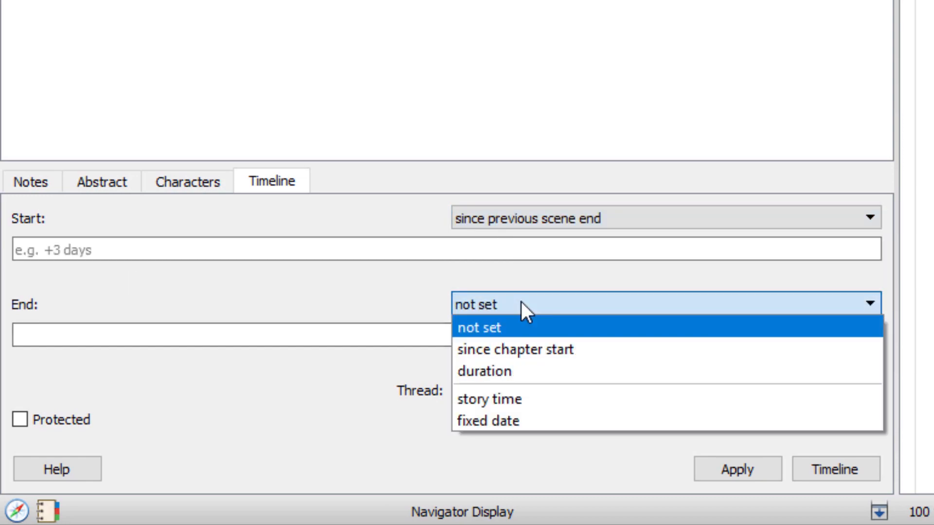
{"action": "left_click", "coordinate": [484, 371]}
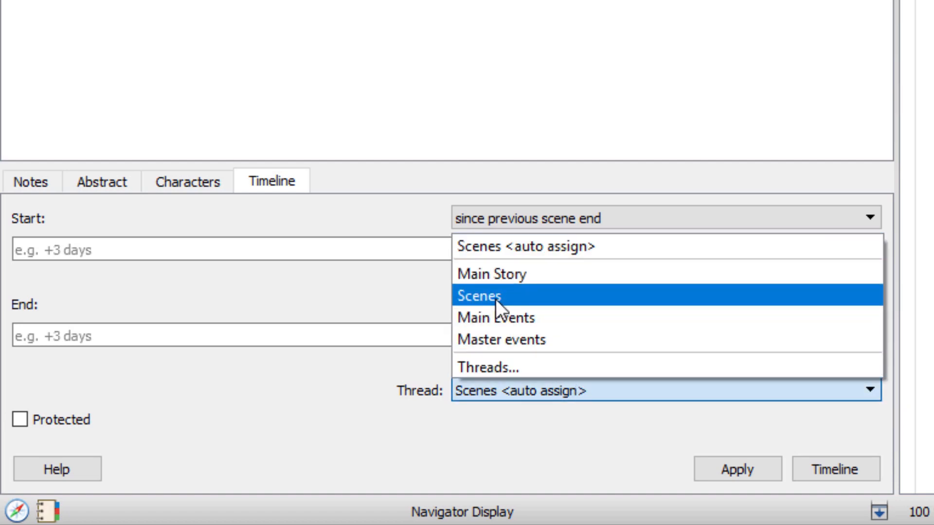
{"action": "left_click", "coordinate": [480, 296]}
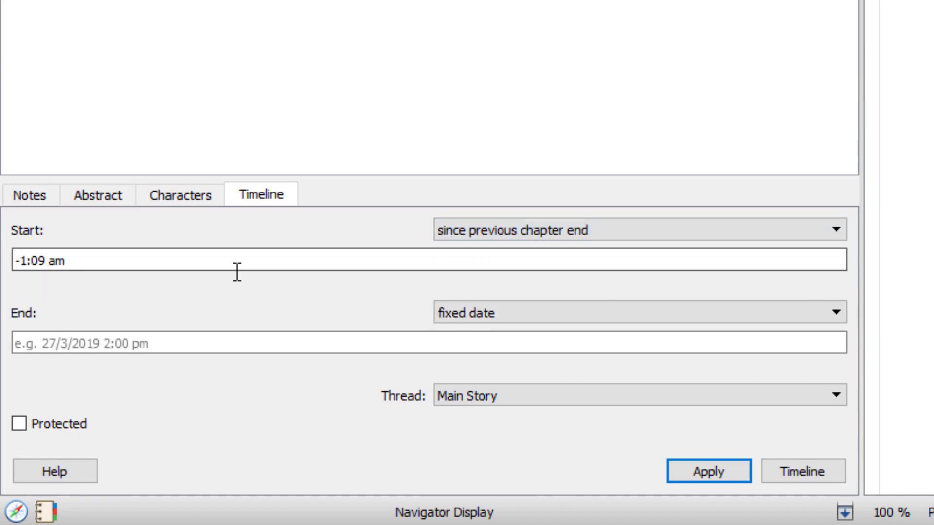
- Set Chapter 2 to start '+12 hours' after the previous chapter with a '+12 hours' duration
{"action": "double_click", "coordinate": [37, 261]}
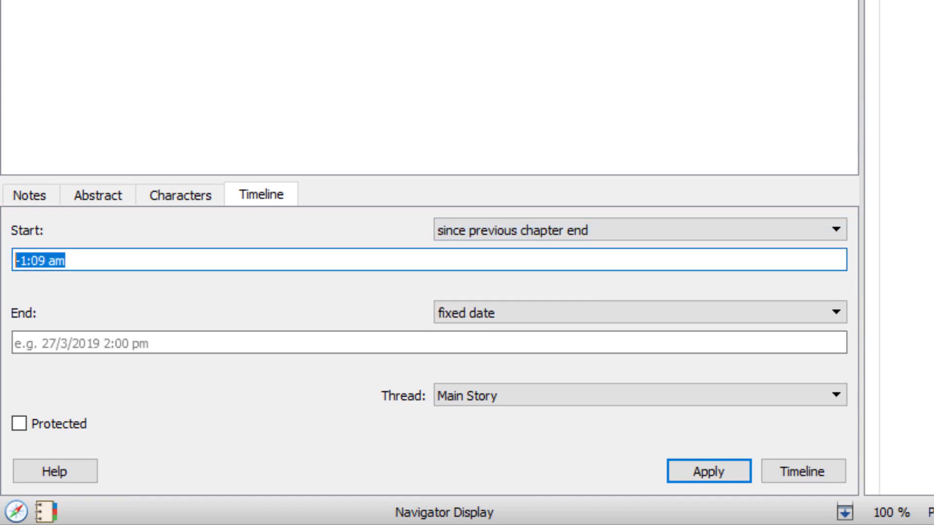
{"action": "type", "text": "+ 12"}
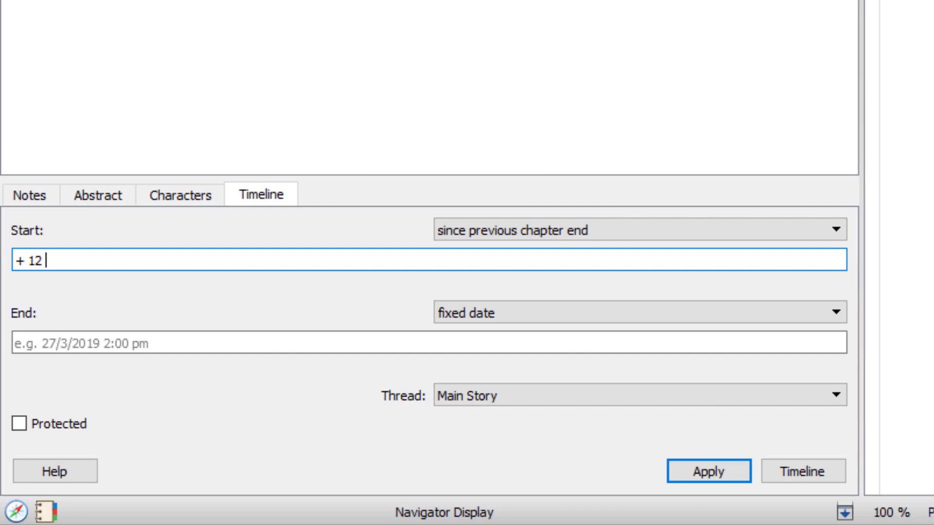
{"action": "type", "text": "hours"}
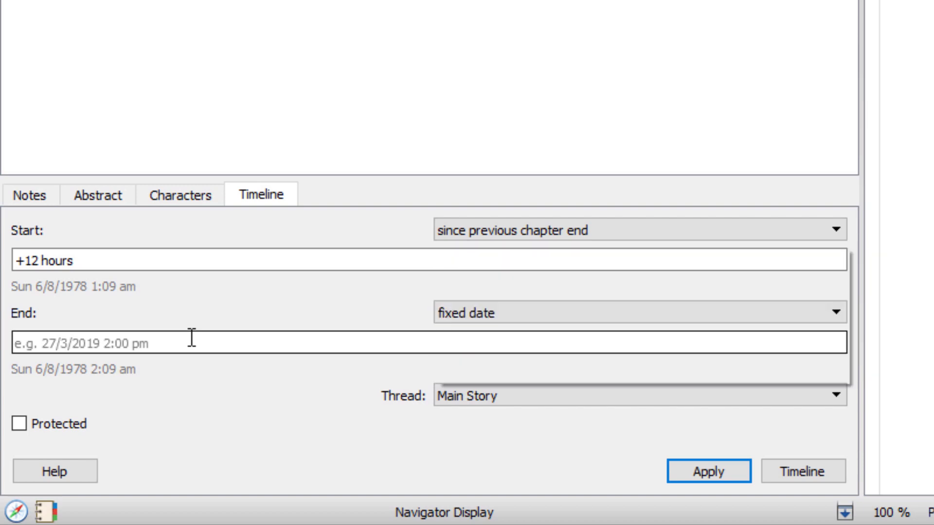
{"action": "left_click", "coordinate": [835, 407]}
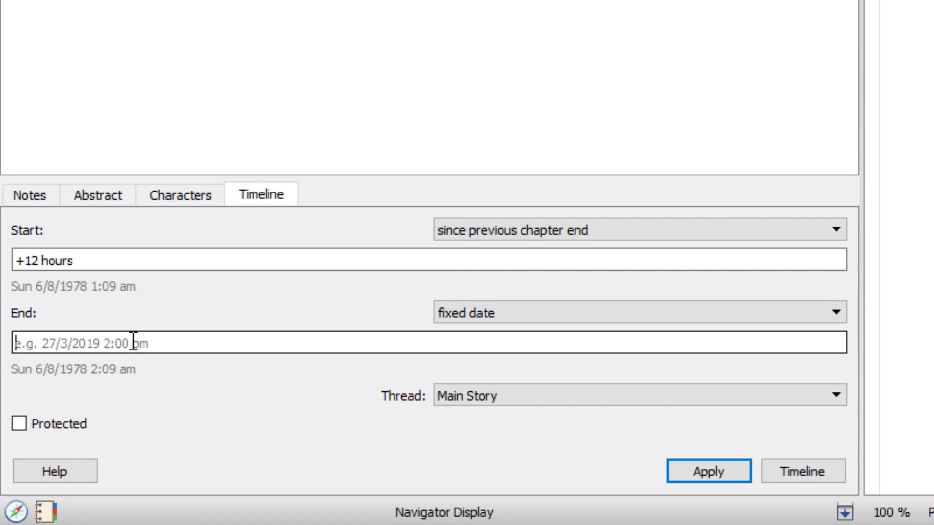
{"action": "type", "text": "+"}
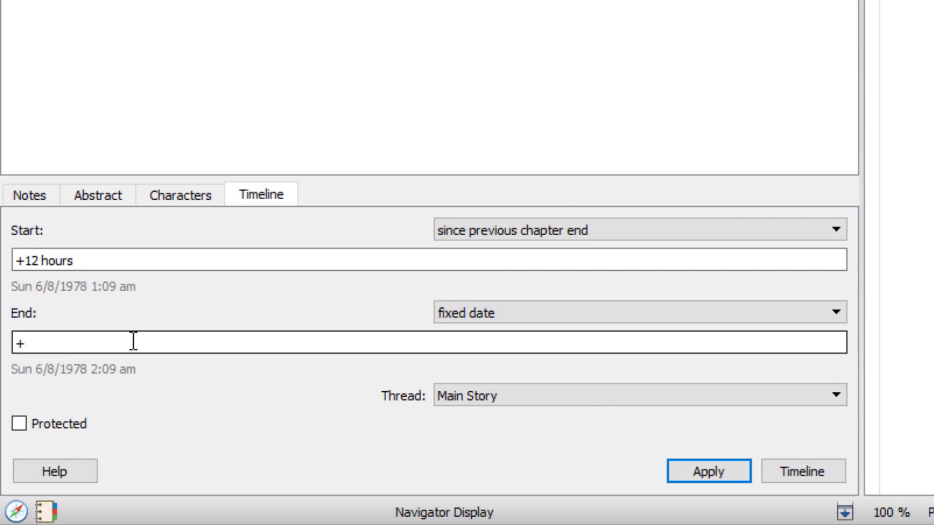
{"action": "type", "text": "12 houirs"}
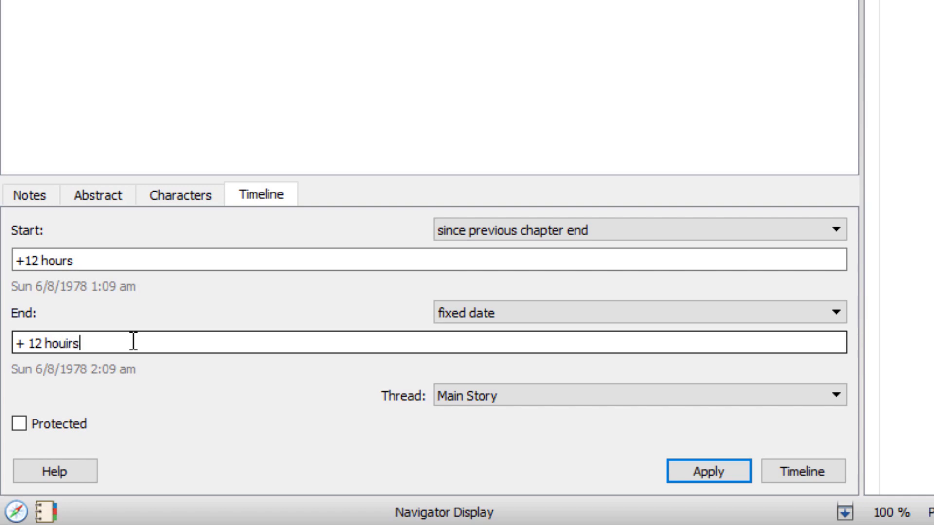
{"action": "key", "text": "BackSpace"}
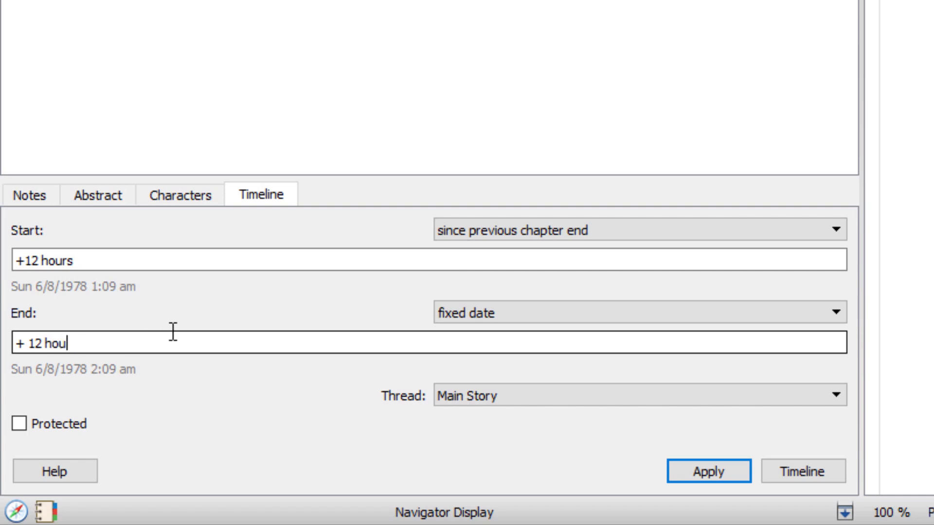
{"action": "type", "text": "rs"}
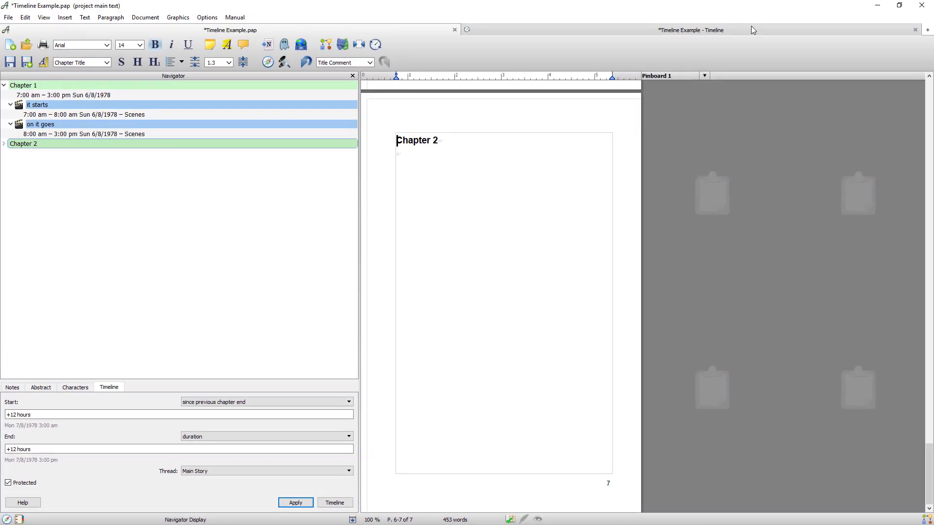
- Switch to the story timeline and bring Chapter 1, its two scenes, and Chapter 2 into view
{"action": "left_click", "coordinate": [335, 502]}
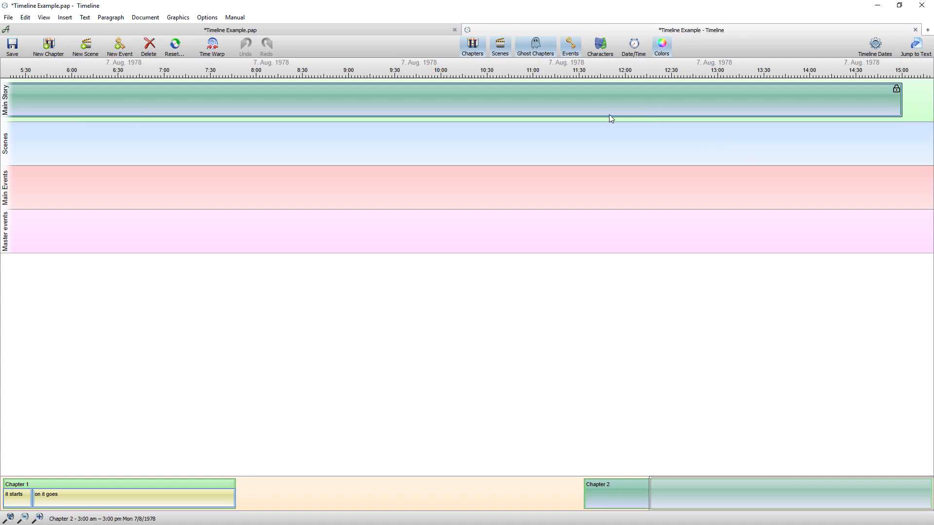
{"action": "mouse_move", "coordinate": [700, 96]}
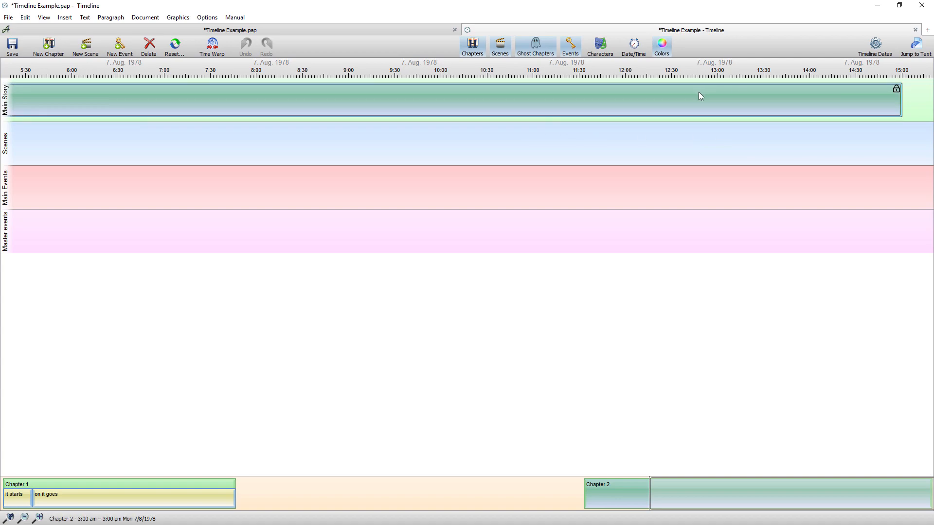
{"action": "mouse_move", "coordinate": [598, 110]}
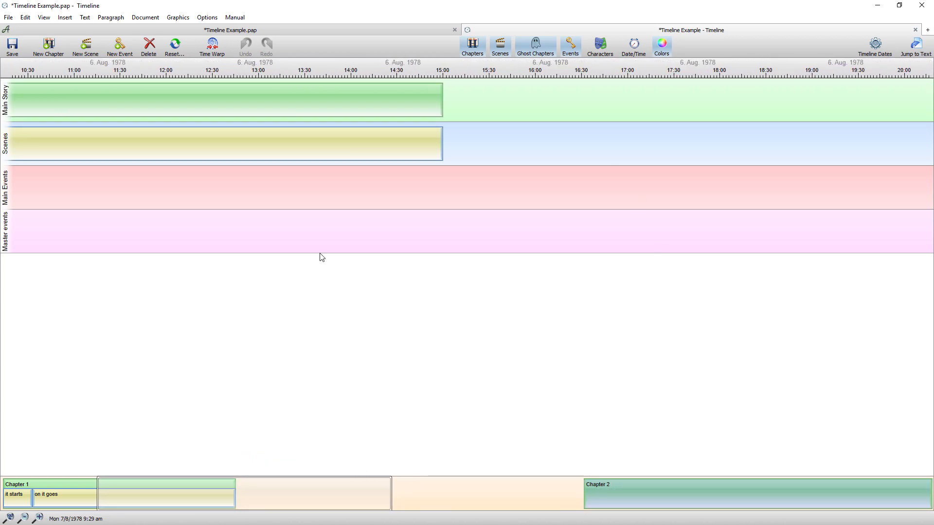
{"action": "left_click", "coordinate": [399, 147]}
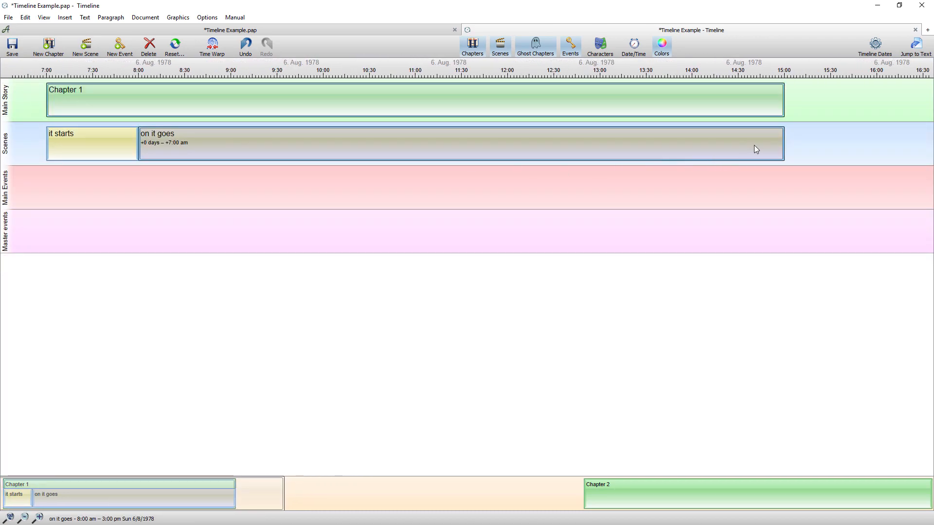
{"action": "right_click", "coordinate": [757, 148]}
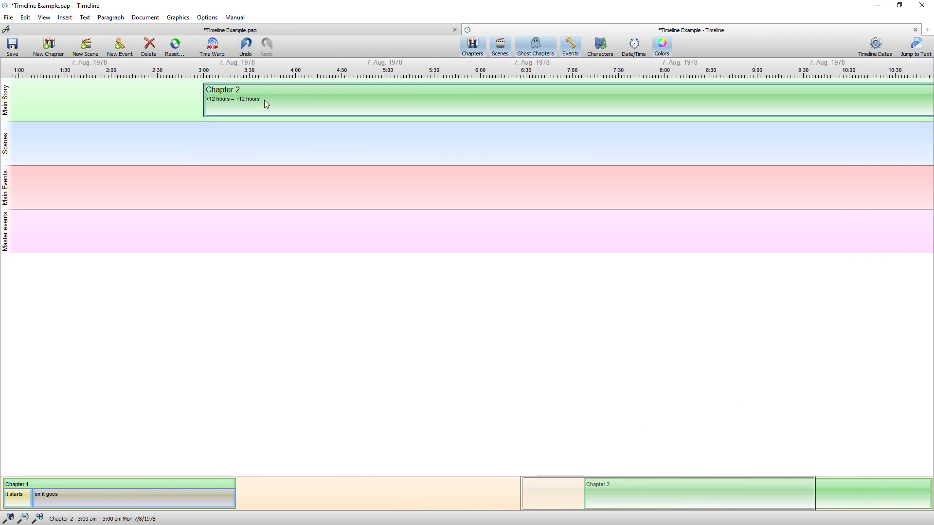
{"action": "mouse_move", "coordinate": [268, 102]}
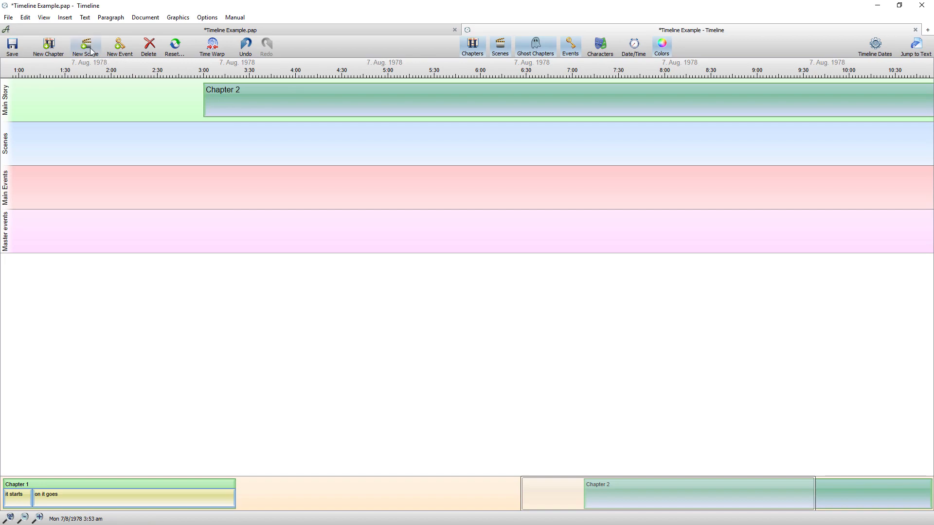
- Create a new scene titled 'Here we go' in Chapter 2, spanning 3:00 am–3:00 pm
{"action": "left_click", "coordinate": [85, 41]}
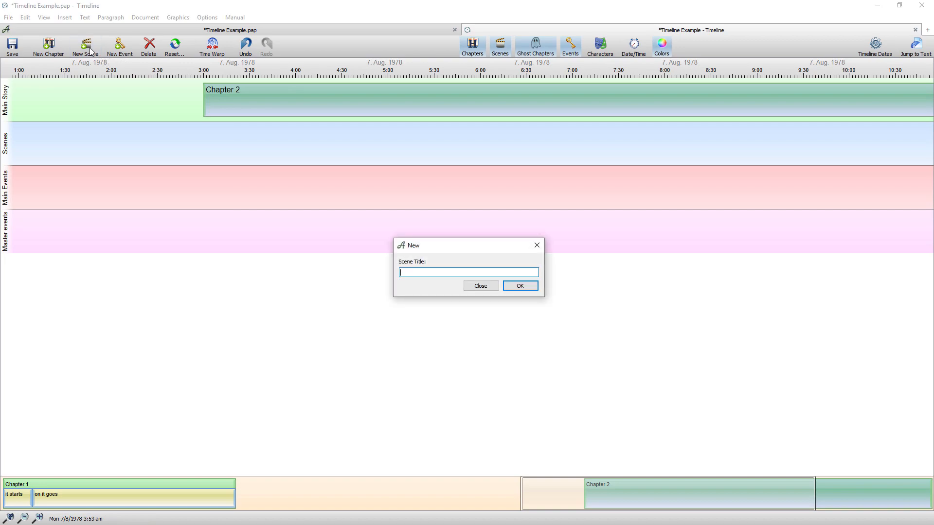
{"action": "type", "text": "Here we"}
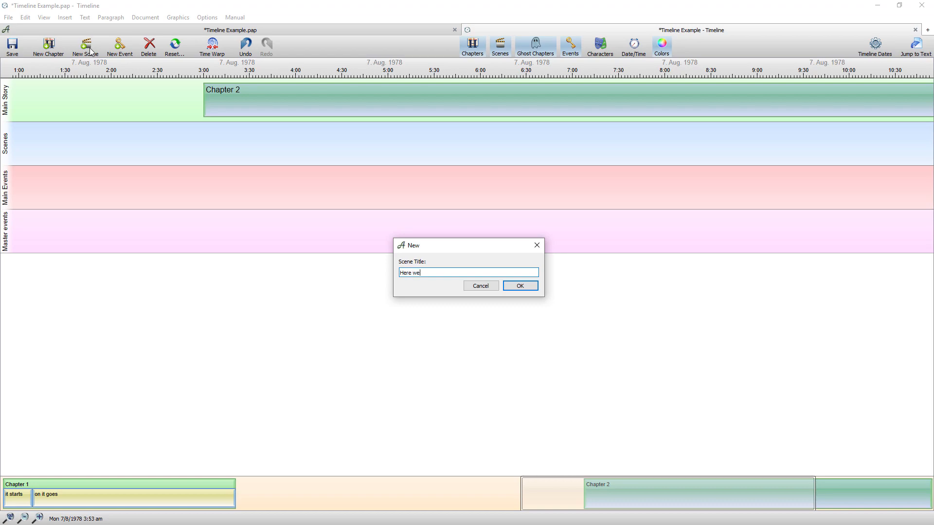
{"action": "type", "text": "go"}
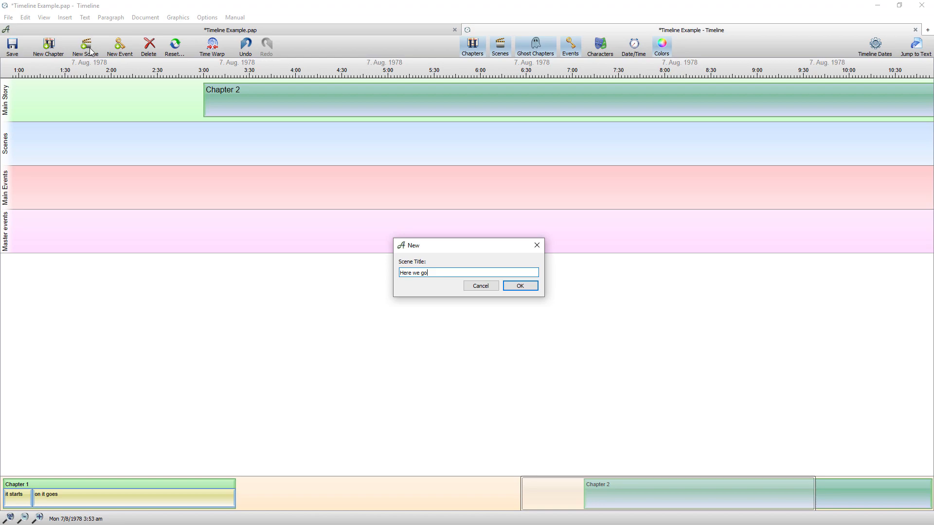
{"action": "left_click", "coordinate": [520, 285]}
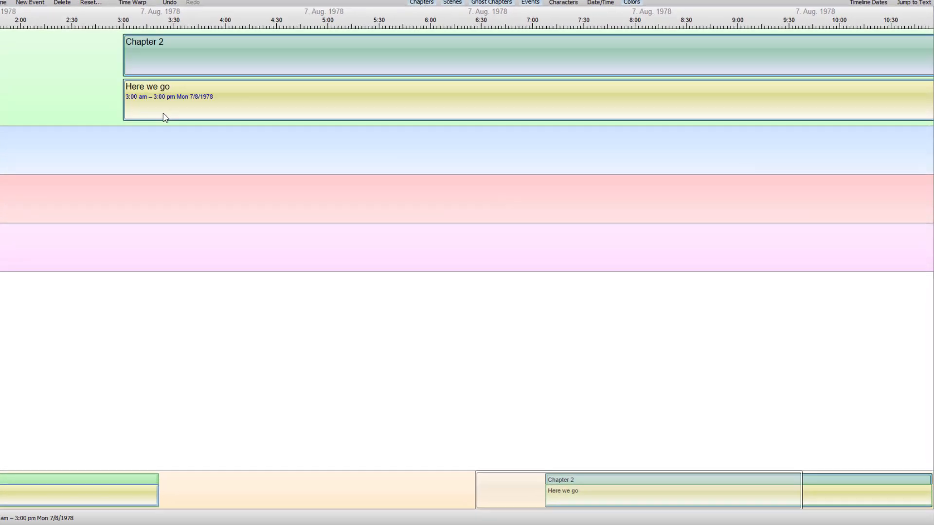
- Set 'Here we go' to start since chapter start and begin entering a '+' end duration
{"action": "right_click", "coordinate": [164, 117]}
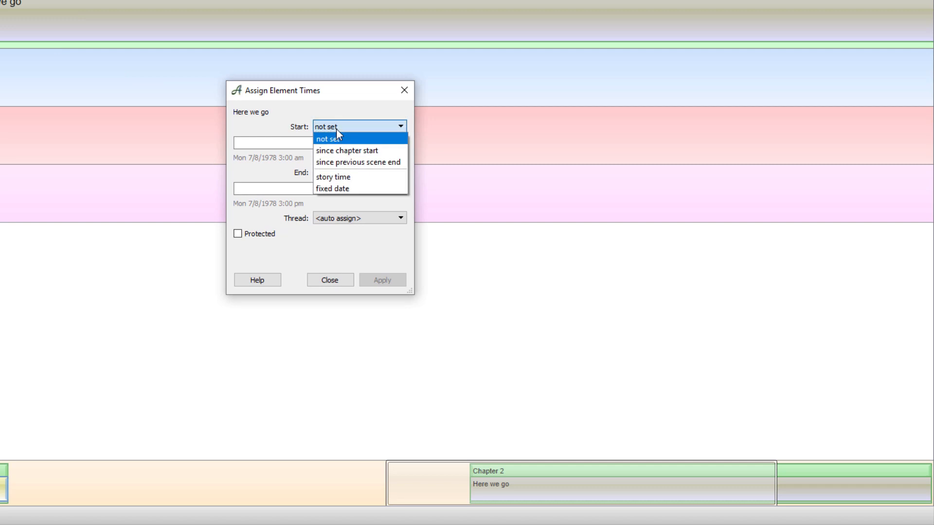
{"action": "mouse_move", "coordinate": [113, 87]}
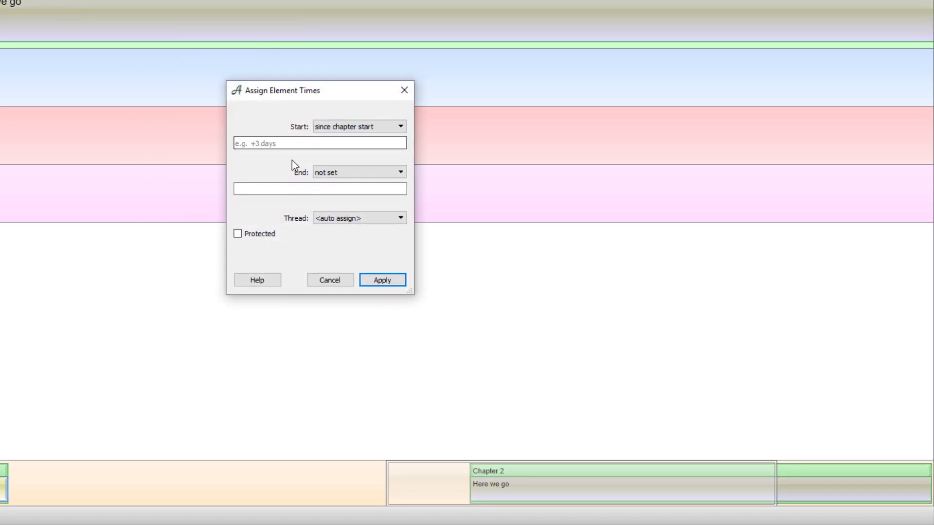
{"action": "left_click", "coordinate": [319, 188]}
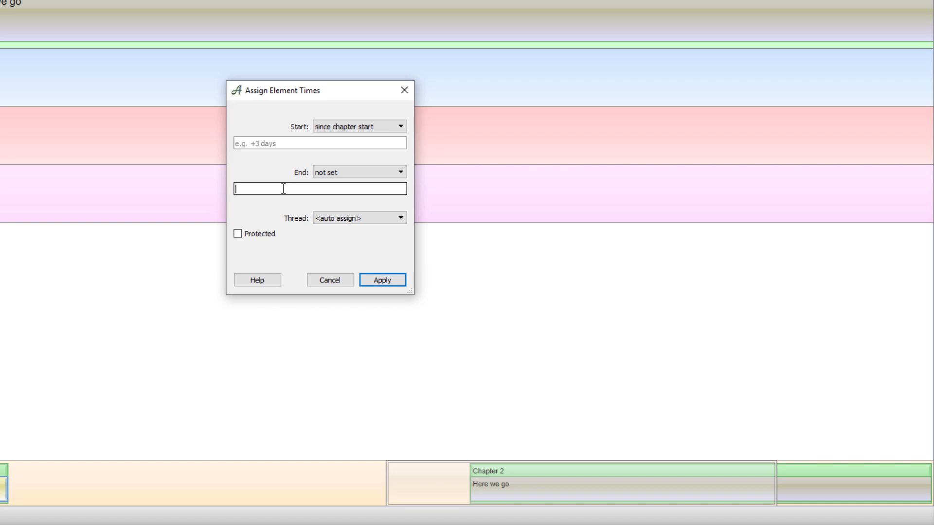
{"action": "type", "text": "+2 hours"}
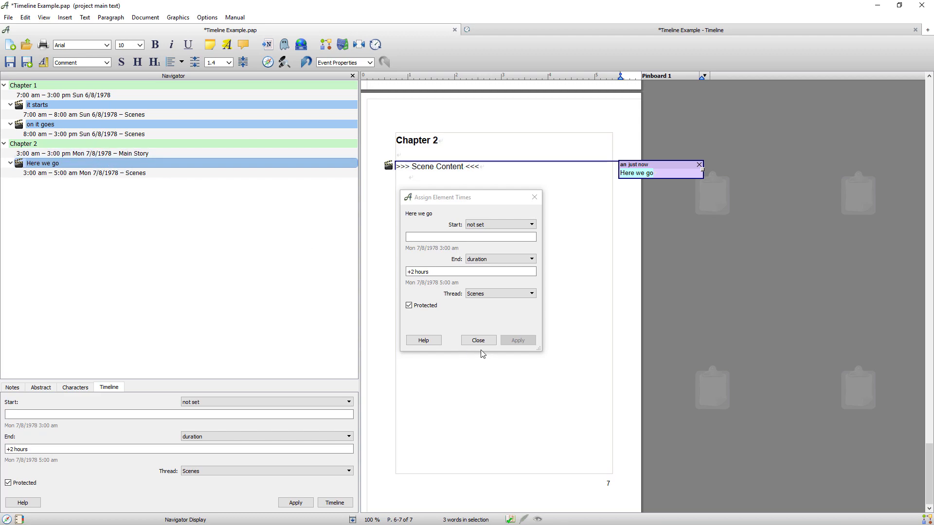
- Close the element times window, keeping Here we go fixed at Mon 7/8/1978 3:00 am
{"action": "left_click", "coordinate": [478, 340]}
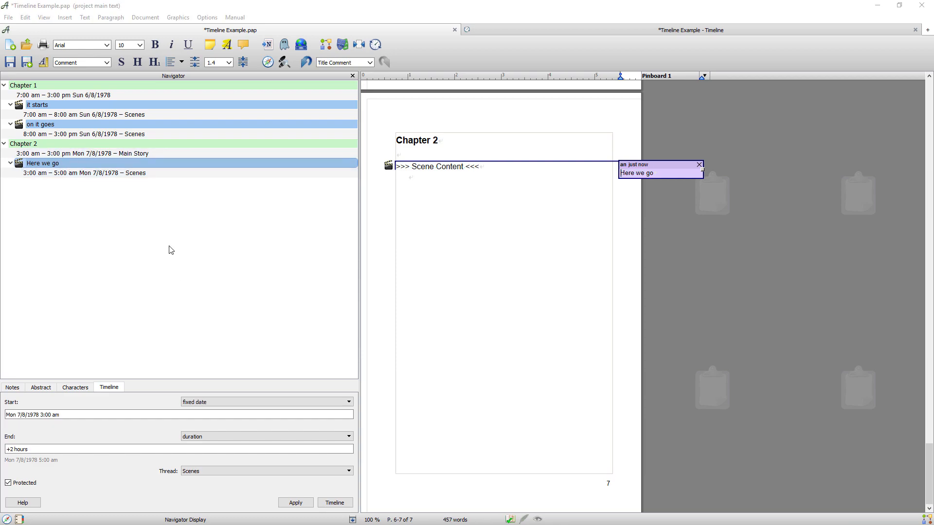
{"action": "mouse_move", "coordinate": [579, 32]}
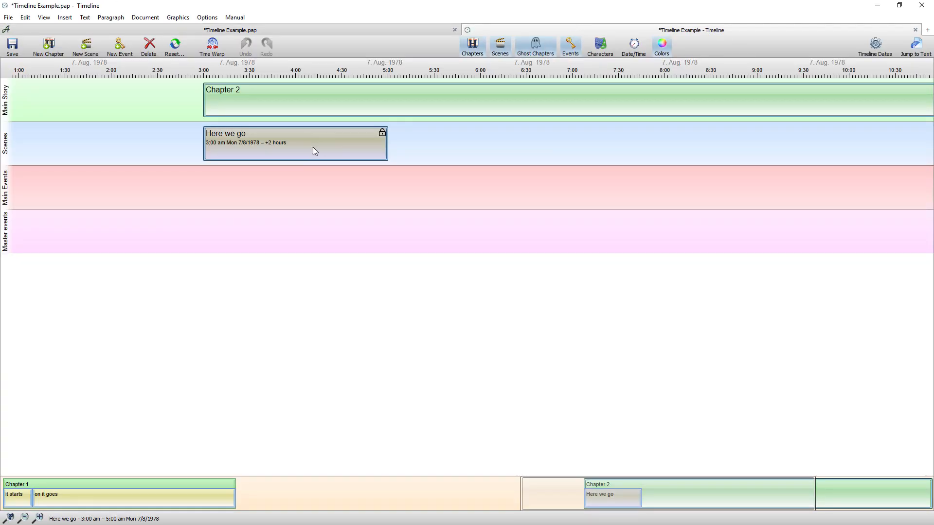
{"action": "mouse_move", "coordinate": [382, 136]}
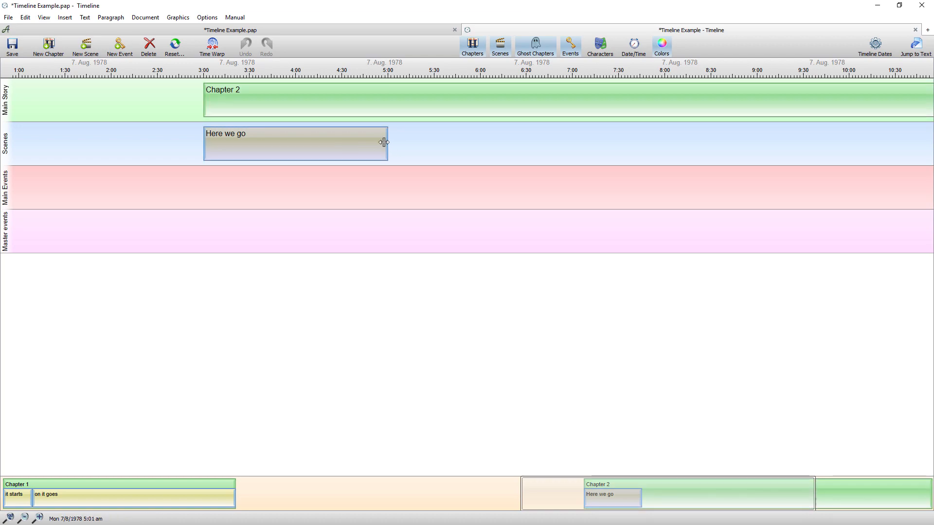
- Unprotect the Here we go scene and shorten it to 40 minutes, 3:00–3:40 am
{"action": "right_click", "coordinate": [381, 142]}
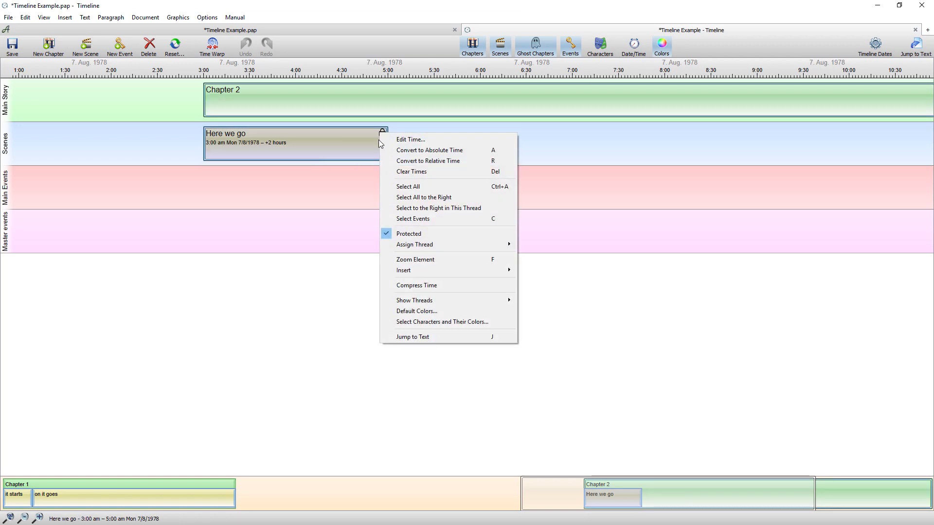
{"action": "mouse_move", "coordinate": [410, 240]}
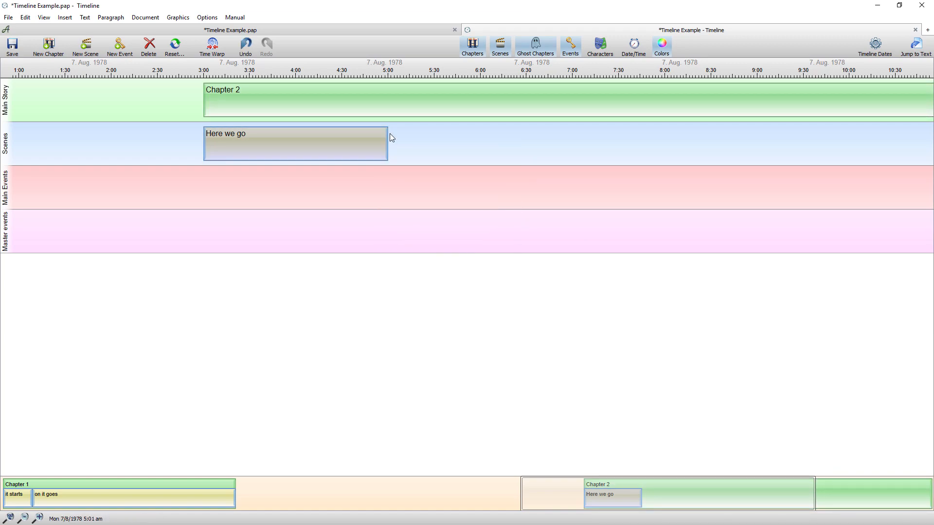
{"action": "left_click_drag", "start_coordinate": [386, 143], "coordinate": [340, 143]}
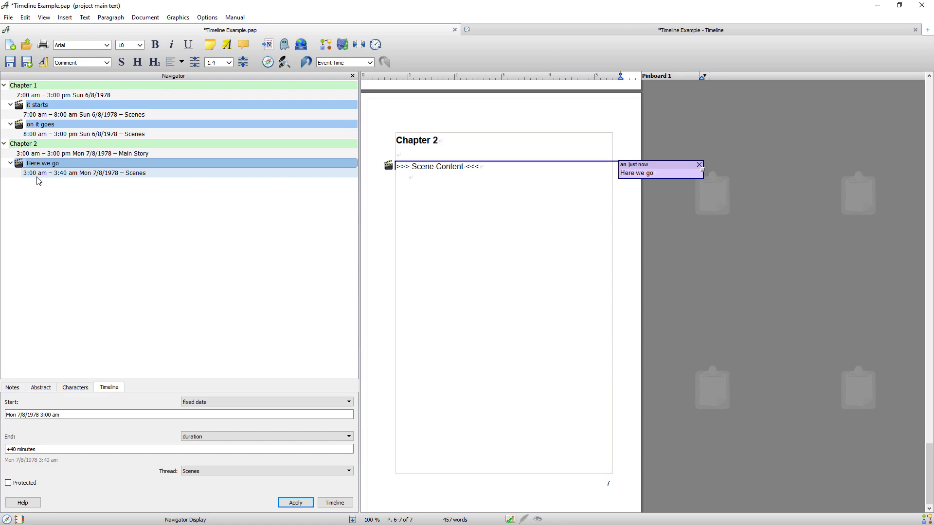
{"action": "mouse_move", "coordinate": [30, 178]}
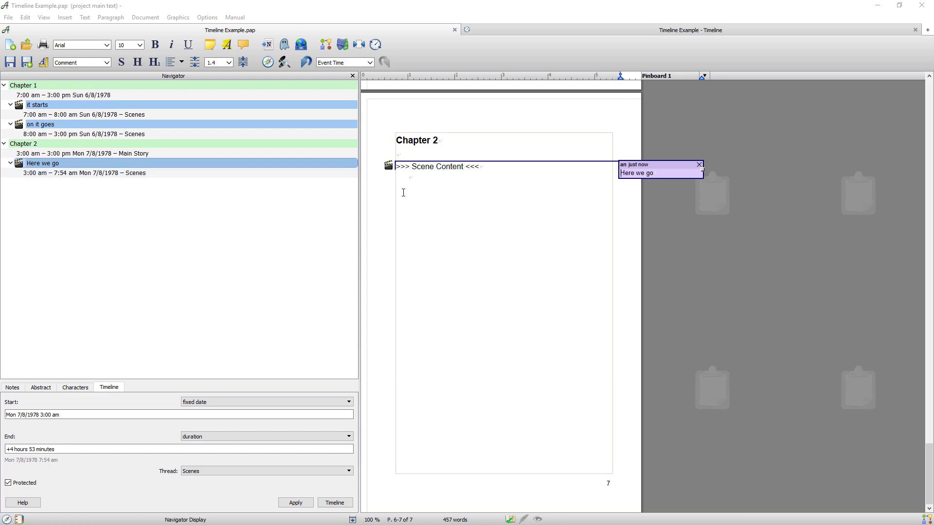
- Insert a new event after the Here we go scene and start naming it 'Pete'
{"action": "right_click", "coordinate": [402, 192]}
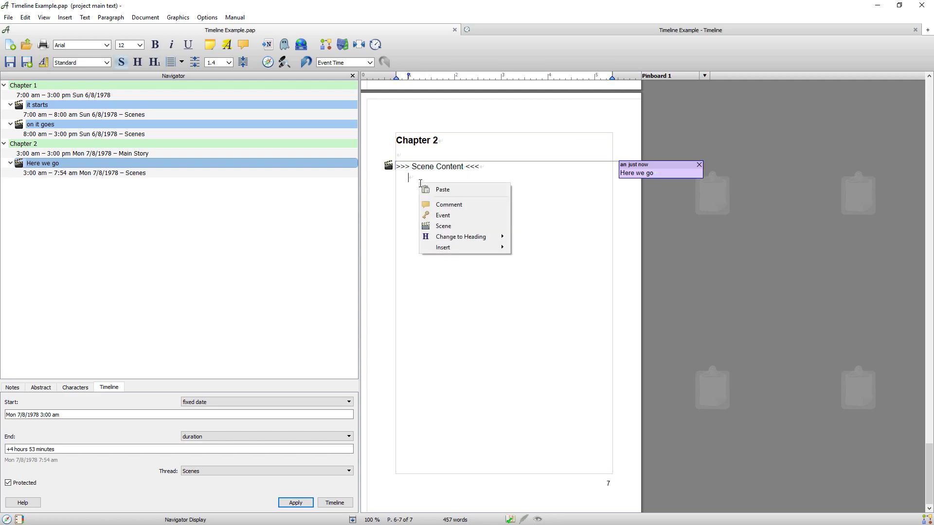
{"action": "mouse_move", "coordinate": [447, 216]}
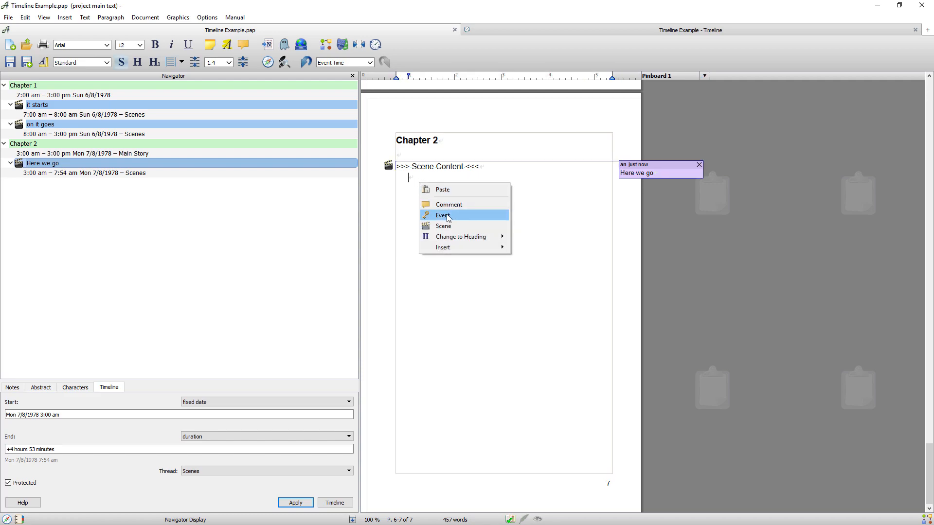
{"action": "left_click", "coordinate": [442, 215]}
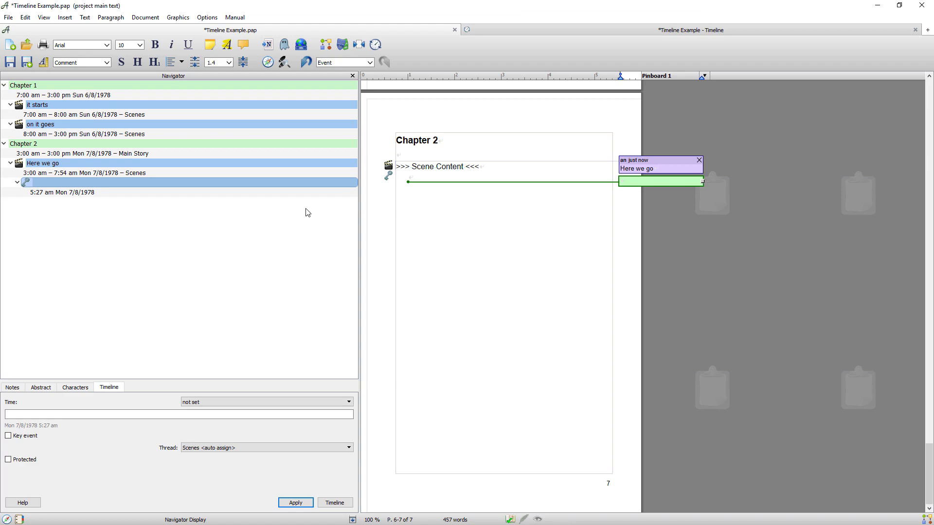
{"action": "left_click", "coordinate": [645, 182]}
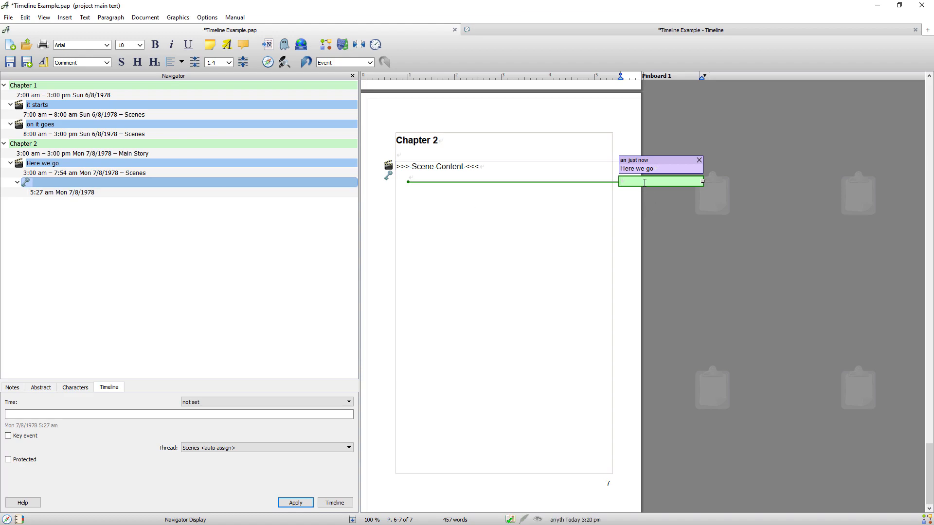
{"action": "type", "text": "Pete"}
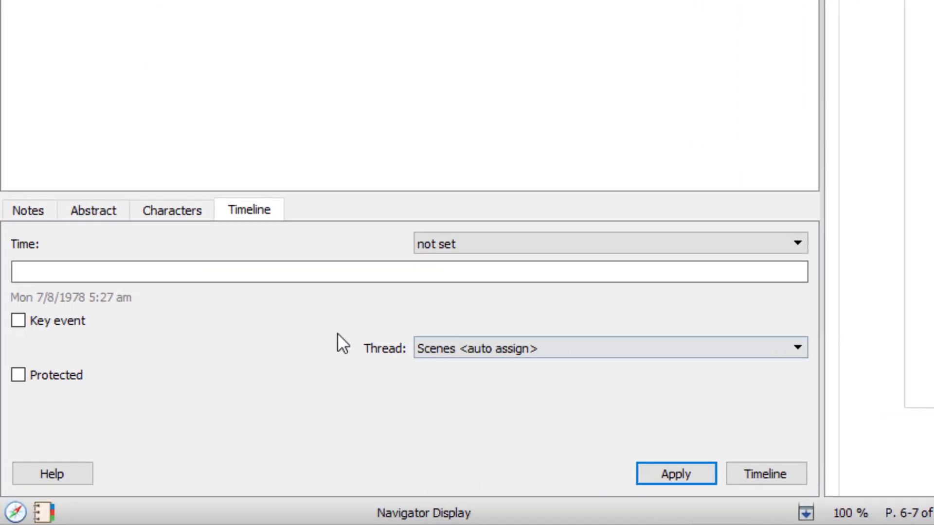
- Make Peter falls a key event timed +45 minutes since chapter start, and apply it
{"action": "left_click", "coordinate": [19, 306]}
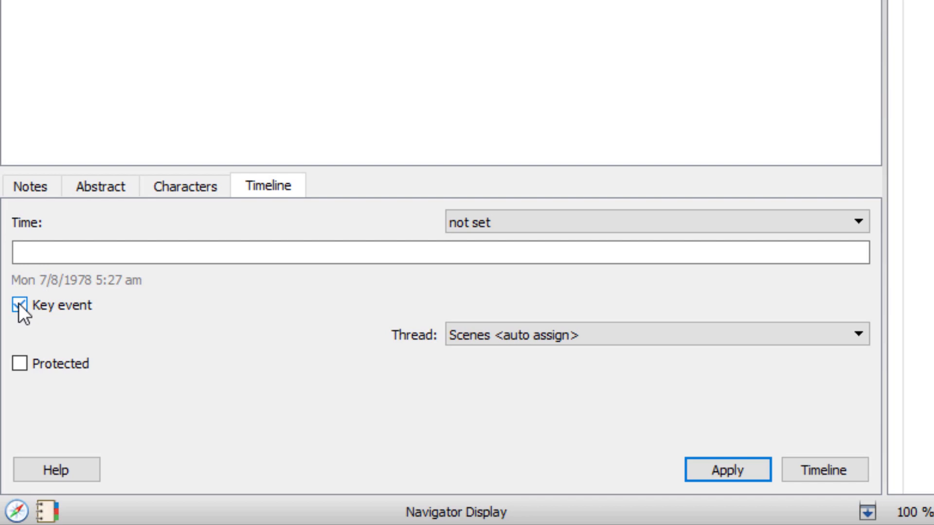
{"action": "left_click", "coordinate": [19, 306]}
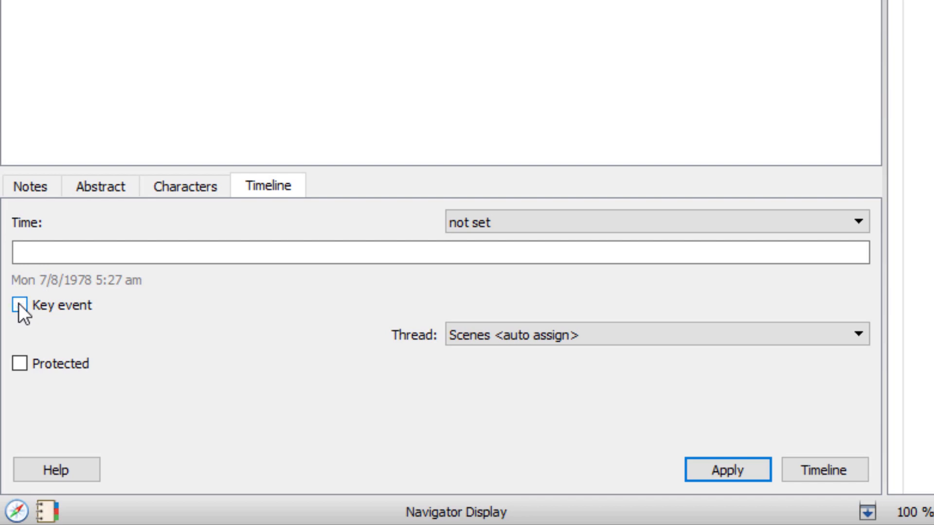
{"action": "left_click", "coordinate": [21, 306]}
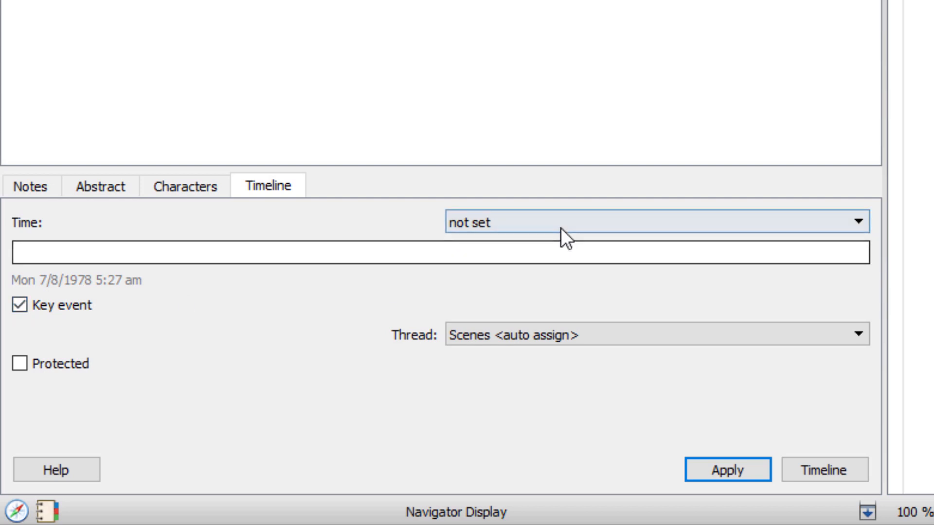
{"action": "left_click", "coordinate": [859, 219]}
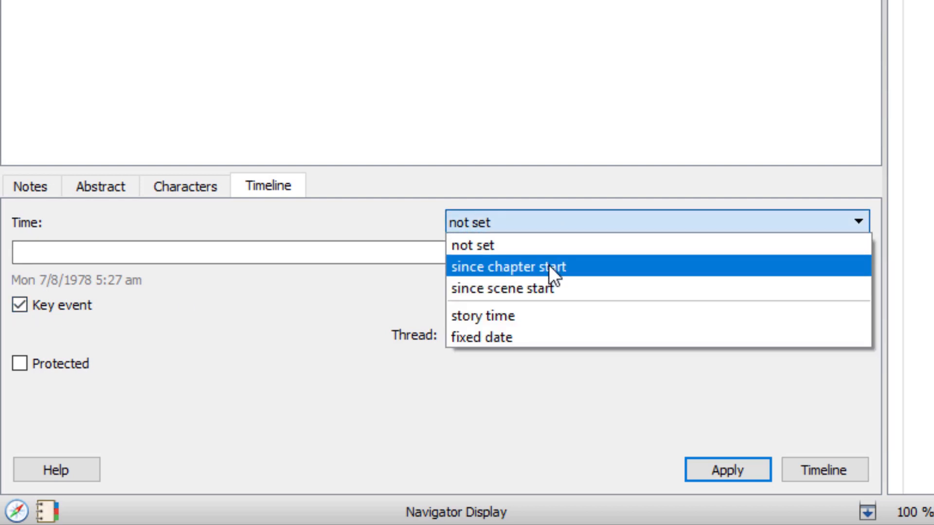
{"action": "left_click", "coordinate": [511, 267]}
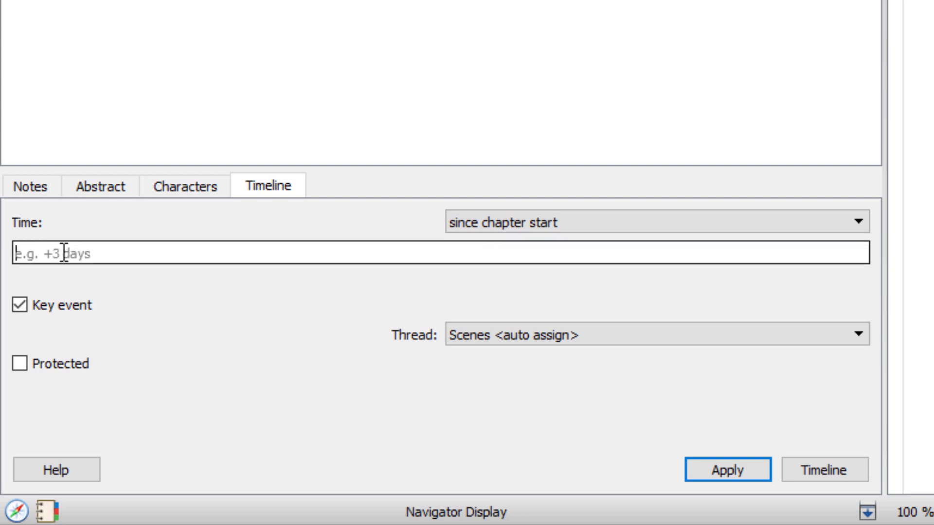
{"action": "type", "text": "+ 45"}
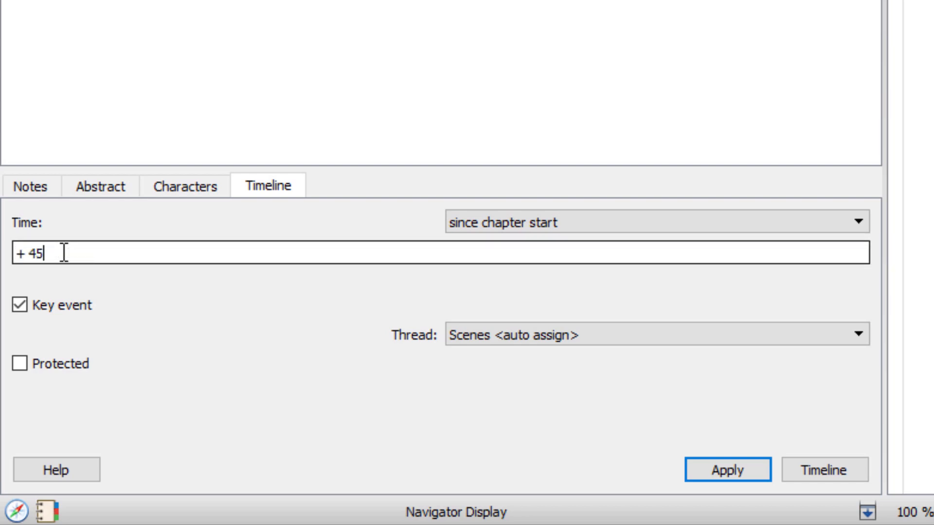
{"action": "type", "text": "minutes"}
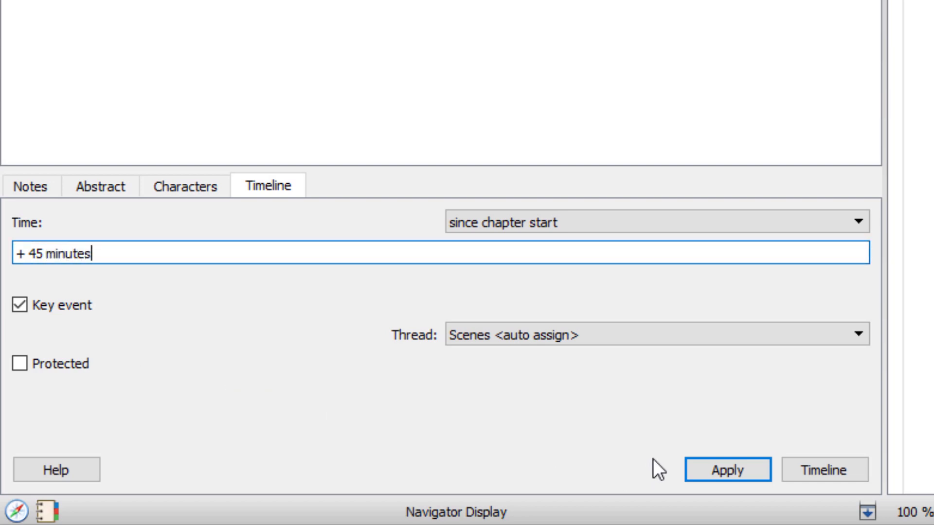
{"action": "left_click", "coordinate": [859, 331]}
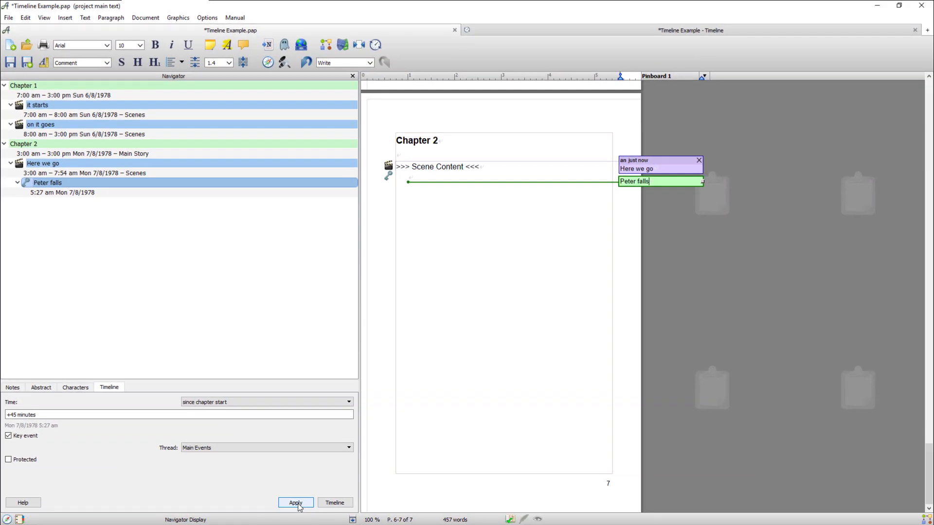
{"action": "left_click", "coordinate": [295, 503]}
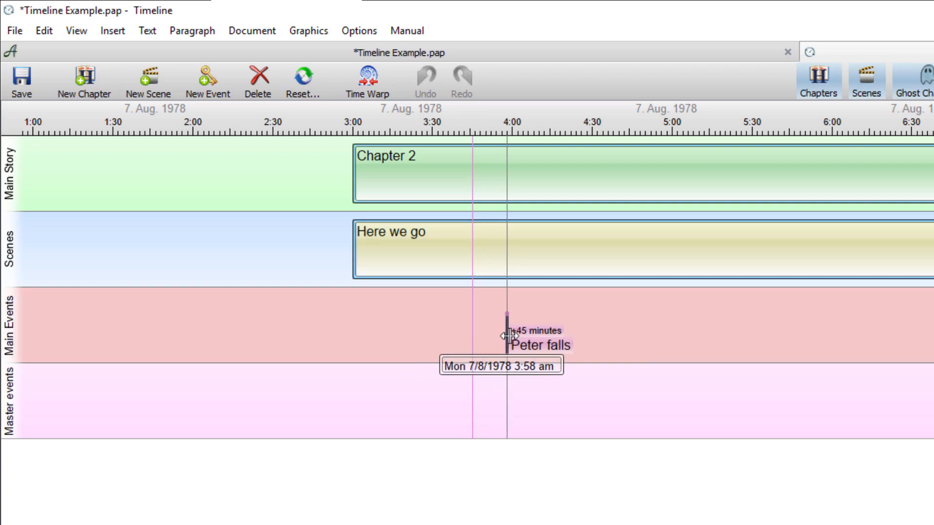
- Move Peter falls earlier to about 3:34 am on Main Events and unprotect it
{"action": "left_click_drag", "start_coordinate": [506, 343], "coordinate": [446, 340]}
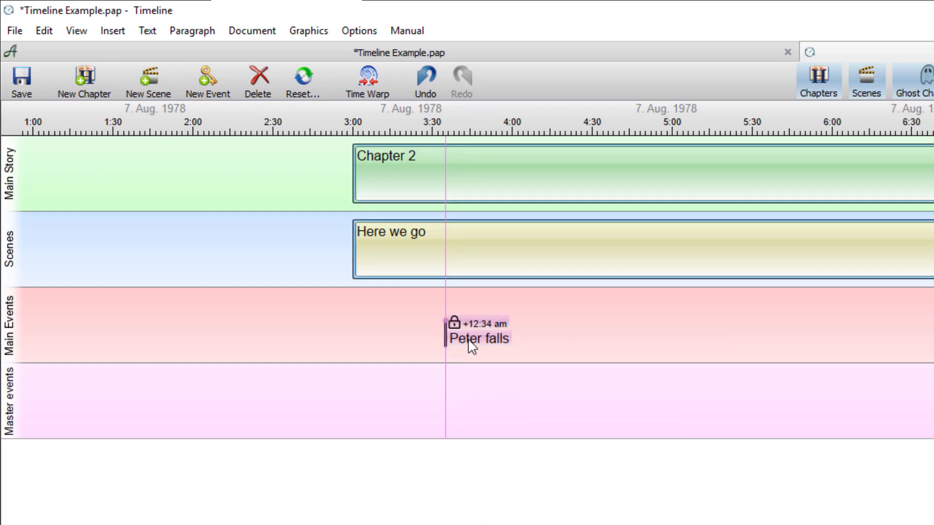
{"action": "right_click", "coordinate": [470, 343]}
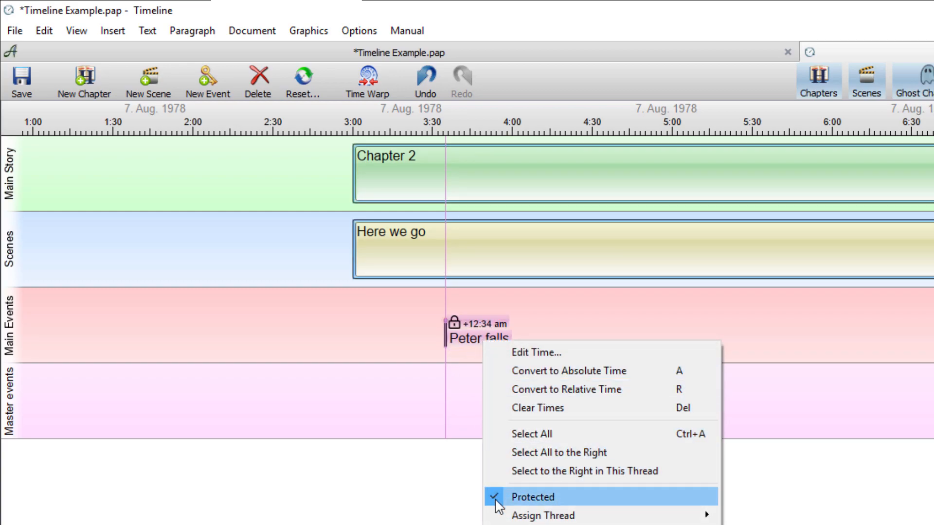
{"action": "left_click", "coordinate": [542, 497]}
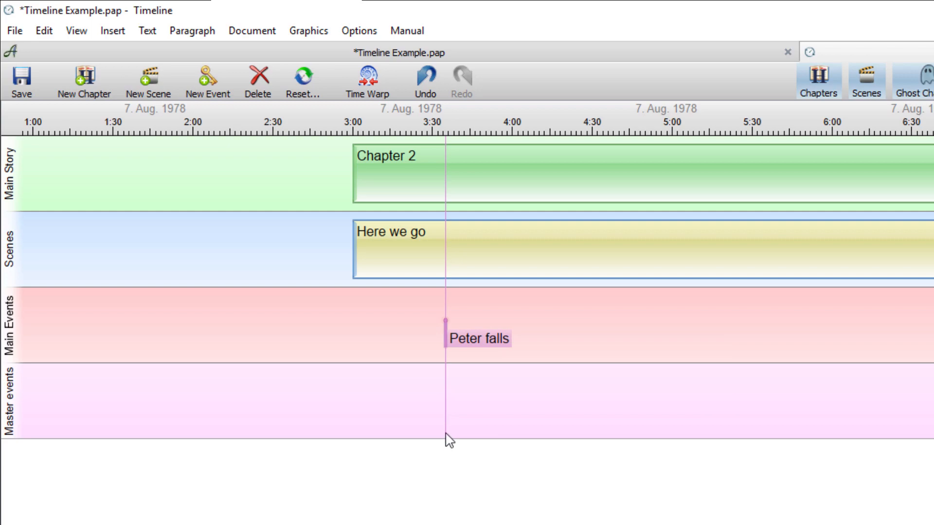
{"action": "mouse_move", "coordinate": [452, 305]}
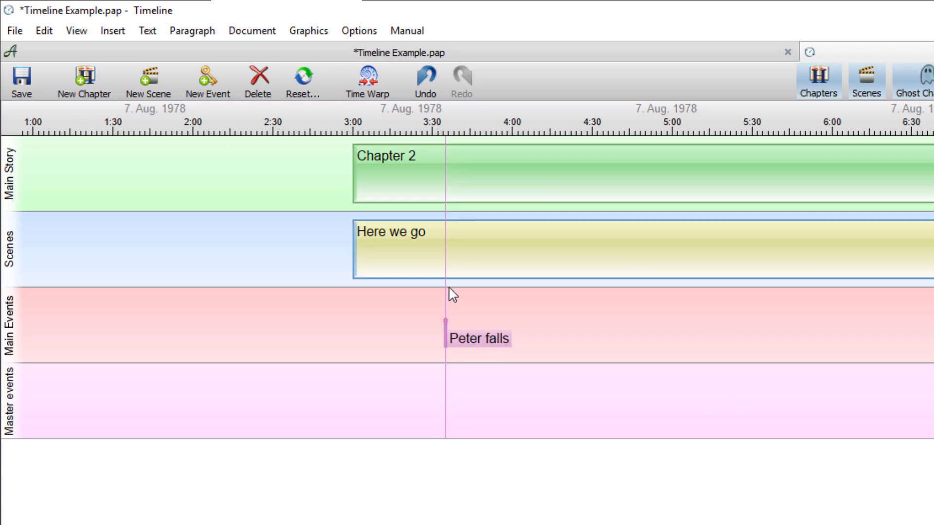
{"action": "mouse_move", "coordinate": [452, 415]}
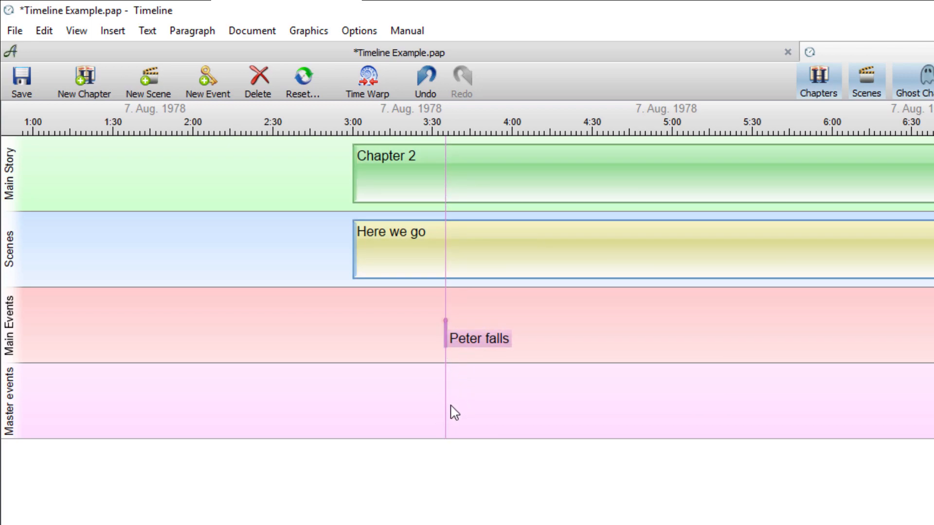